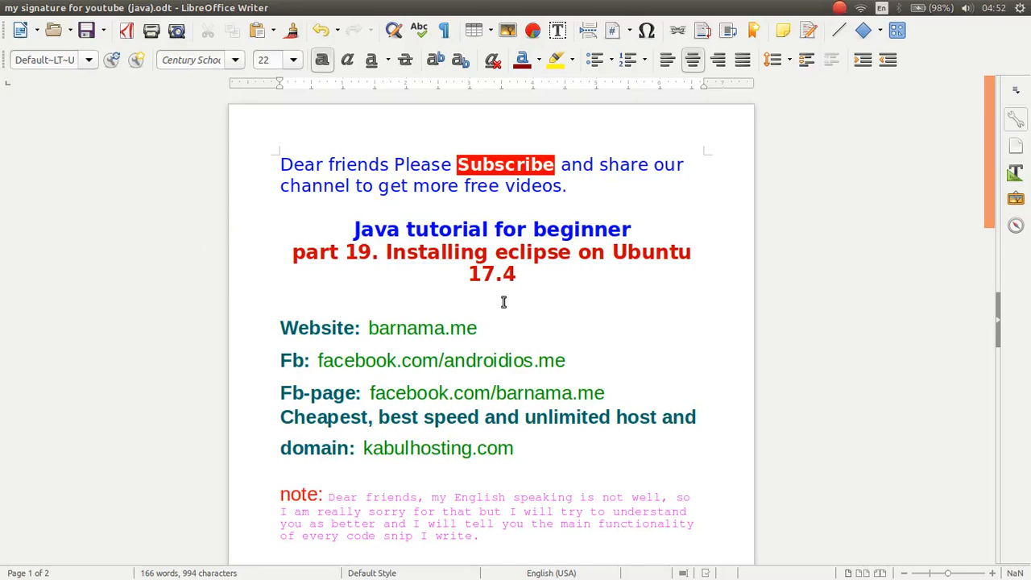
Step: Present the Writer title page on installing Eclipse on Ubuntu, then open a blank Chrome tab
{"action": "left_click", "coordinate": [691, 251]}
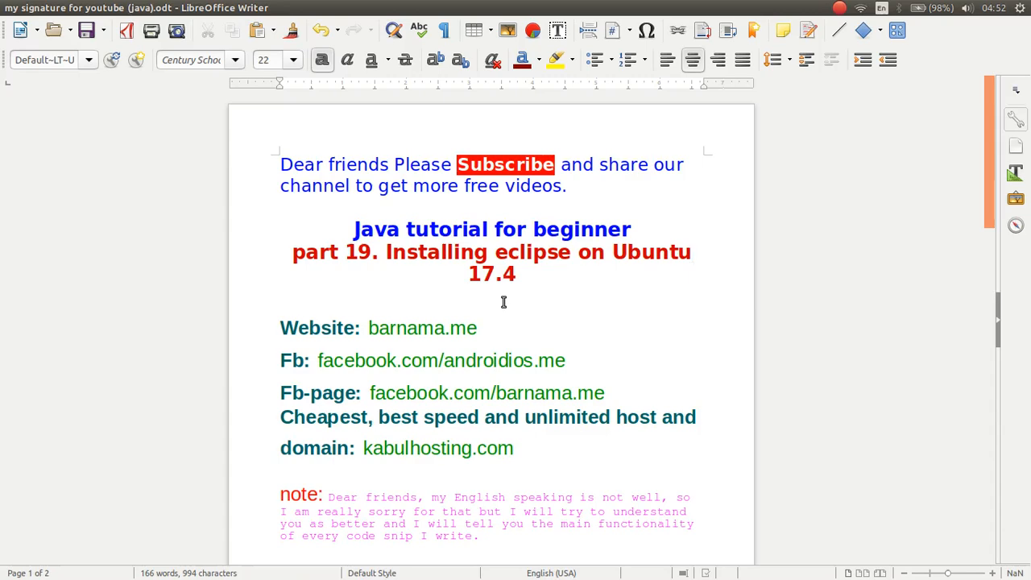
{"action": "left_click", "coordinate": [690, 253]}
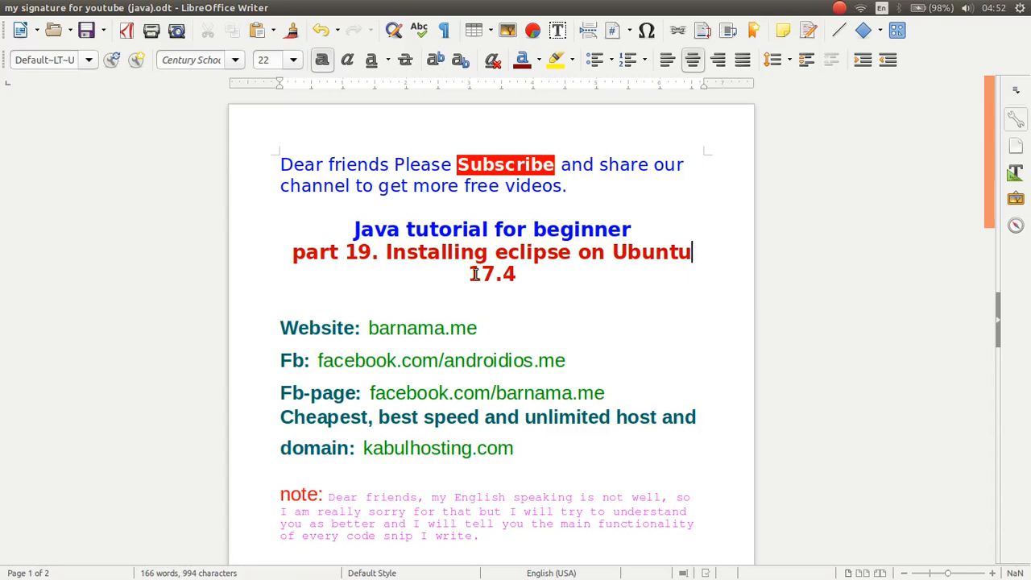
{"action": "double_click", "coordinate": [490, 274]}
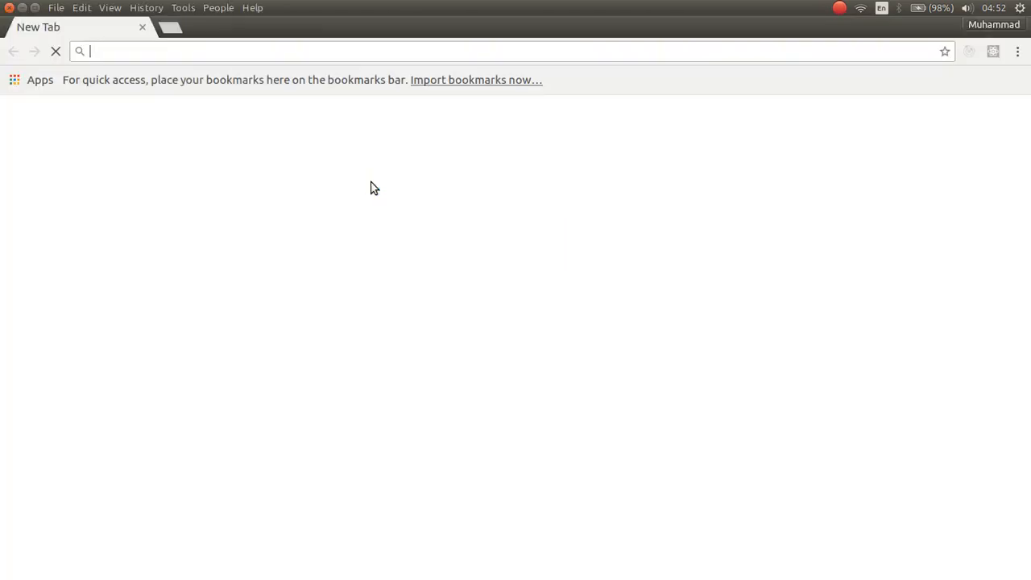
Step: Search Google for 'download eclipse' and pick the Eclipse Downloads result
{"action": "type", "text": "down"}
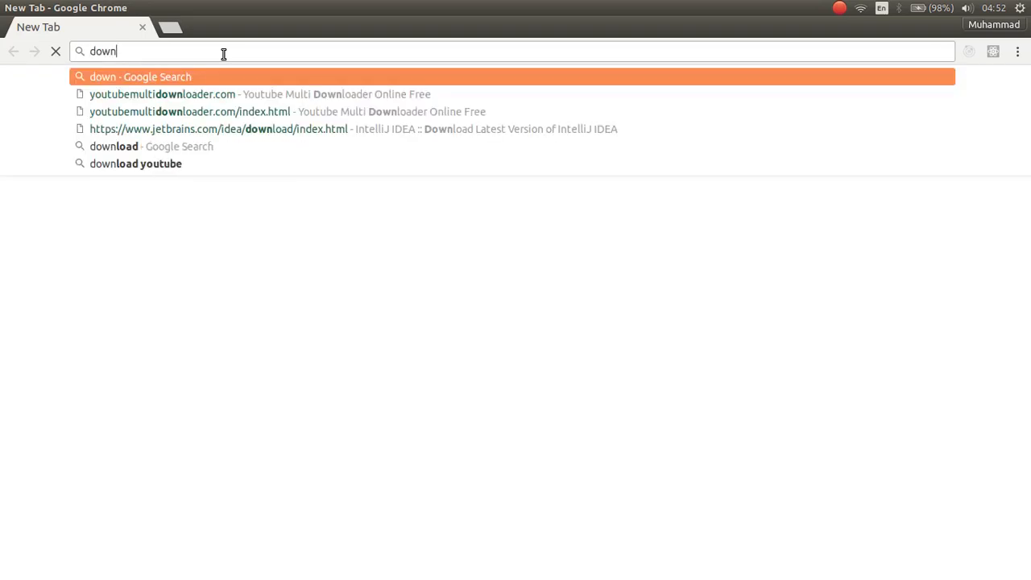
{"action": "type", "text": "lo"}
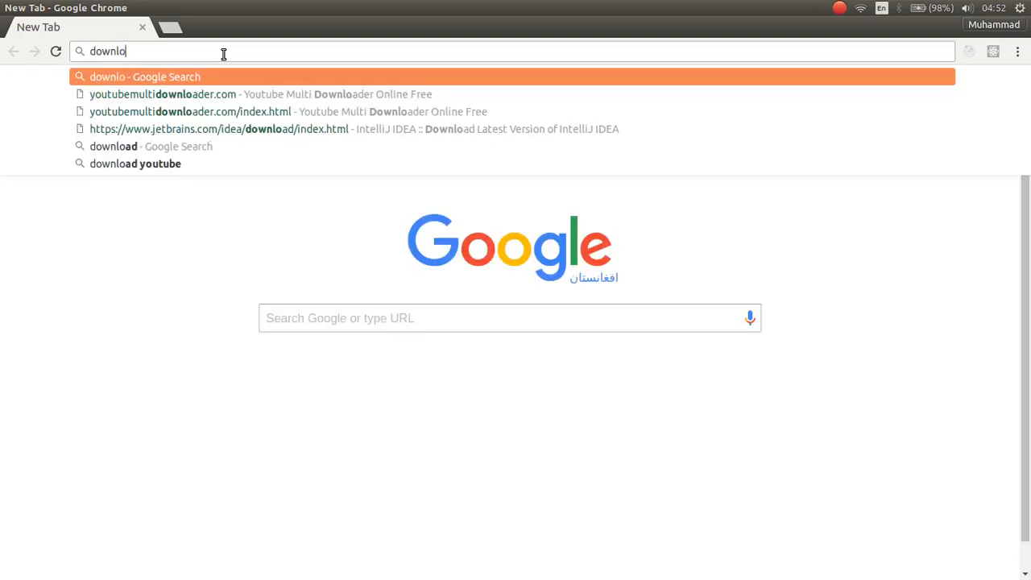
{"action": "type", "text": "ad ex"}
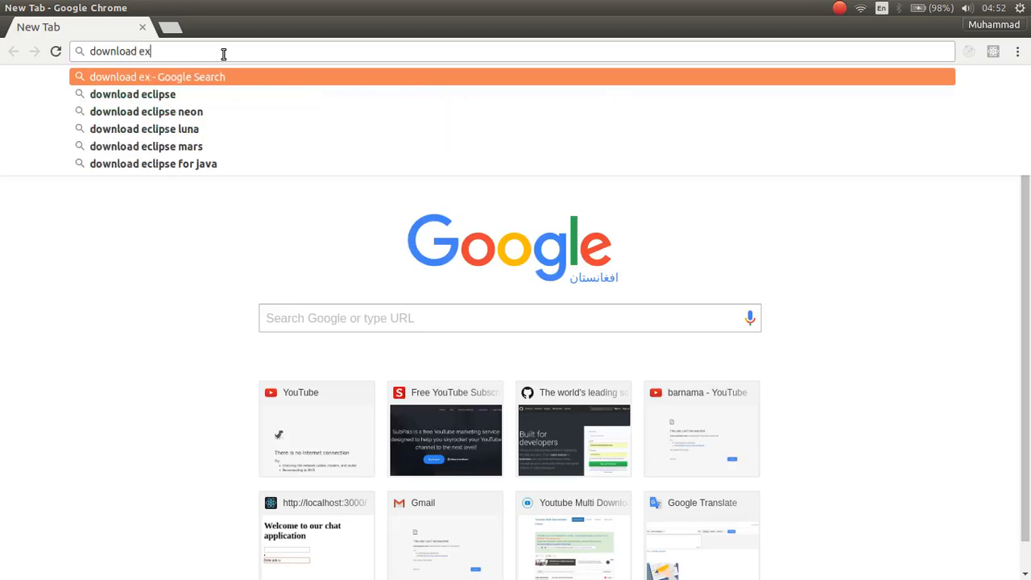
{"action": "type", "text": "ci"}
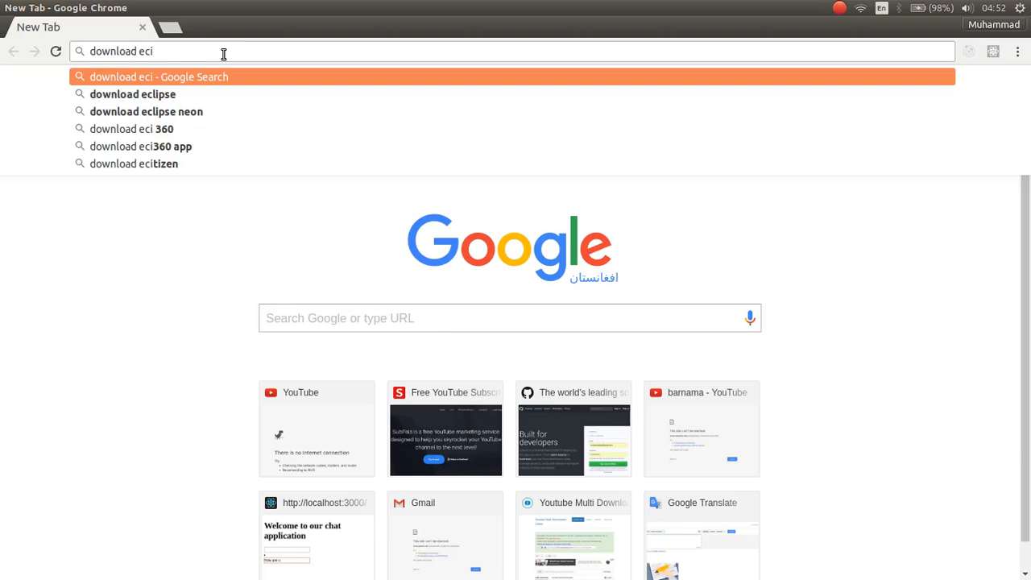
{"action": "left_click", "coordinate": [132, 94]}
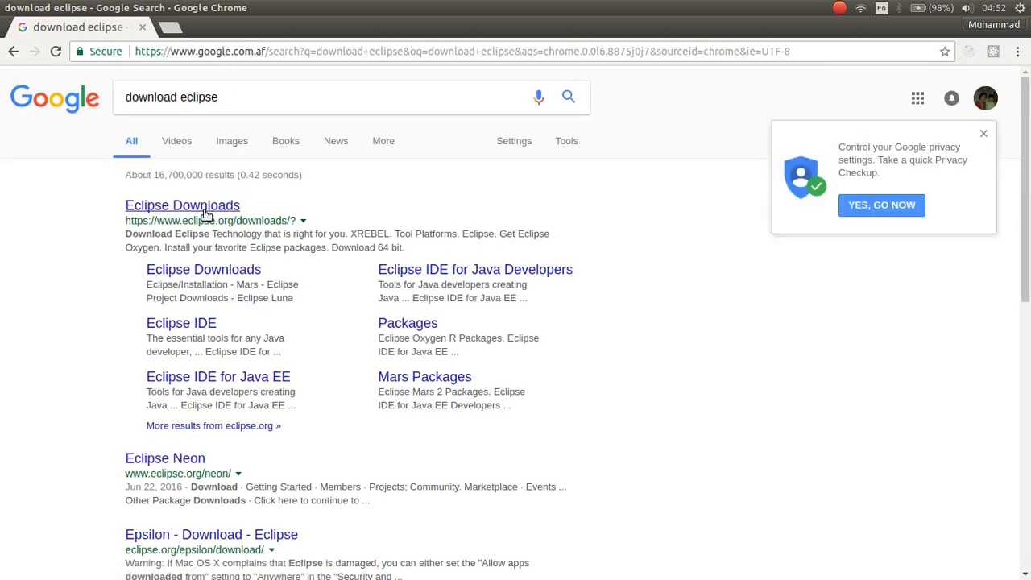
{"action": "left_click", "coordinate": [182, 204]}
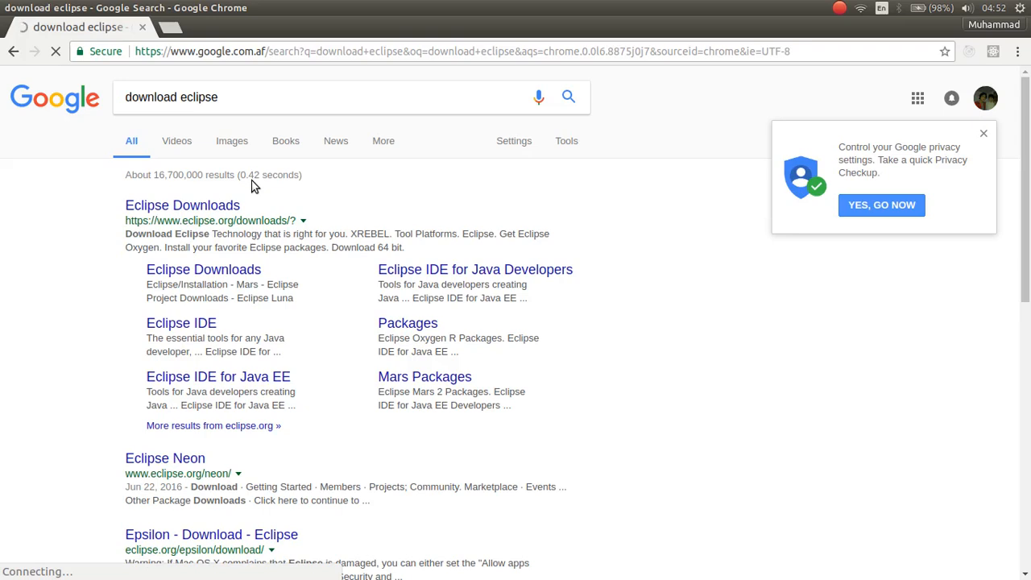
Step: Visit the DOWNLOAD 64 BIT mirror page, then return to the eclipse.org Oxygen downloads page
{"action": "left_click", "coordinate": [182, 205]}
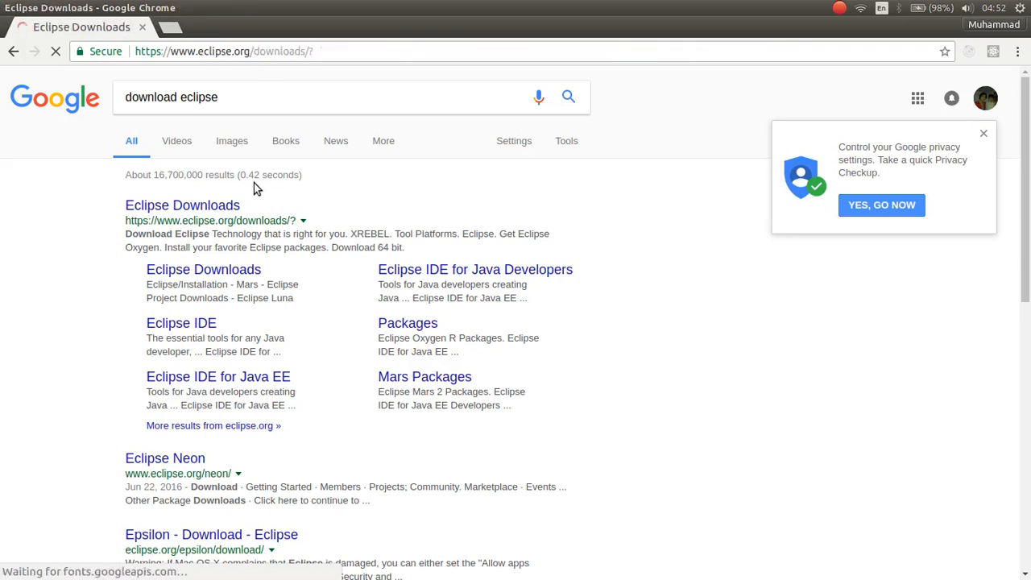
{"action": "left_click", "coordinate": [182, 205]}
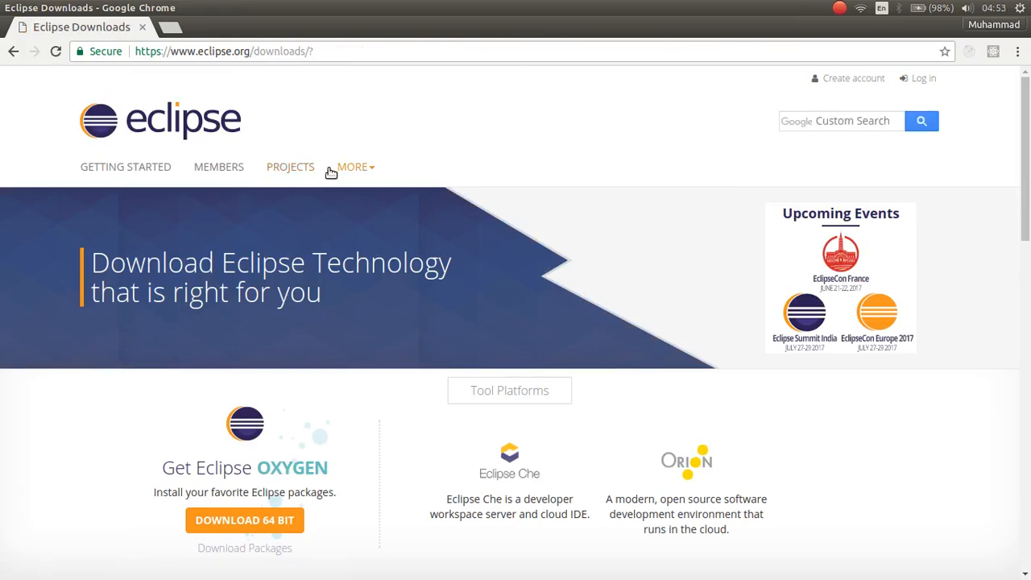
{"action": "left_click", "coordinate": [244, 519]}
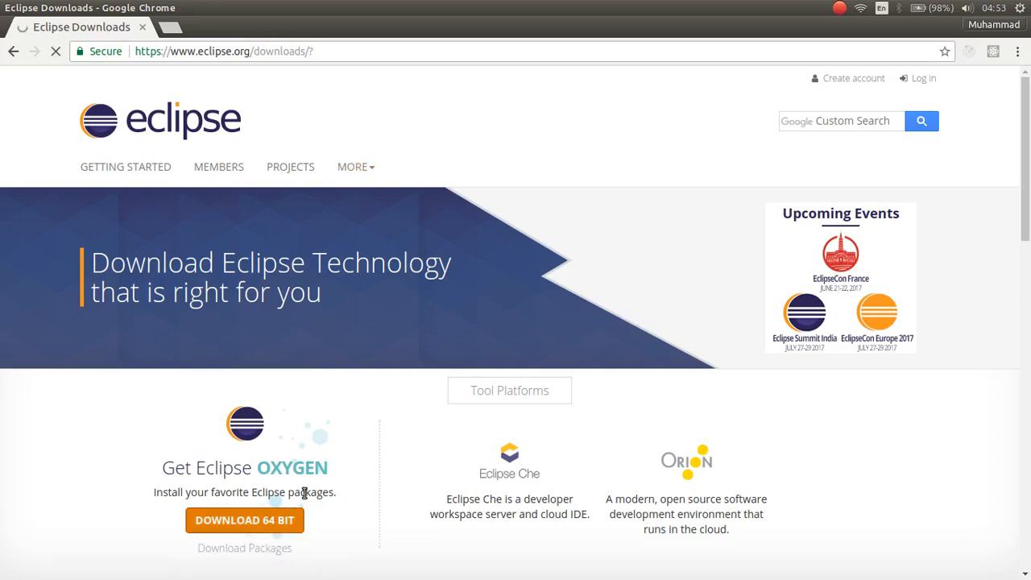
{"action": "left_click", "coordinate": [245, 520]}
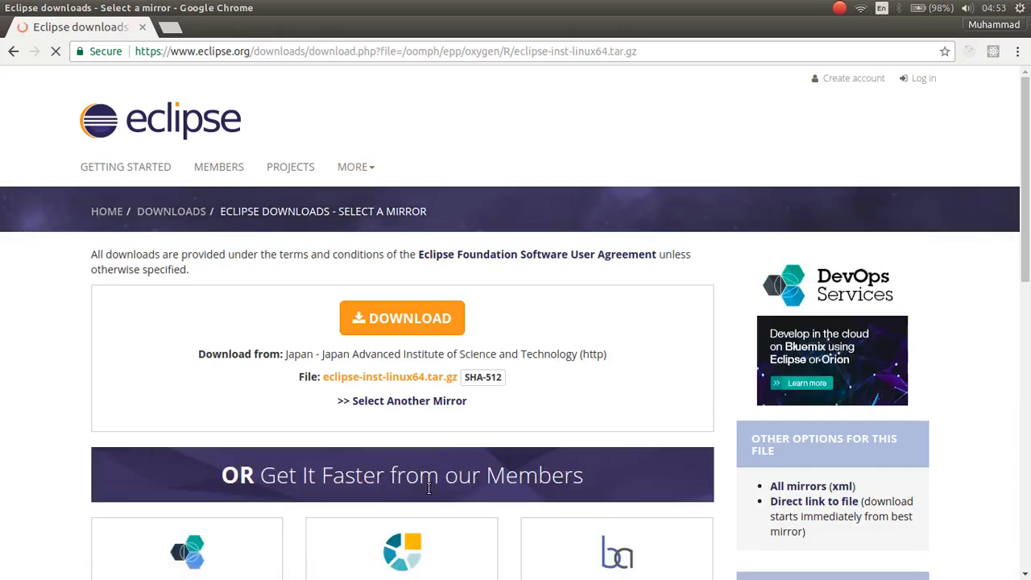
{"action": "scroll", "scroll_direction": "down", "scroll_amount": 3}
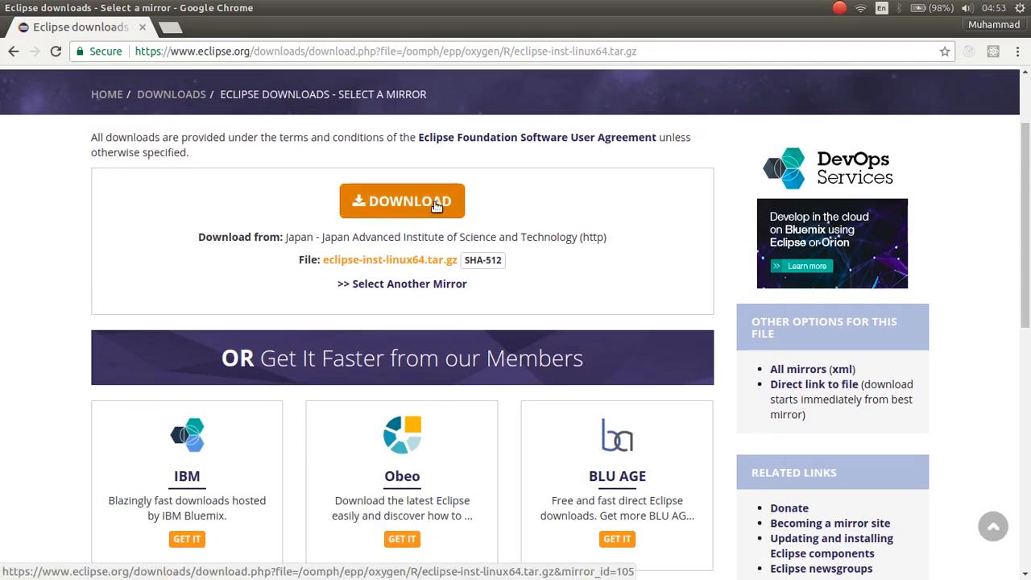
{"action": "mouse_move", "coordinate": [18, 84]}
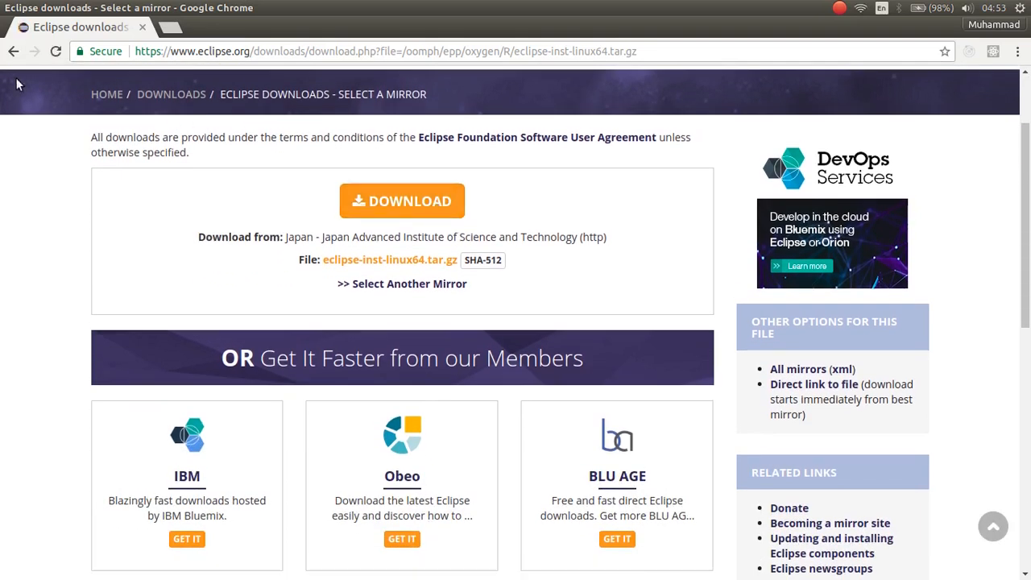
{"action": "left_click", "coordinate": [13, 51]}
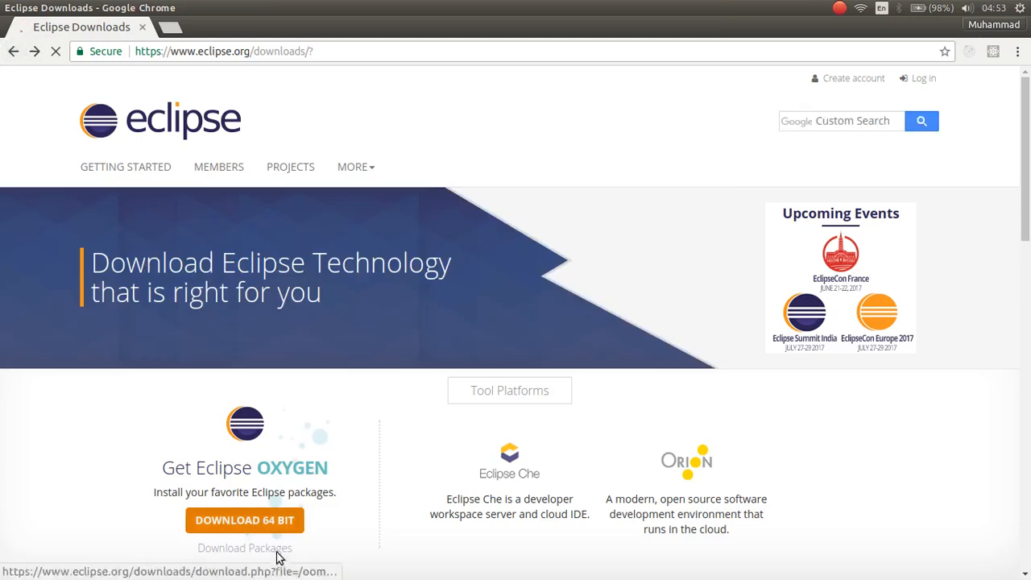
Step: Show the Oxygen download packages with Linux chosen as the release platform
{"action": "left_click", "coordinate": [244, 548]}
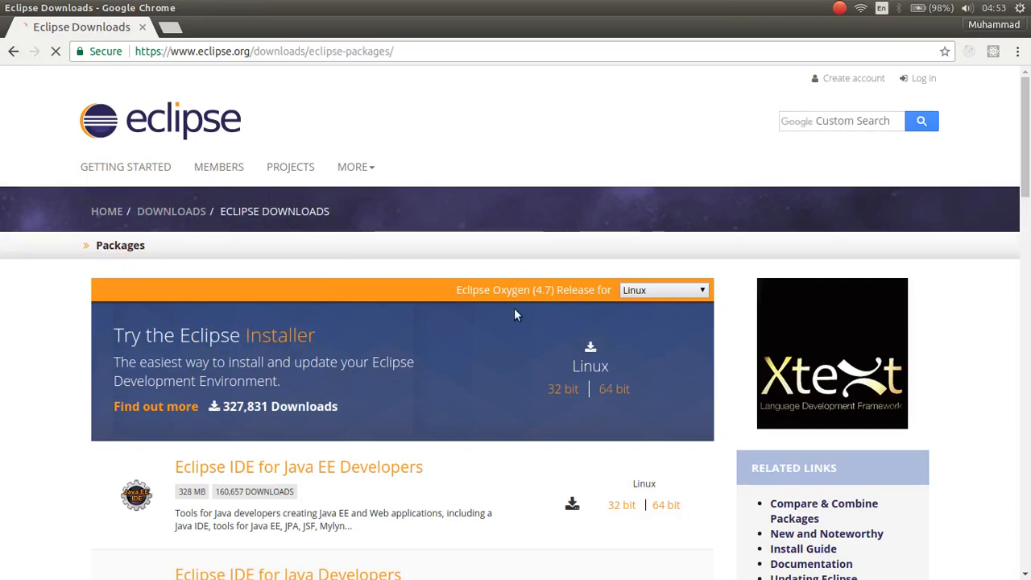
{"action": "scroll", "scroll_direction": "down", "scroll_amount": 3}
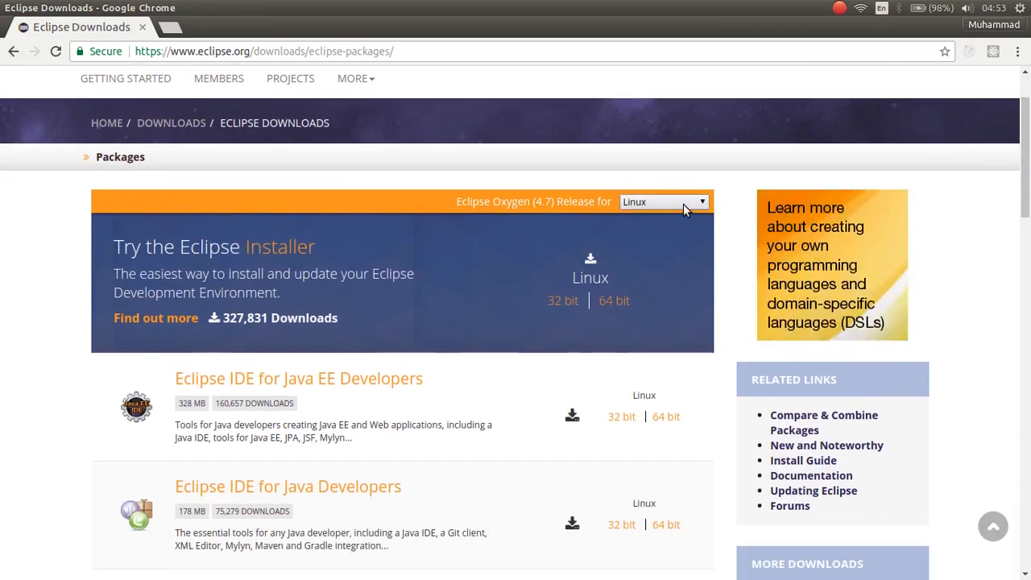
{"action": "left_click", "coordinate": [662, 201]}
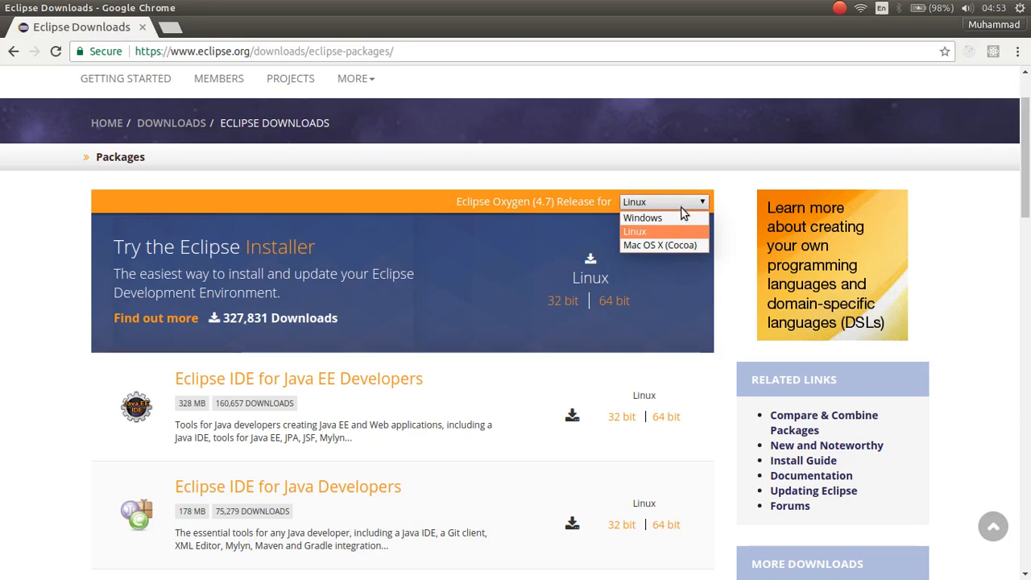
{"action": "mouse_move", "coordinate": [642, 218]}
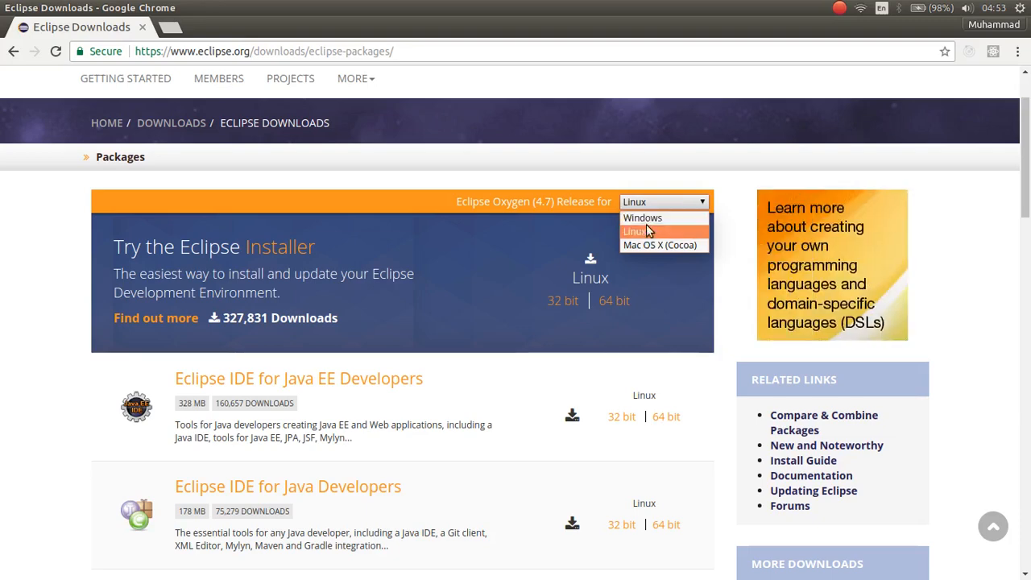
{"action": "mouse_move", "coordinate": [652, 238]}
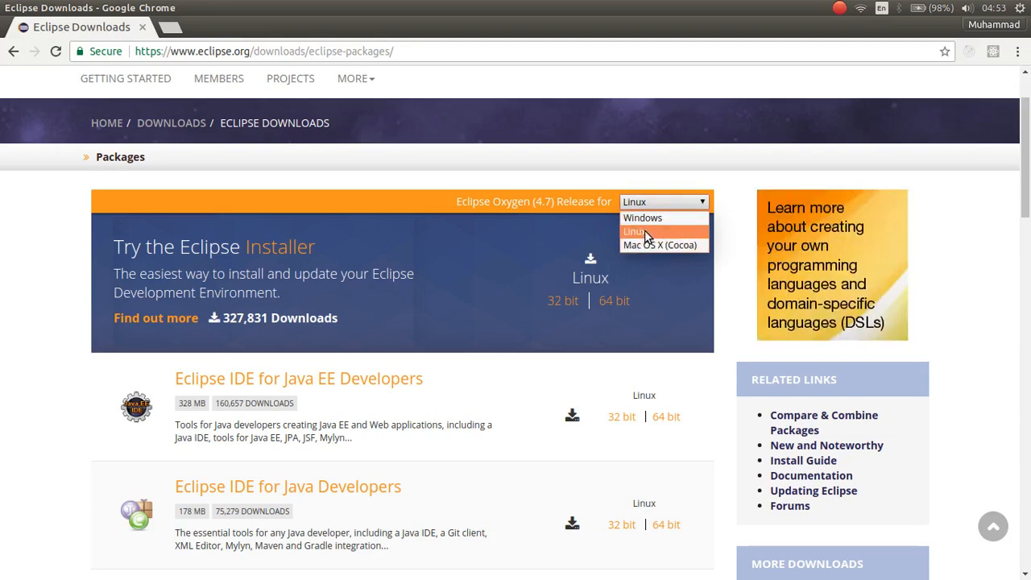
{"action": "left_click", "coordinate": [635, 231]}
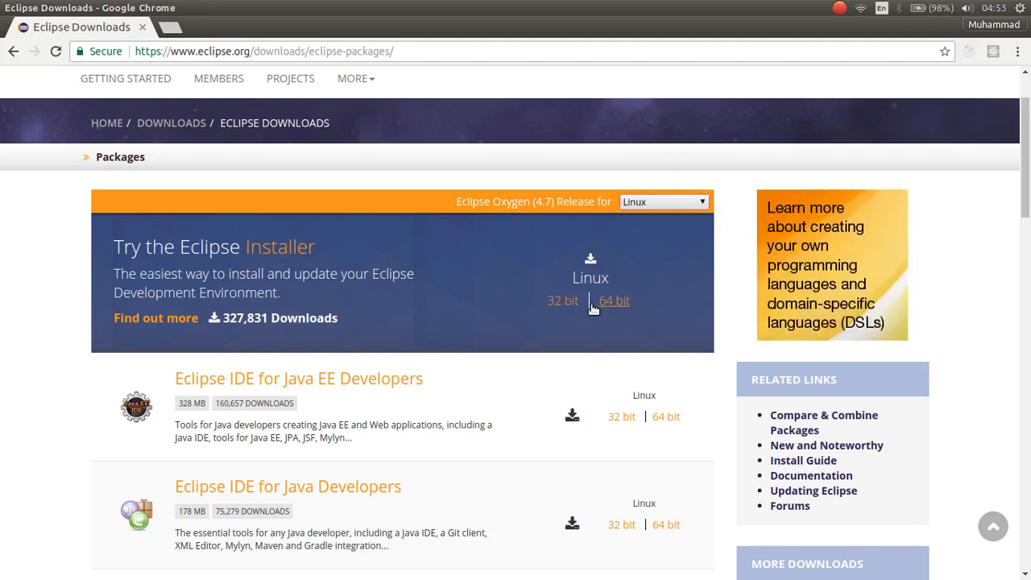
Step: Scroll the packages page to the Java, C/C++ and PHP developer editions with Linux downloads
{"action": "scroll", "scroll_direction": "down", "scroll_amount": 3}
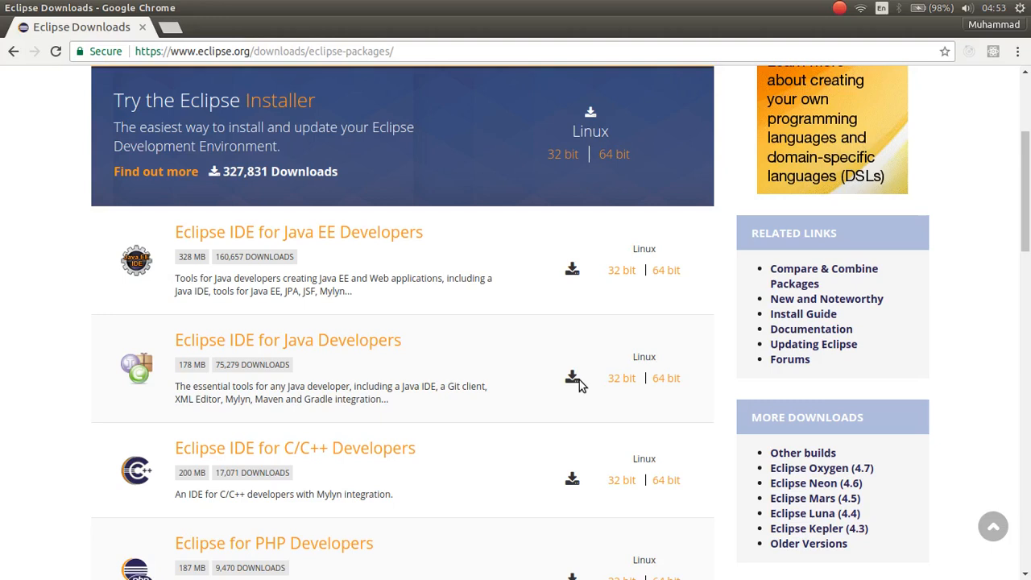
{"action": "mouse_move", "coordinate": [339, 525]}
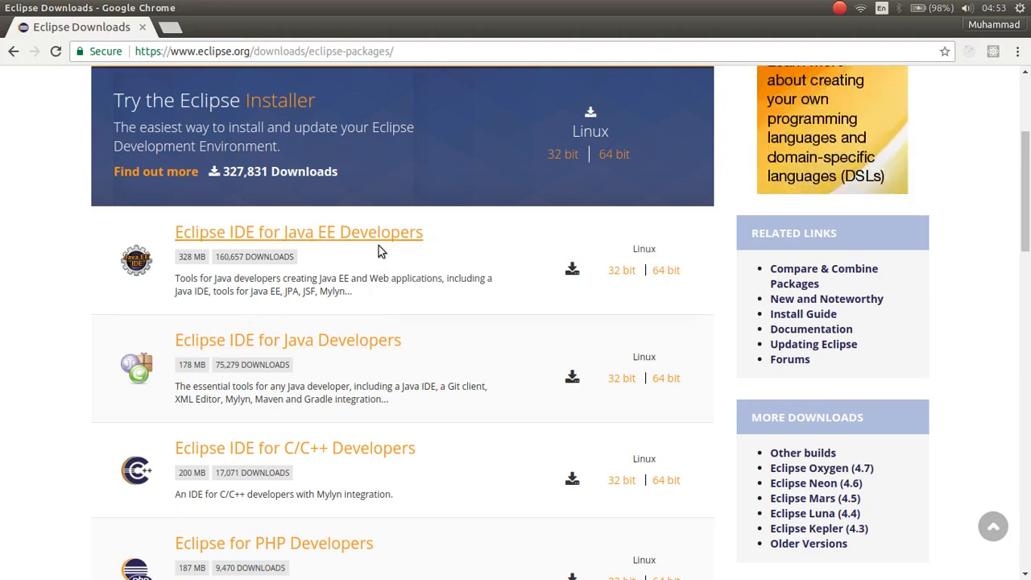
{"action": "mouse_move", "coordinate": [253, 237]}
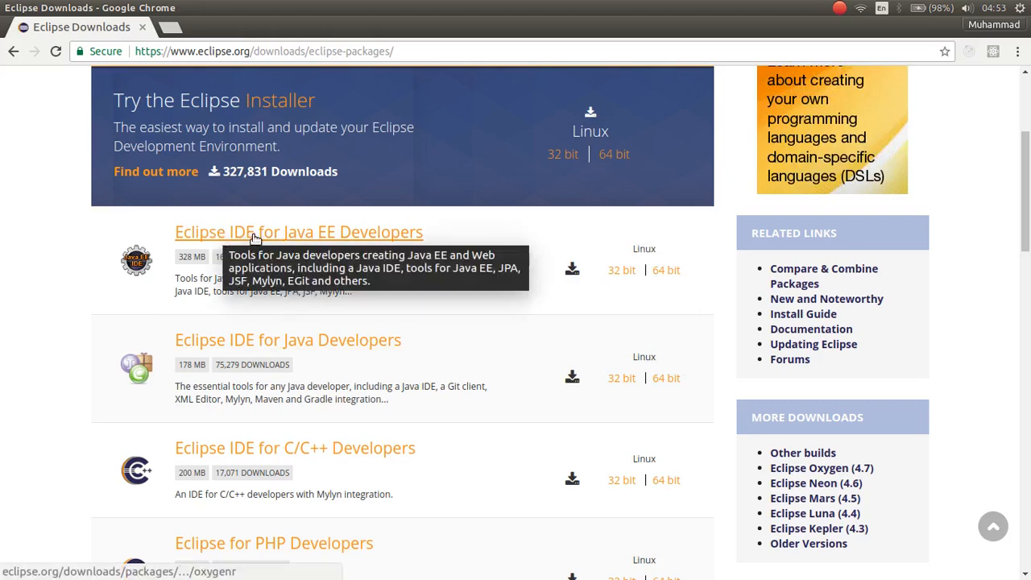
{"action": "mouse_move", "coordinate": [203, 242]}
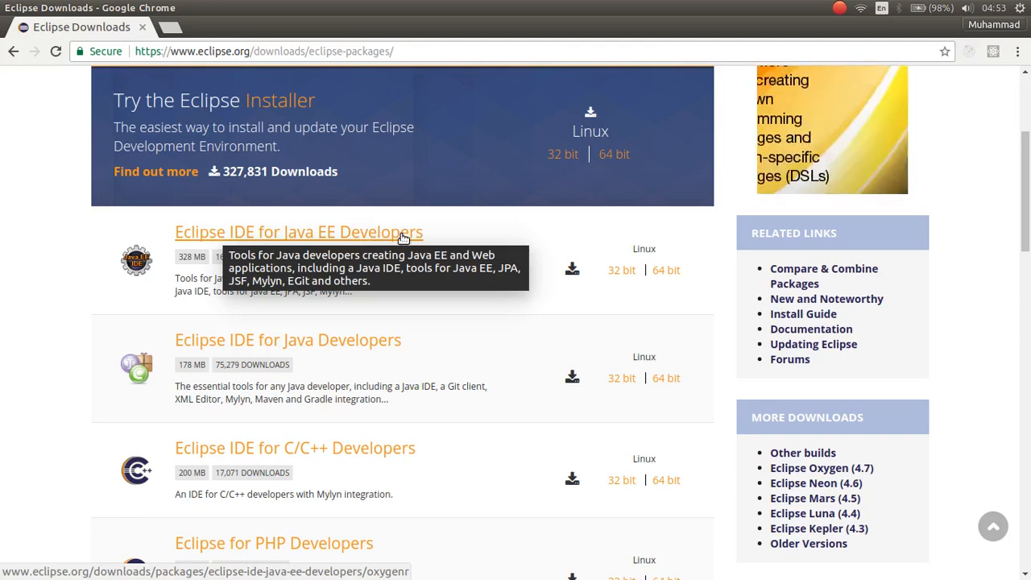
{"action": "mouse_move", "coordinate": [463, 326]}
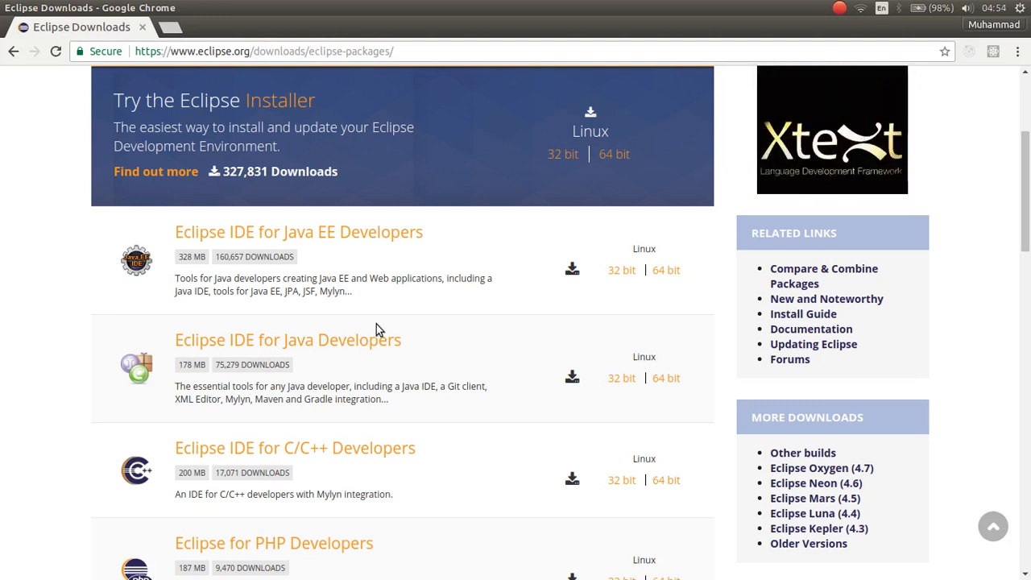
{"action": "mouse_move", "coordinate": [451, 352]}
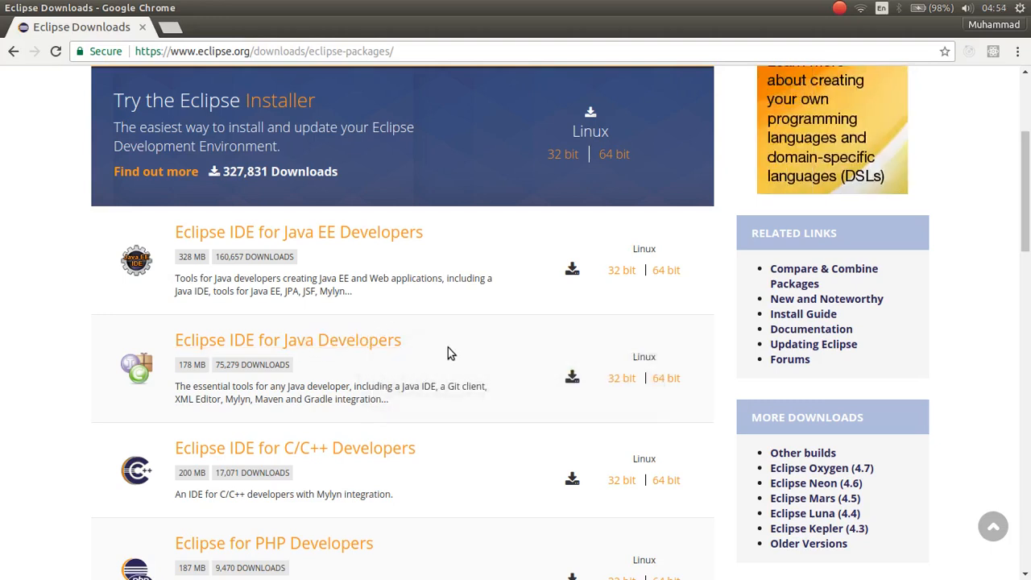
{"action": "mouse_move", "coordinate": [622, 378]}
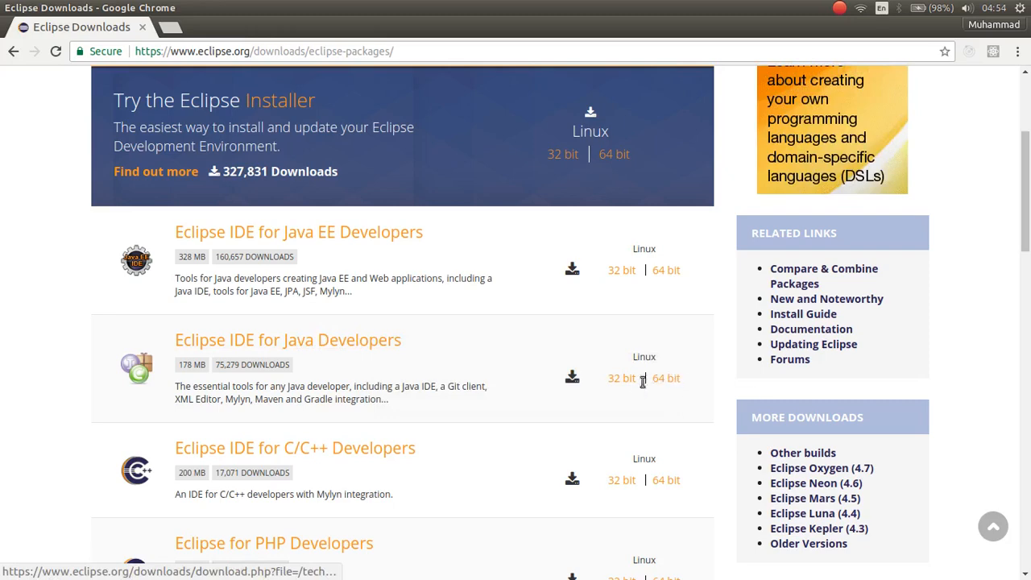
{"action": "mouse_move", "coordinate": [667, 378]}
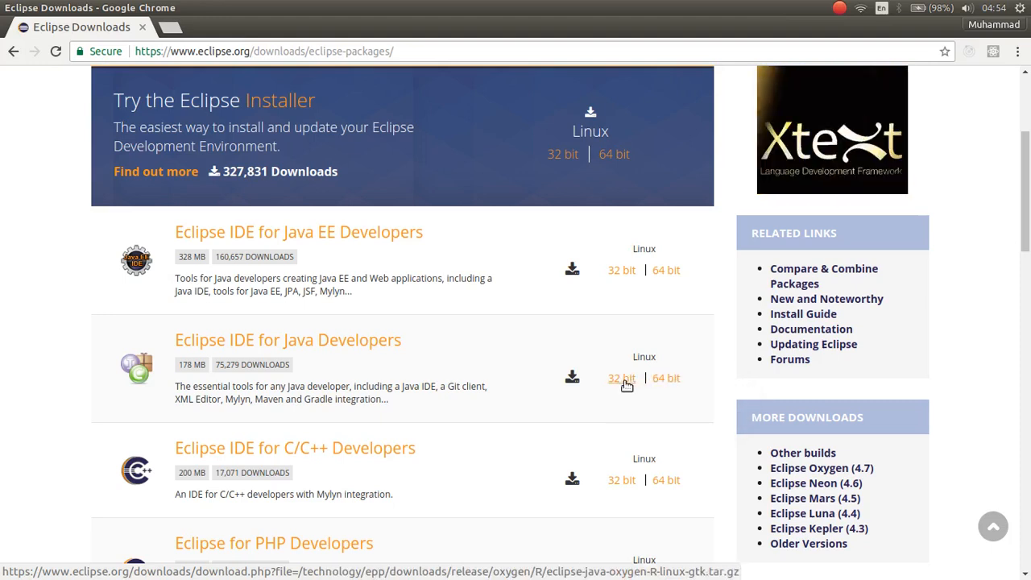
{"action": "mouse_move", "coordinate": [667, 378]}
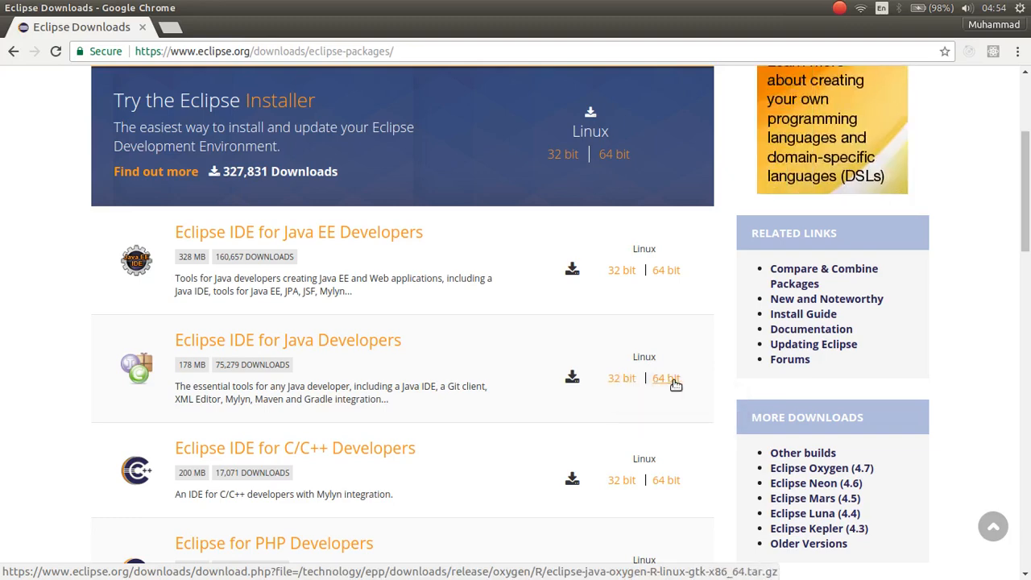
{"action": "mouse_move", "coordinate": [666, 378]}
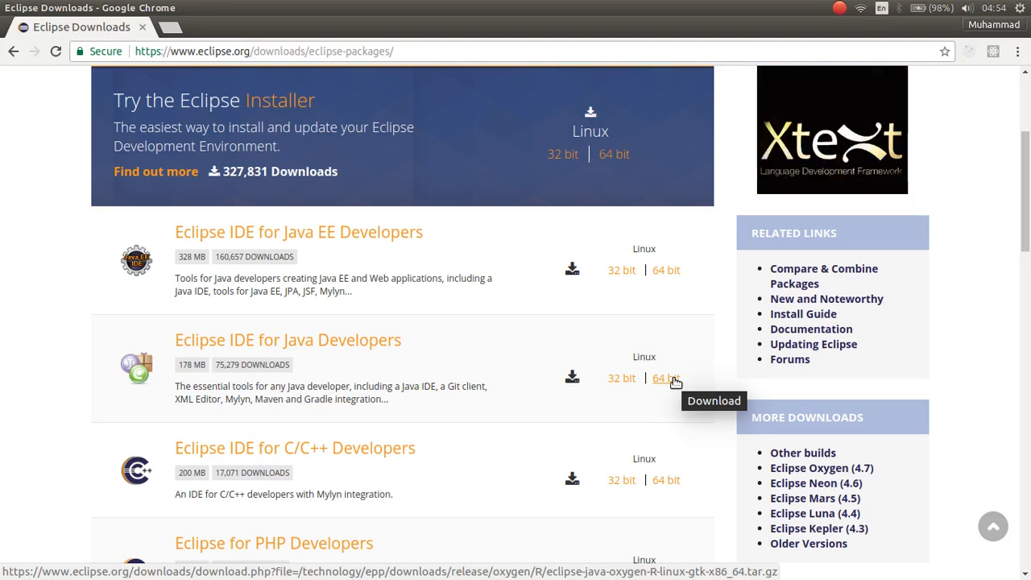
{"action": "mouse_move", "coordinate": [622, 378]}
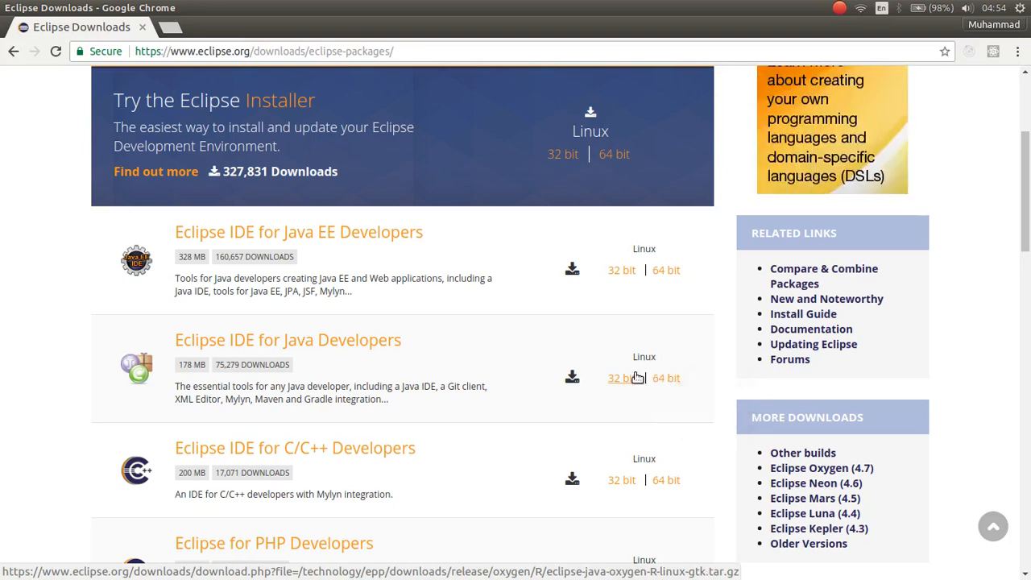
{"action": "mouse_move", "coordinate": [478, 321]}
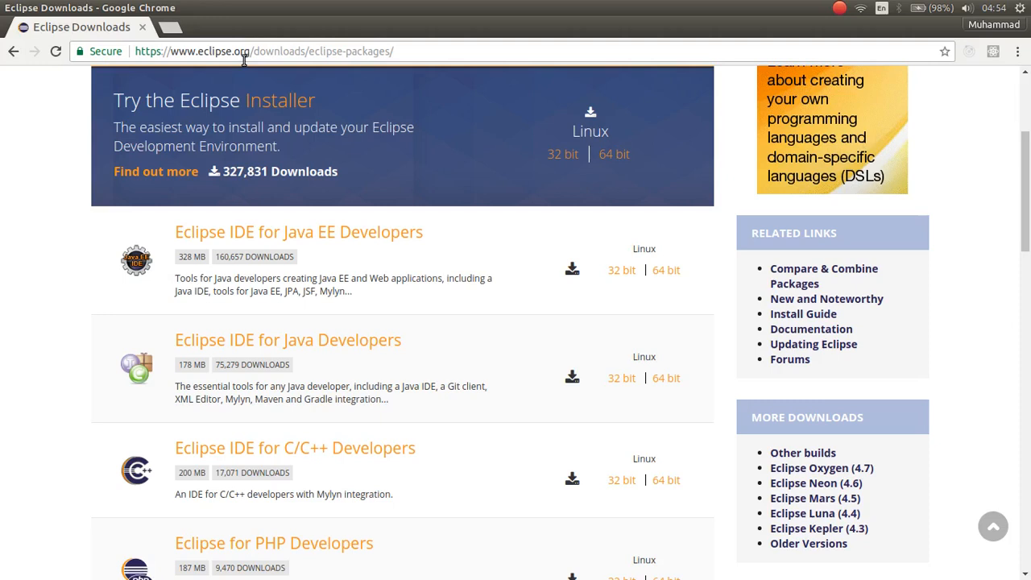
{"action": "mouse_move", "coordinate": [673, 373]}
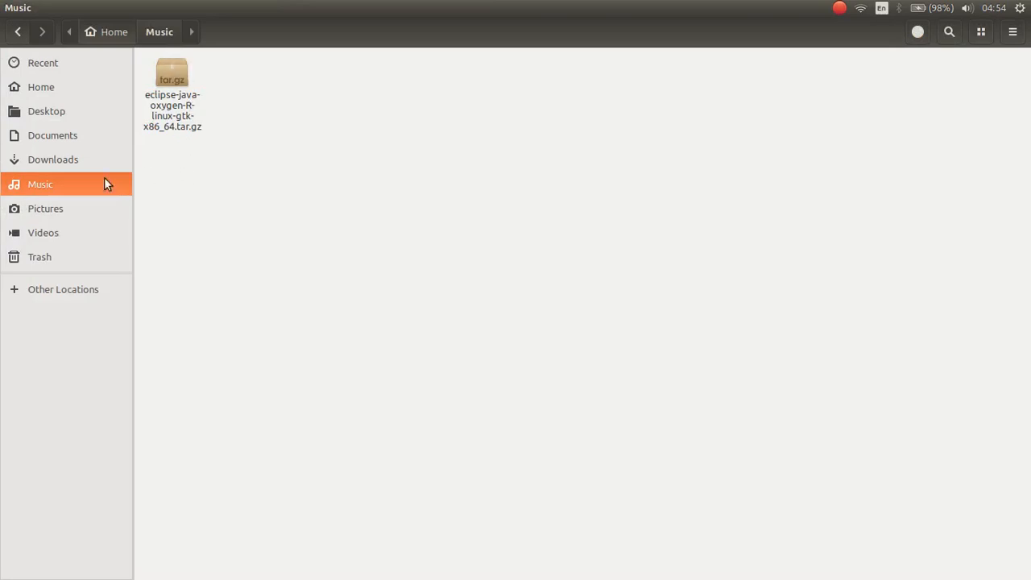
{"action": "mouse_move", "coordinate": [184, 111]}
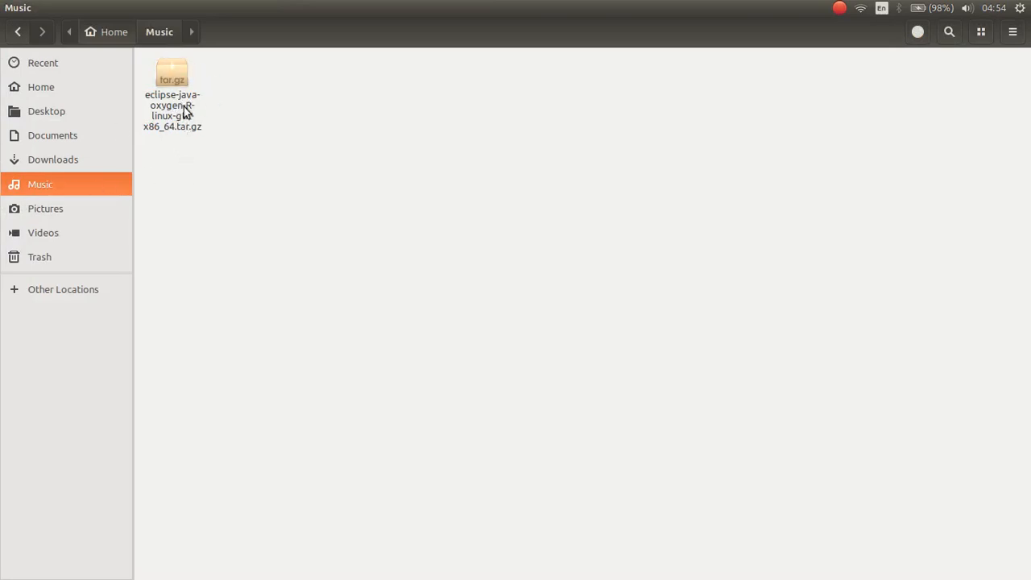
{"action": "mouse_move", "coordinate": [186, 171]}
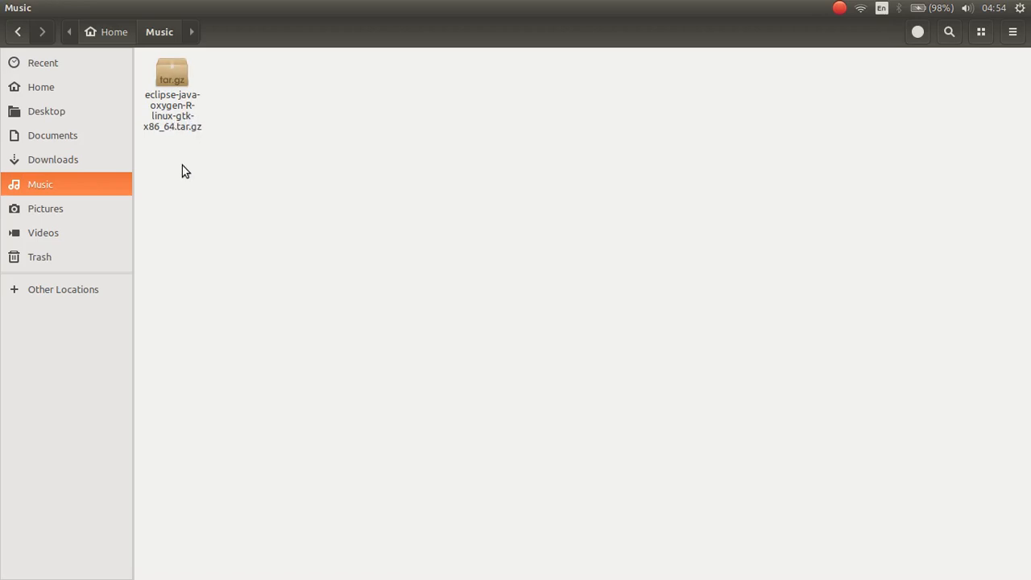
Step: Select eclipse-java-oxygen-R-linux-gtk-x86_64.tar.gz (184 MB) in the Music folder
{"action": "left_click", "coordinate": [172, 81]}
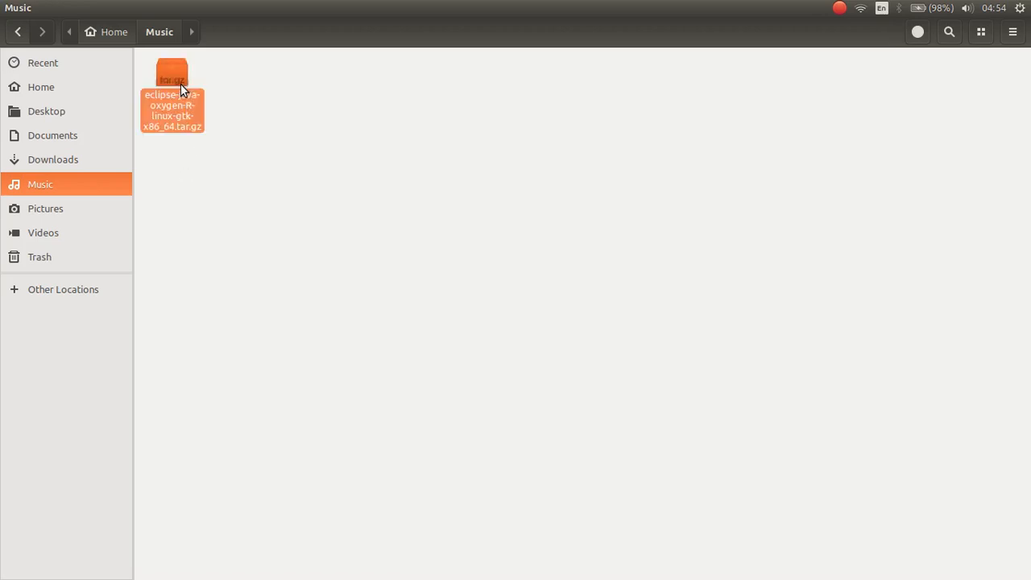
{"action": "left_click", "coordinate": [172, 93]}
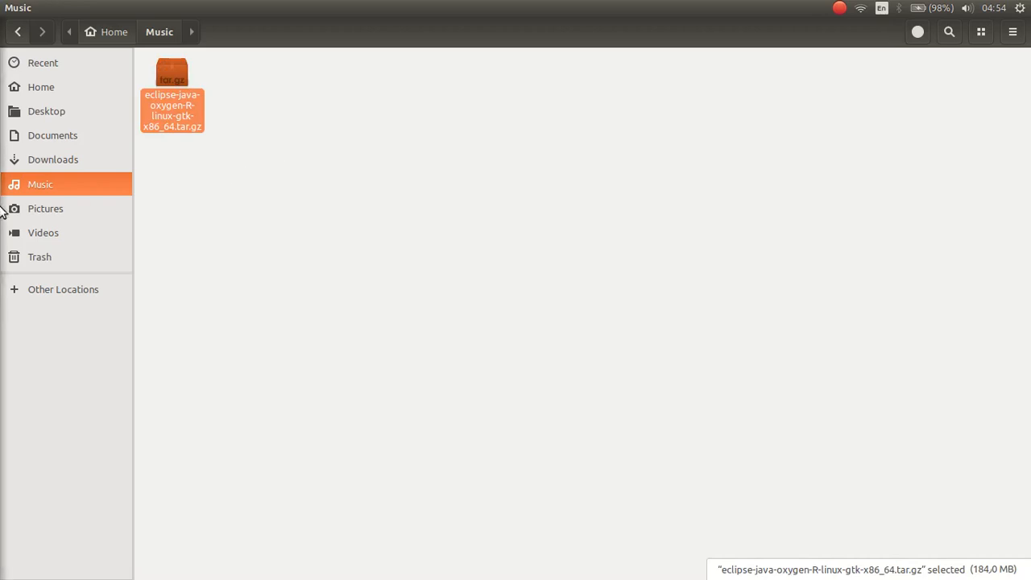
{"action": "mouse_move", "coordinate": [4, 395]}
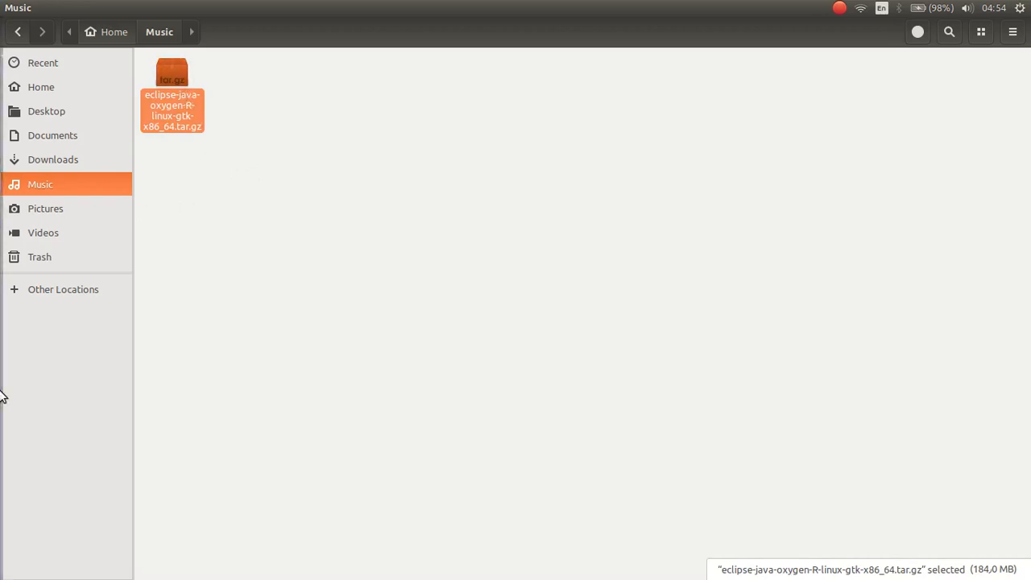
{"action": "mouse_move", "coordinate": [13, 314]}
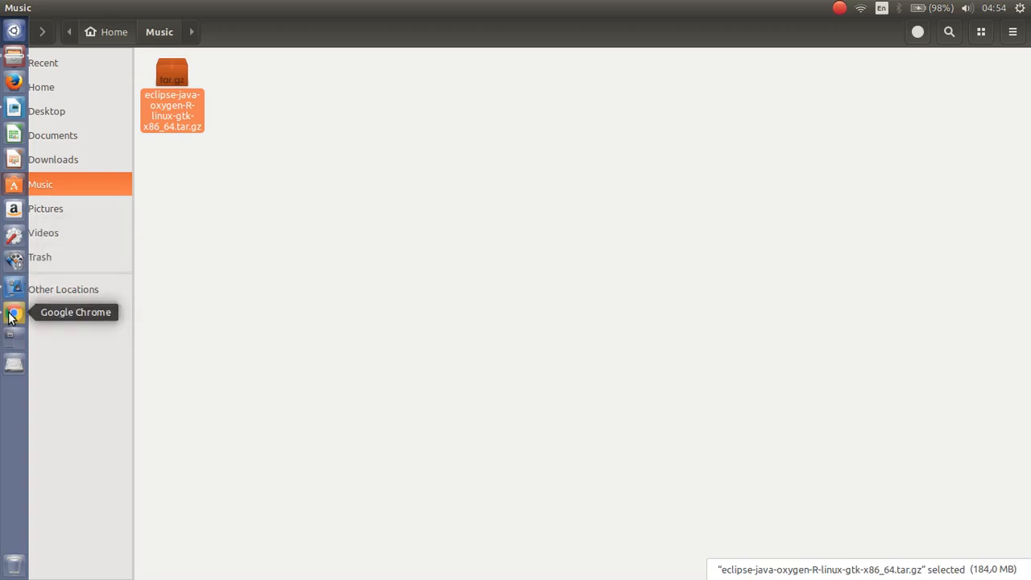
Step: Back in Chrome, view the Eclipse IDE for Java Developers details, then follow 'Oxygen Packages'
{"action": "left_click", "coordinate": [13, 313]}
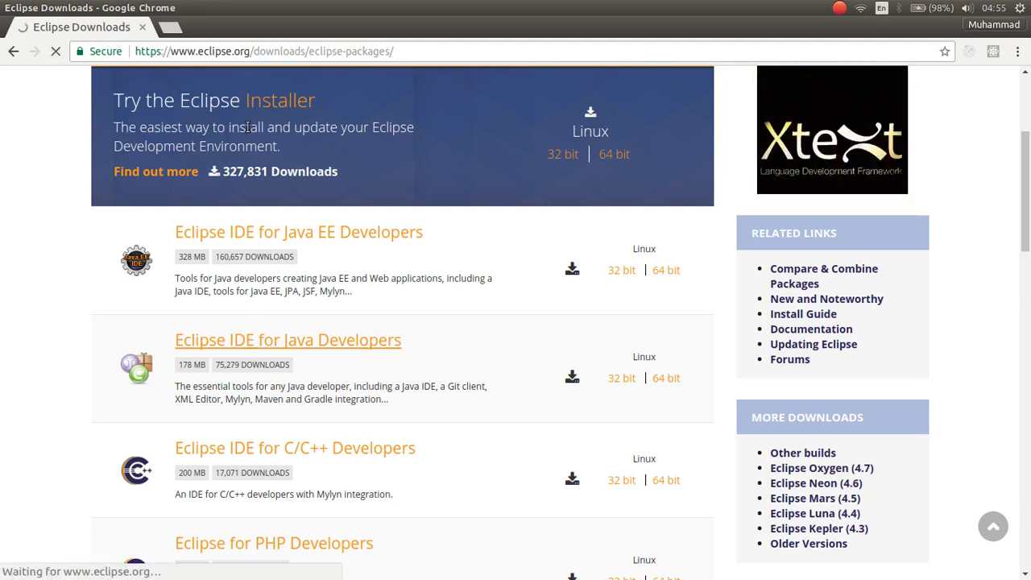
{"action": "left_click", "coordinate": [286, 339]}
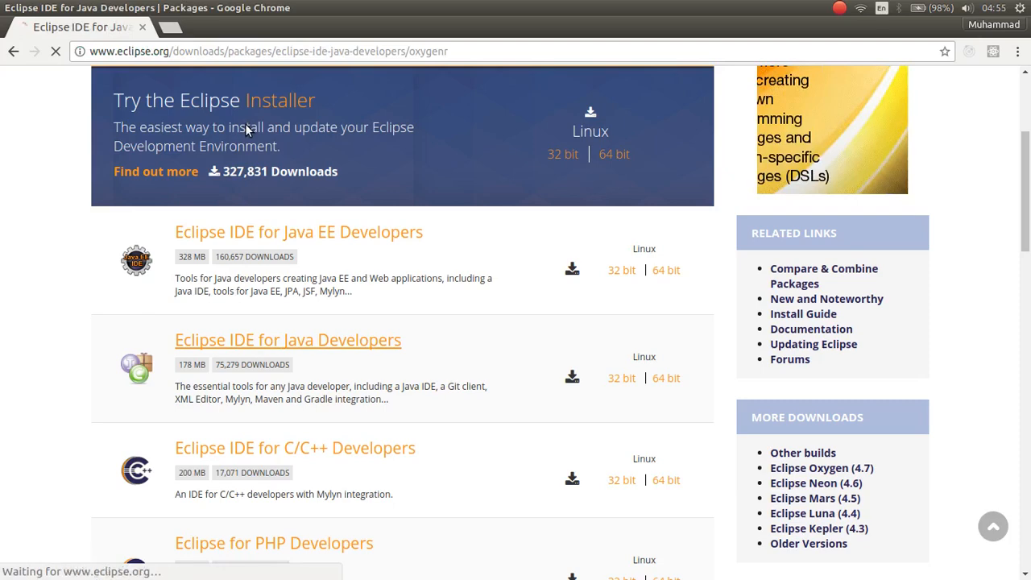
{"action": "left_click", "coordinate": [288, 339]}
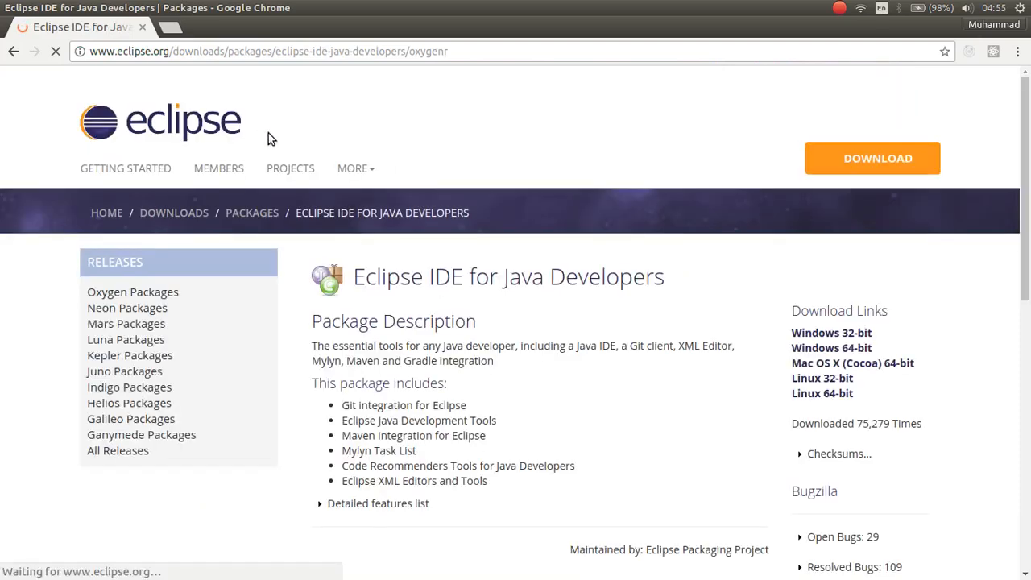
{"action": "scroll", "scroll_direction": "down", "scroll_amount": 3}
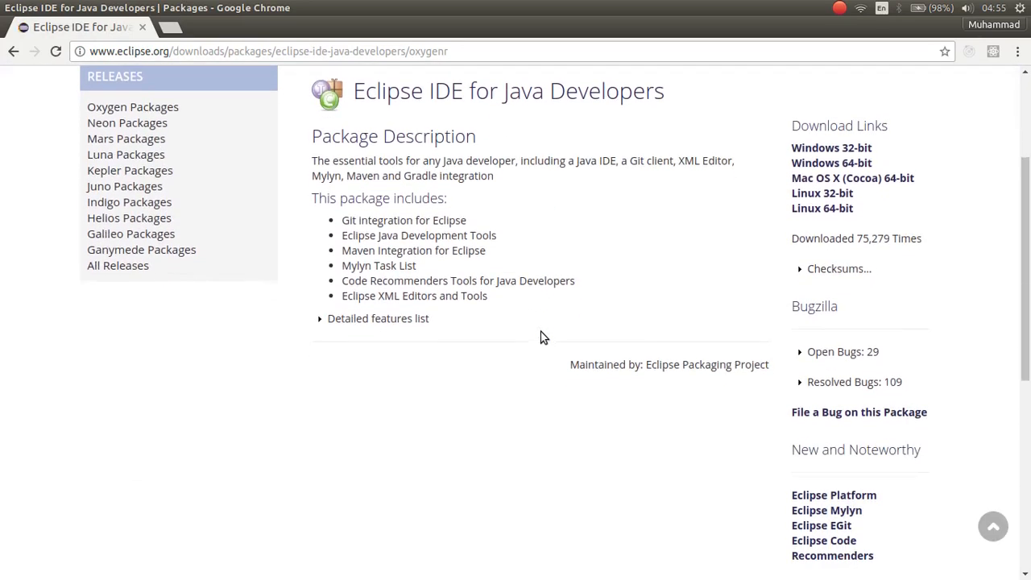
{"action": "scroll", "scroll_direction": "up", "scroll_amount": 3}
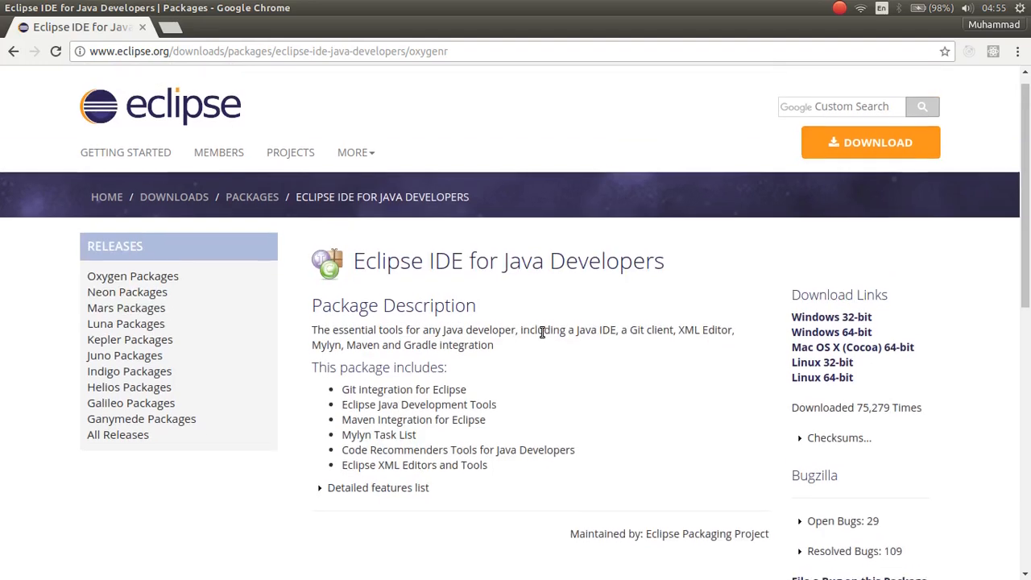
{"action": "scroll", "scroll_direction": "down", "scroll_amount": 3}
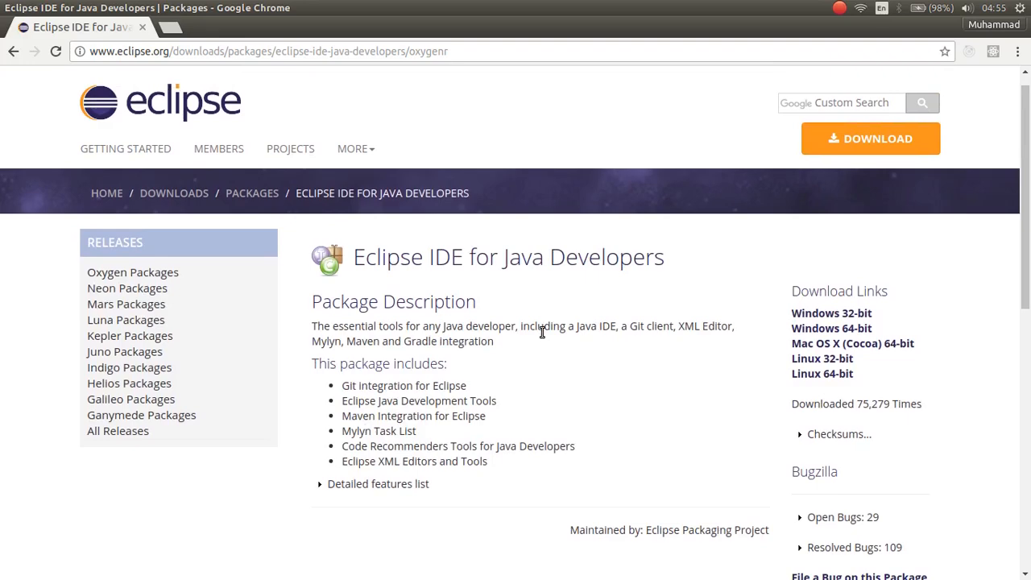
{"action": "mouse_move", "coordinate": [128, 288]}
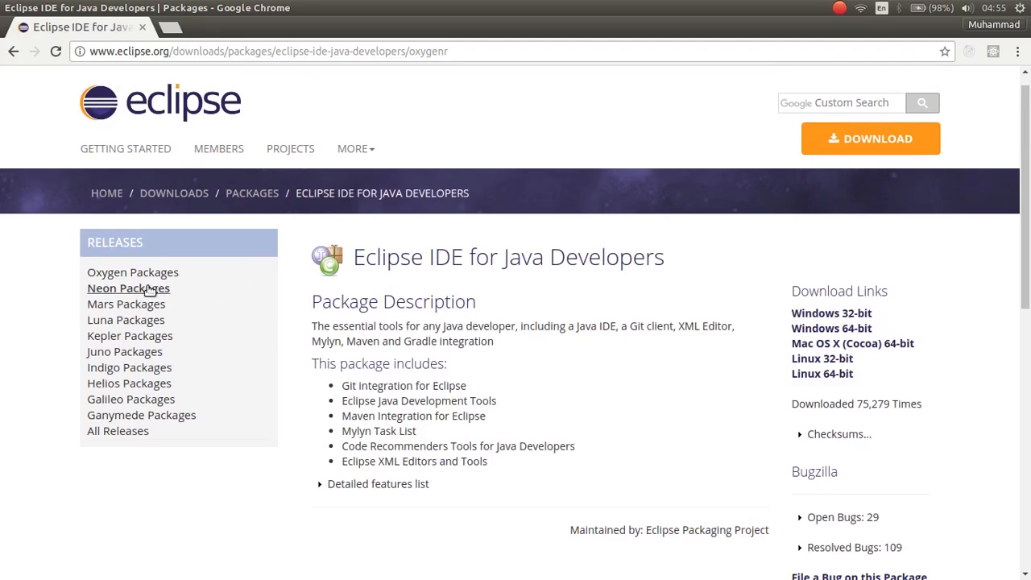
{"action": "left_click", "coordinate": [133, 272]}
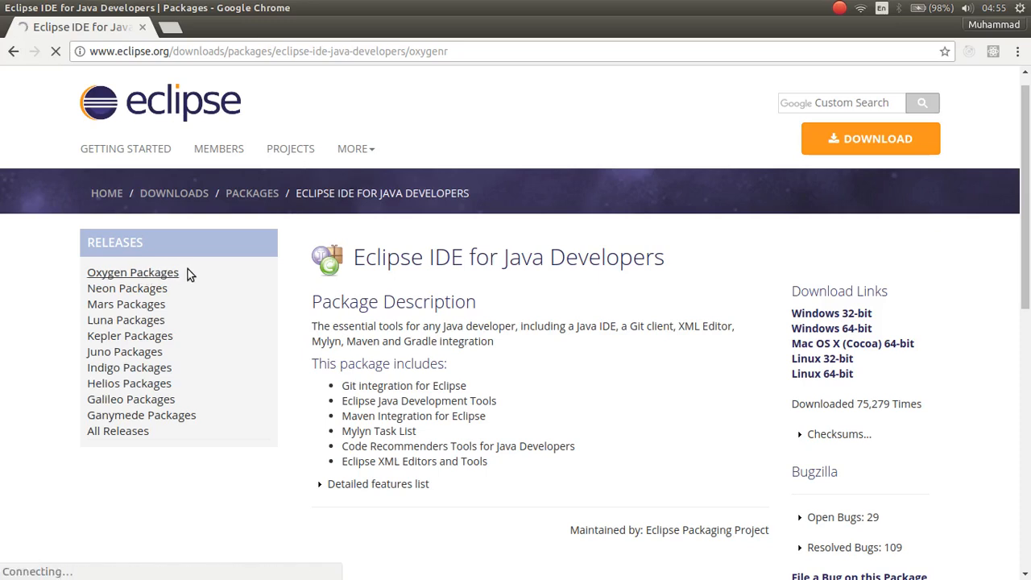
Step: Load the Oxygen R Packages list and scroll through every IDE edition
{"action": "left_click", "coordinate": [133, 272]}
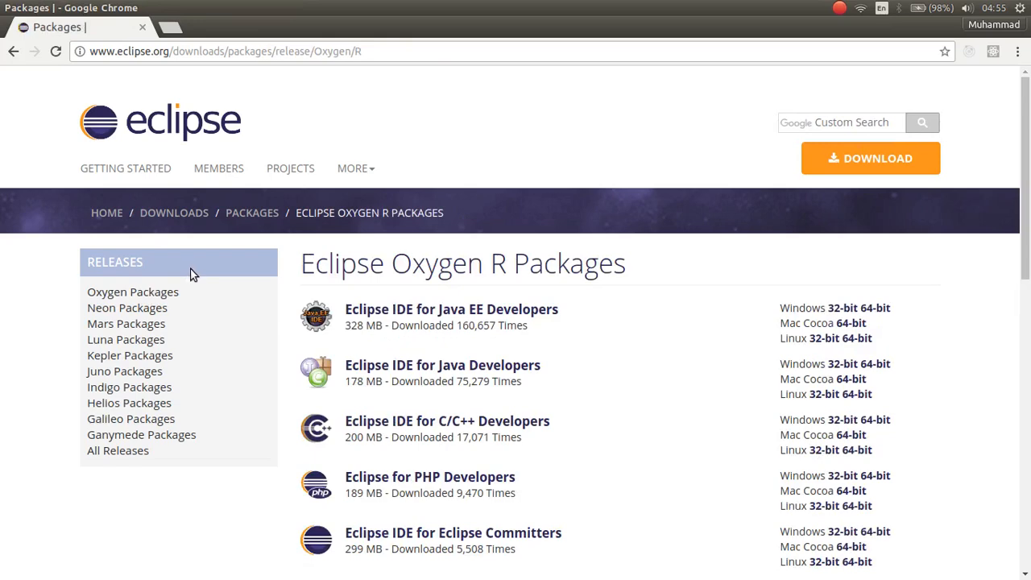
{"action": "mouse_move", "coordinate": [411, 295]}
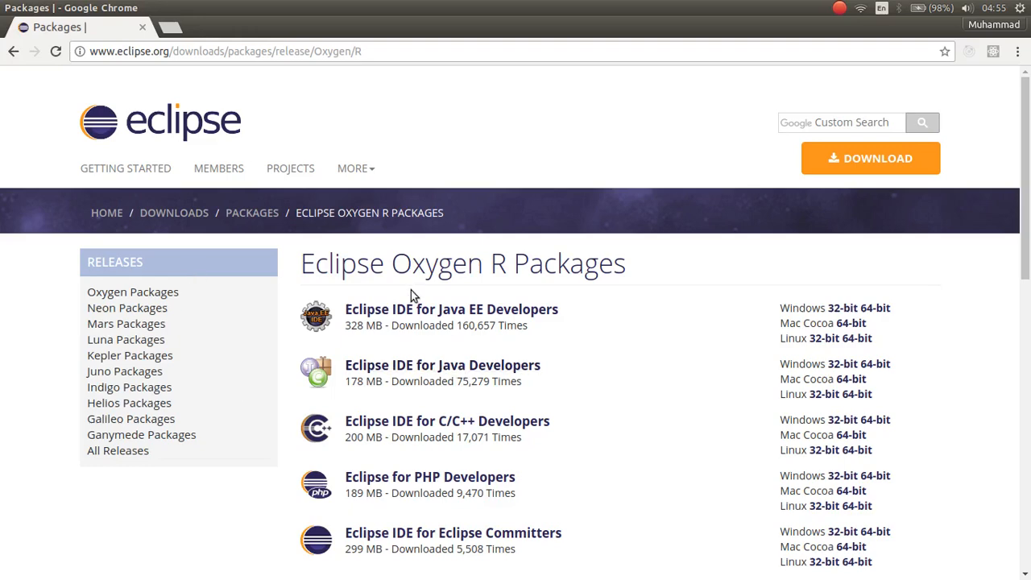
{"action": "mouse_move", "coordinate": [430, 468]}
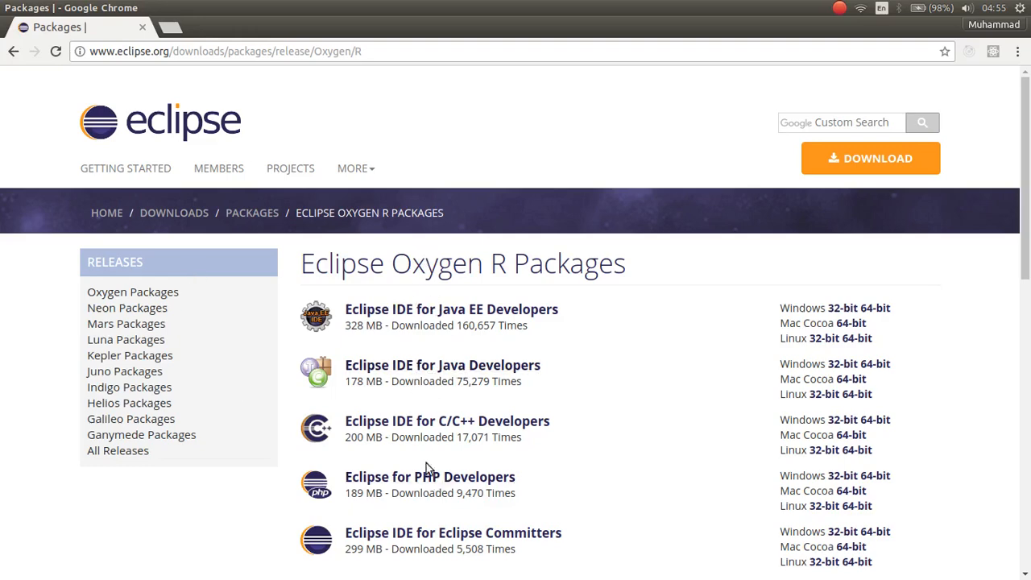
{"action": "scroll", "scroll_direction": "down", "scroll_amount": 3}
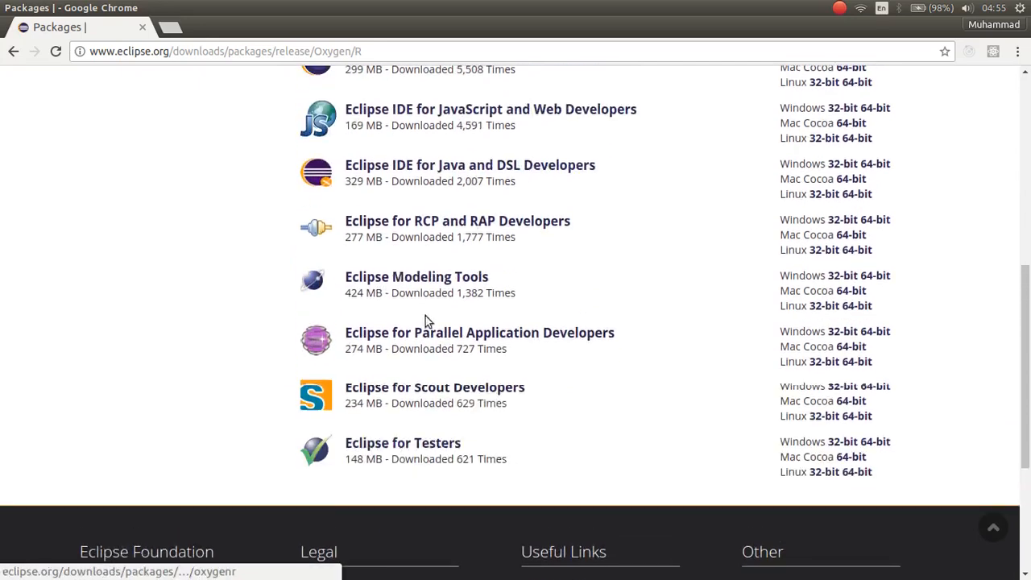
{"action": "scroll", "scroll_direction": "up", "scroll_amount": 3}
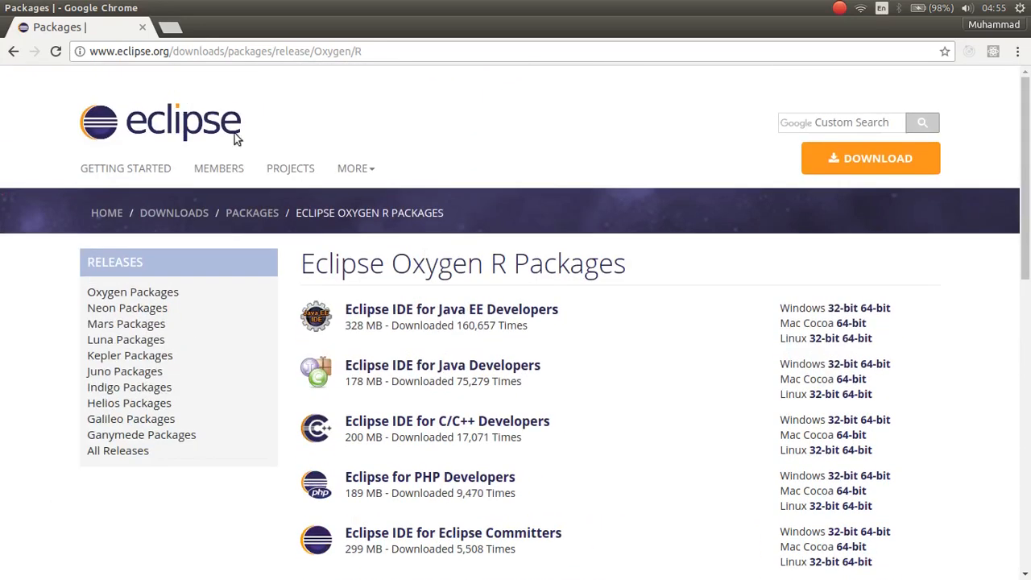
Step: In a new tab, search for 'how to install eclipse on ubuntu'
{"action": "left_click", "coordinate": [169, 26]}
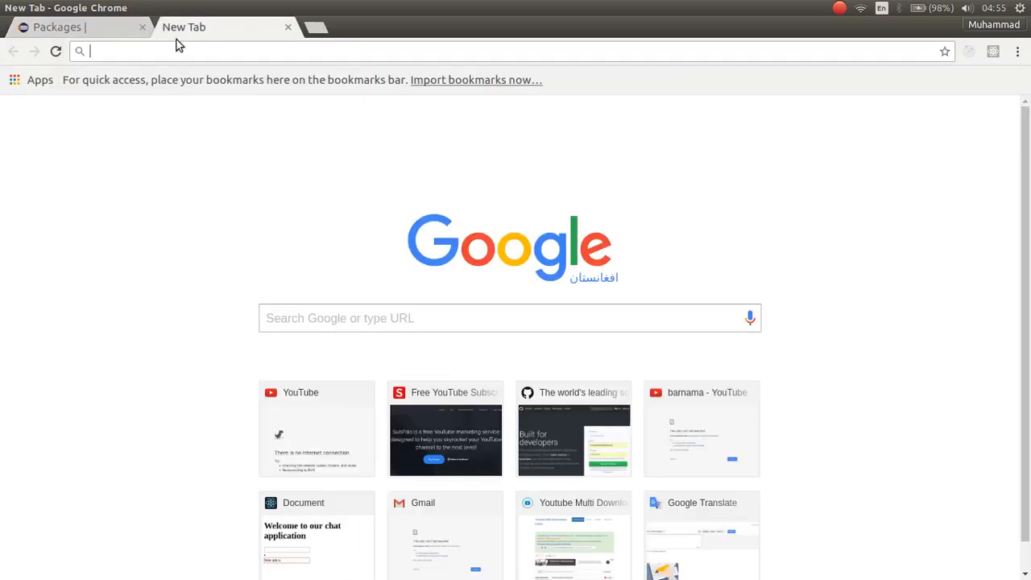
{"action": "type", "text": "downl"}
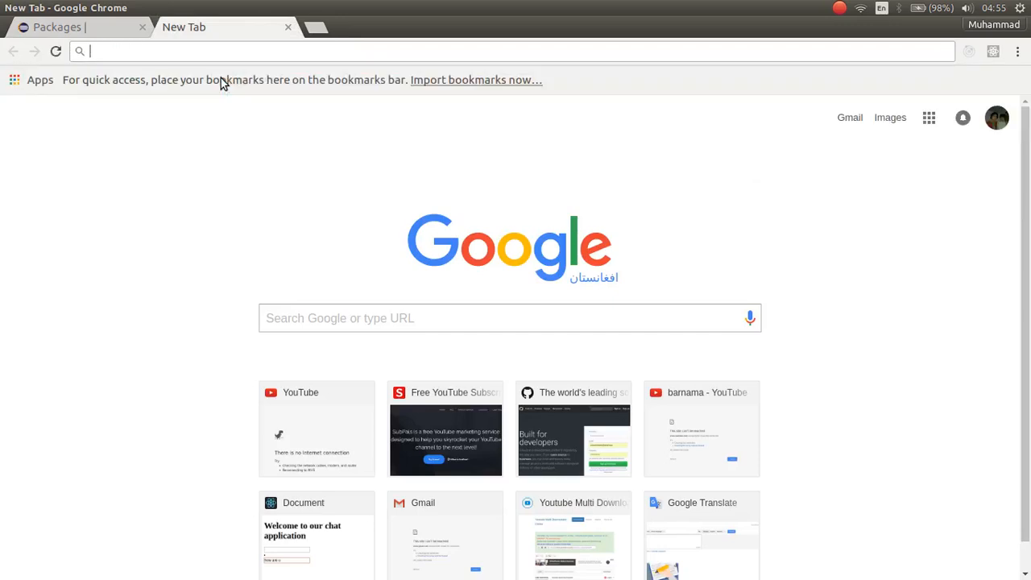
{"action": "type", "text": "how to"}
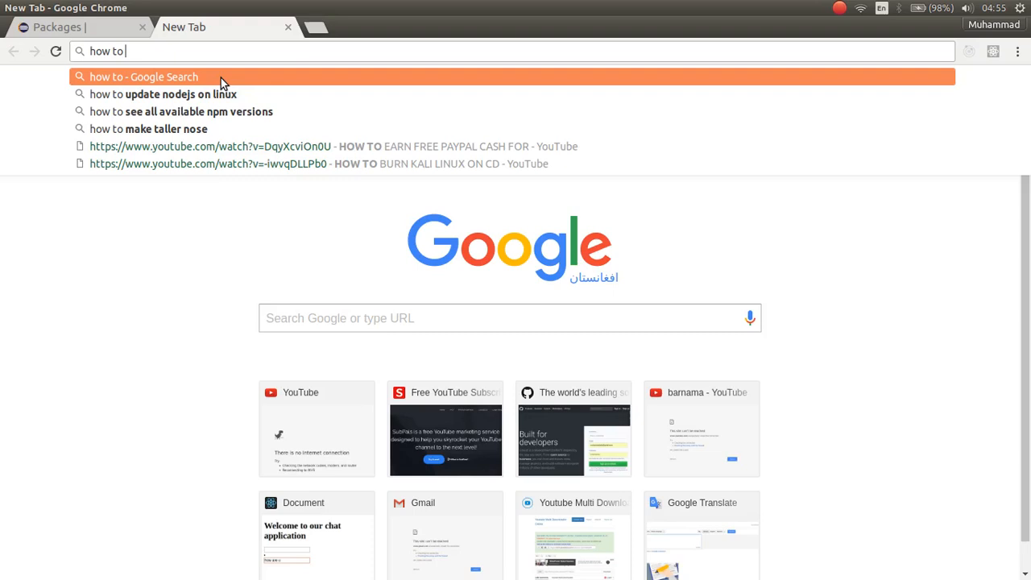
{"action": "type", "text": "install eclipse"}
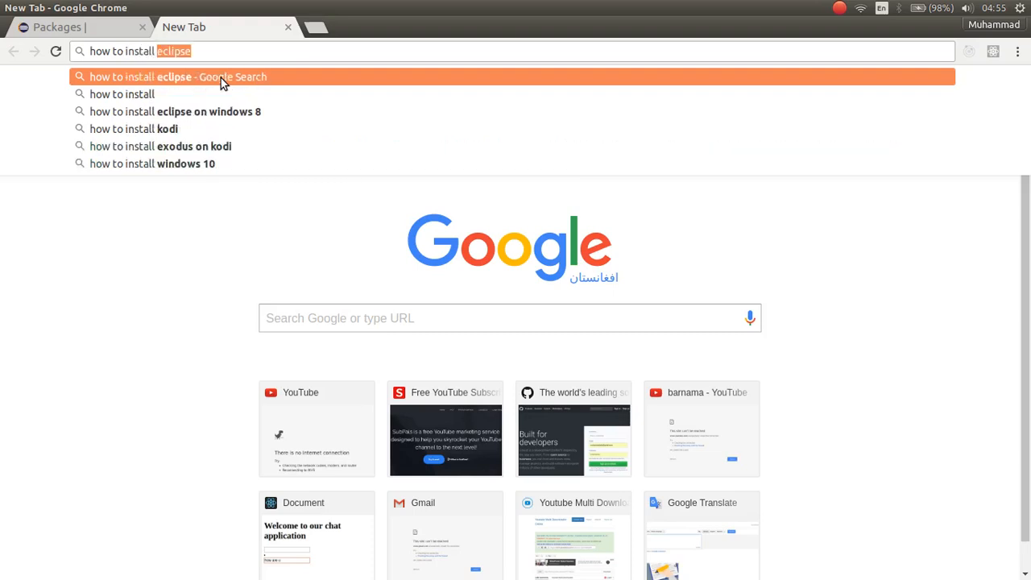
{"action": "type", "text": "es"}
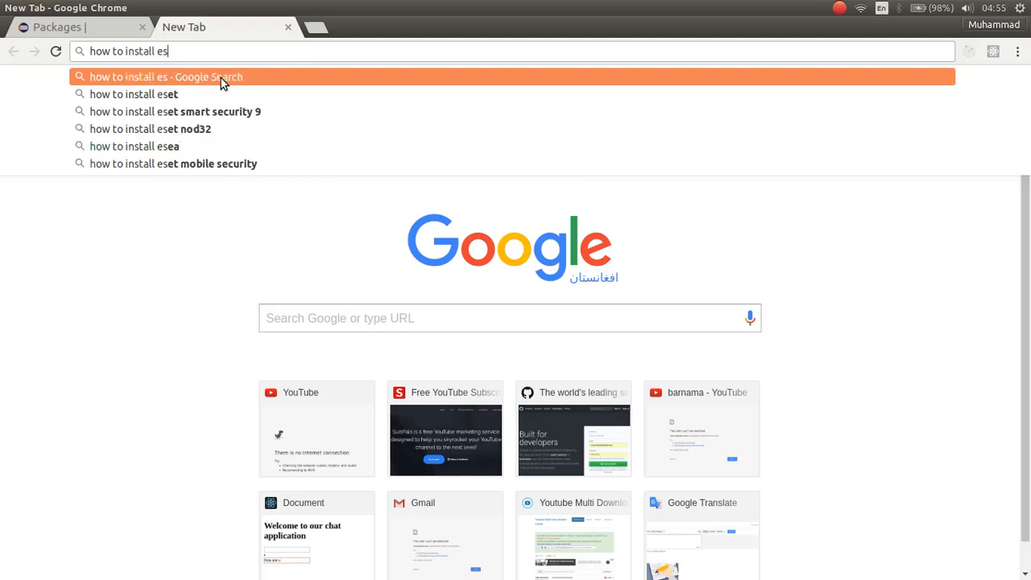
{"action": "type", "text": "clipse"}
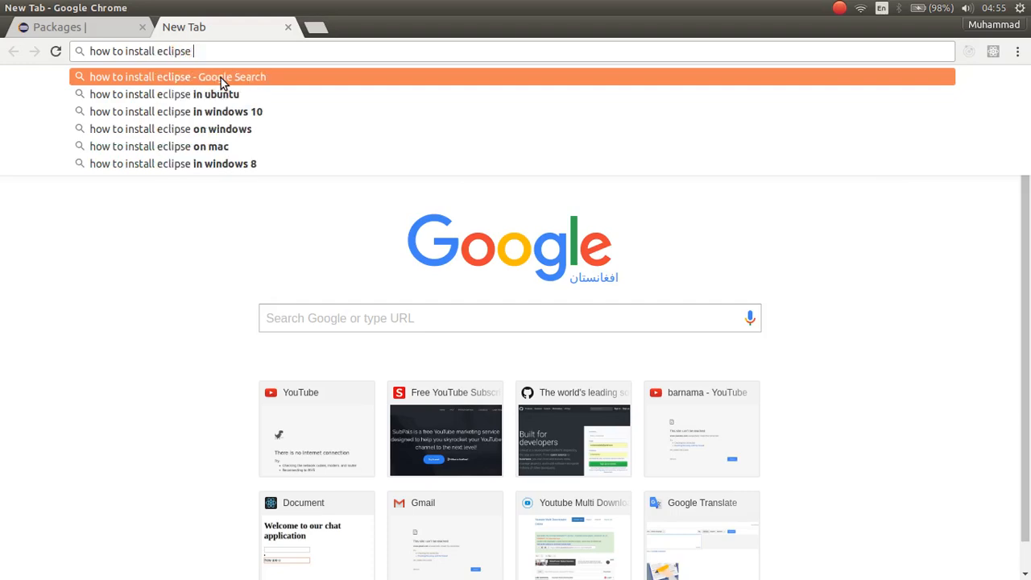
{"action": "type", "text": "on ub"}
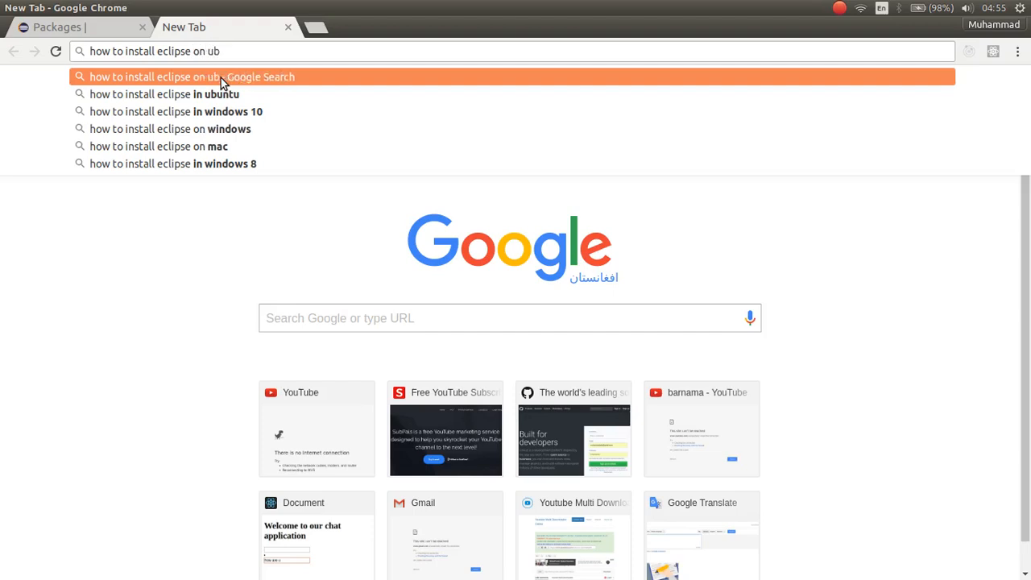
{"action": "type", "text": "untu"}
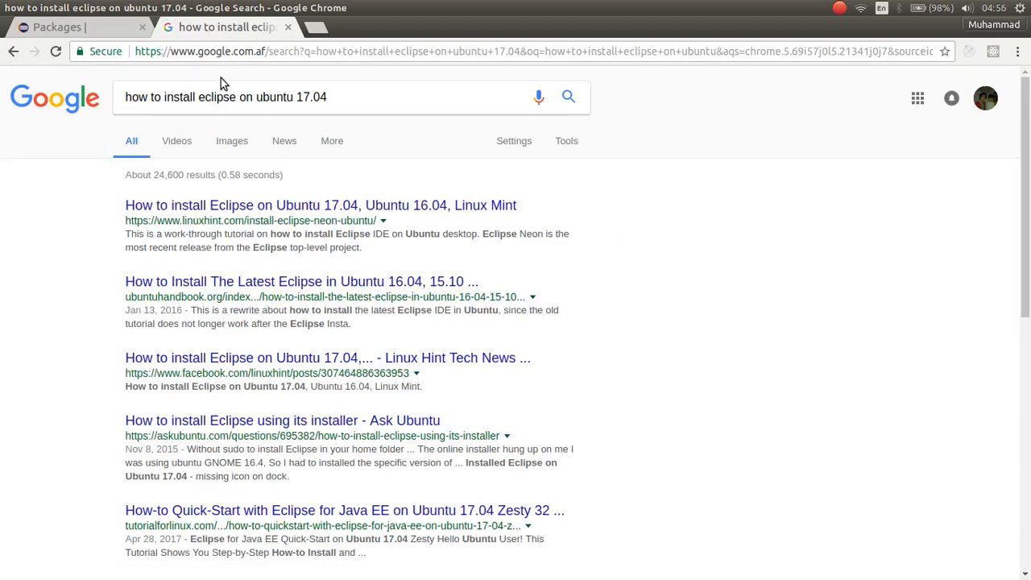
{"action": "mouse_move", "coordinate": [350, 219]}
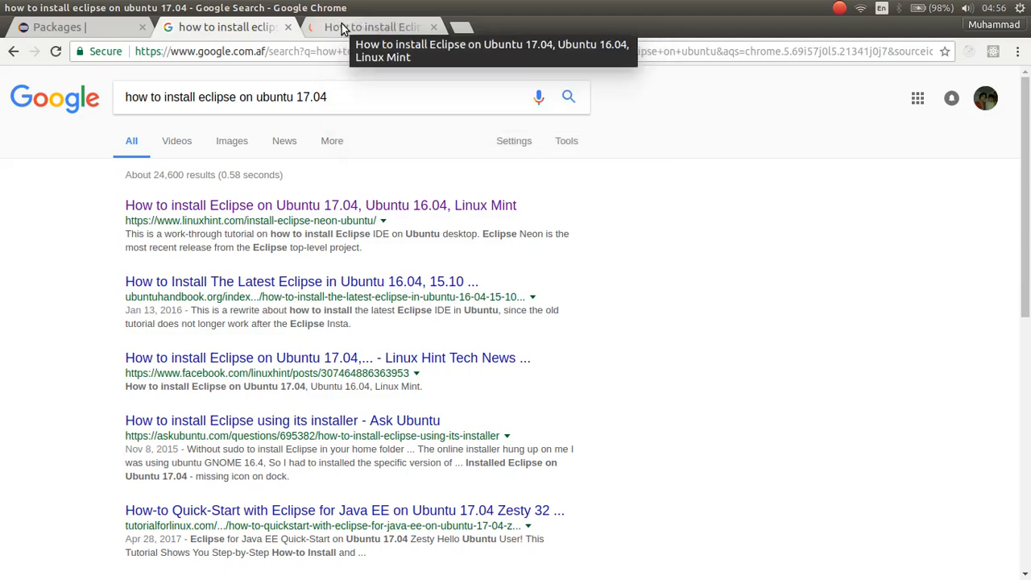
Step: Read the Linux Hint article down to its Java 8 and Eclipse wget/tar commands
{"action": "left_click", "coordinate": [371, 27]}
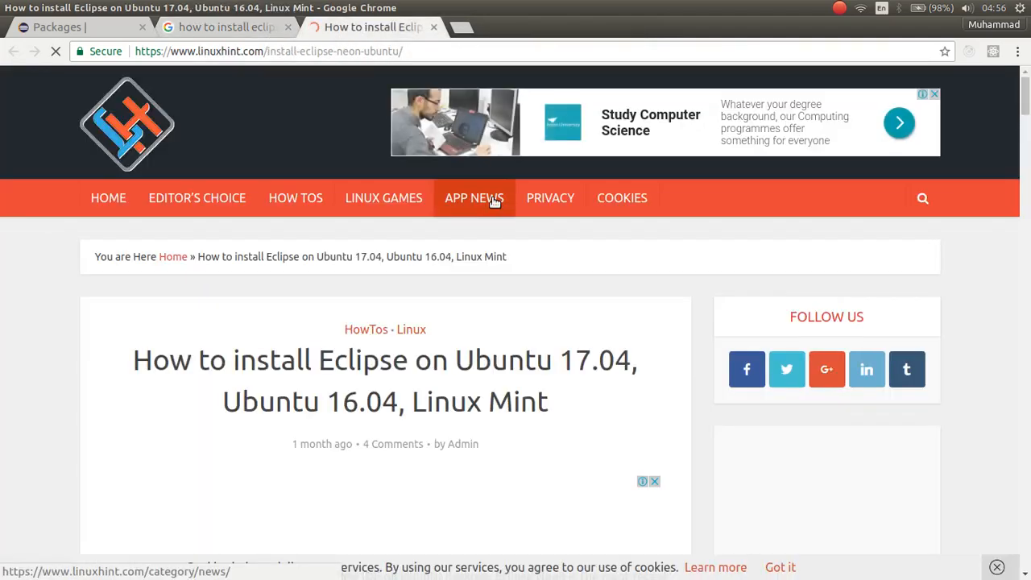
{"action": "scroll", "scroll_direction": "down", "scroll_amount": 3}
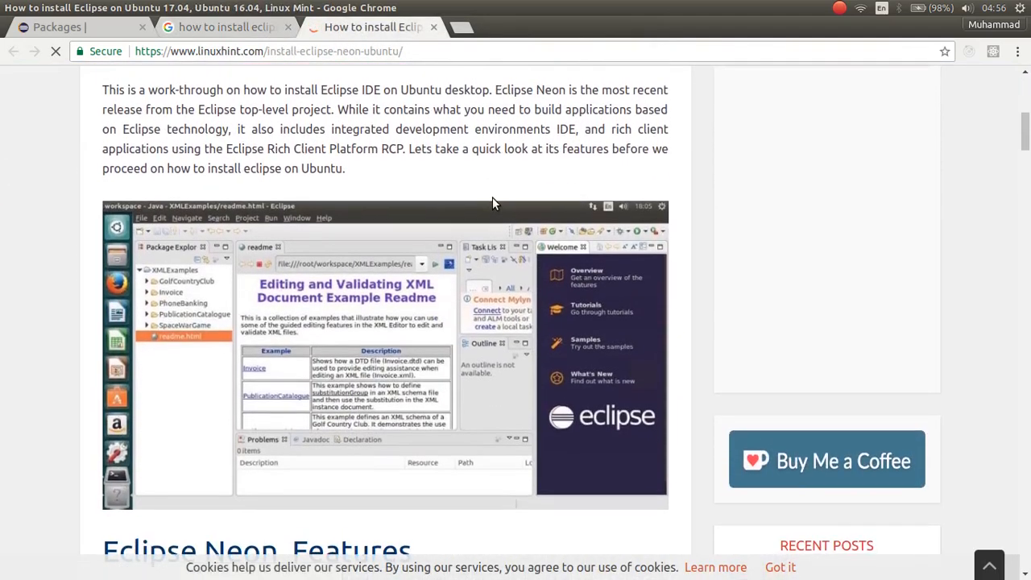
{"action": "scroll", "scroll_direction": "down", "scroll_amount": 3}
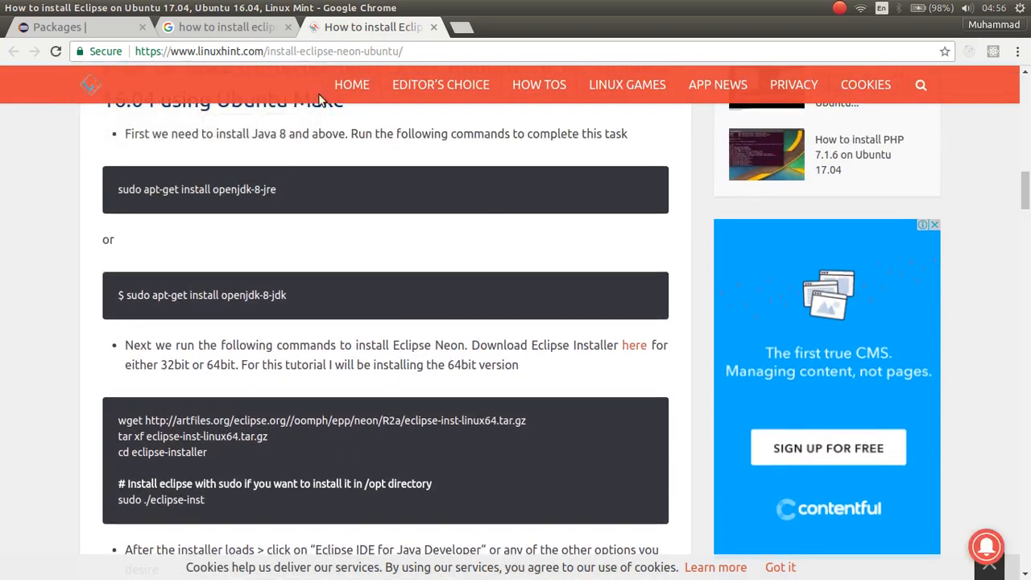
{"action": "scroll", "scroll_direction": "up", "scroll_amount": 3}
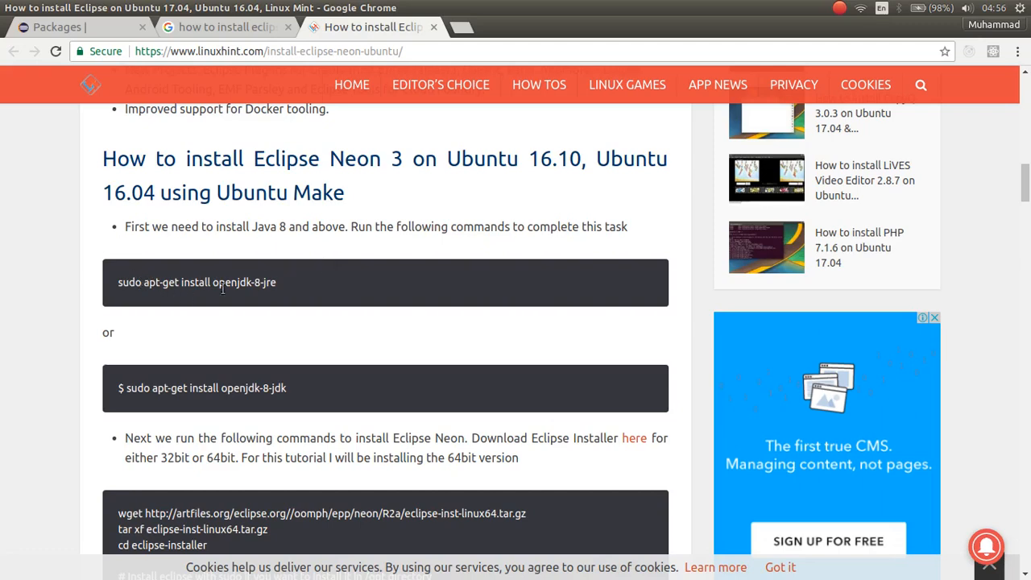
{"action": "mouse_move", "coordinate": [282, 290]}
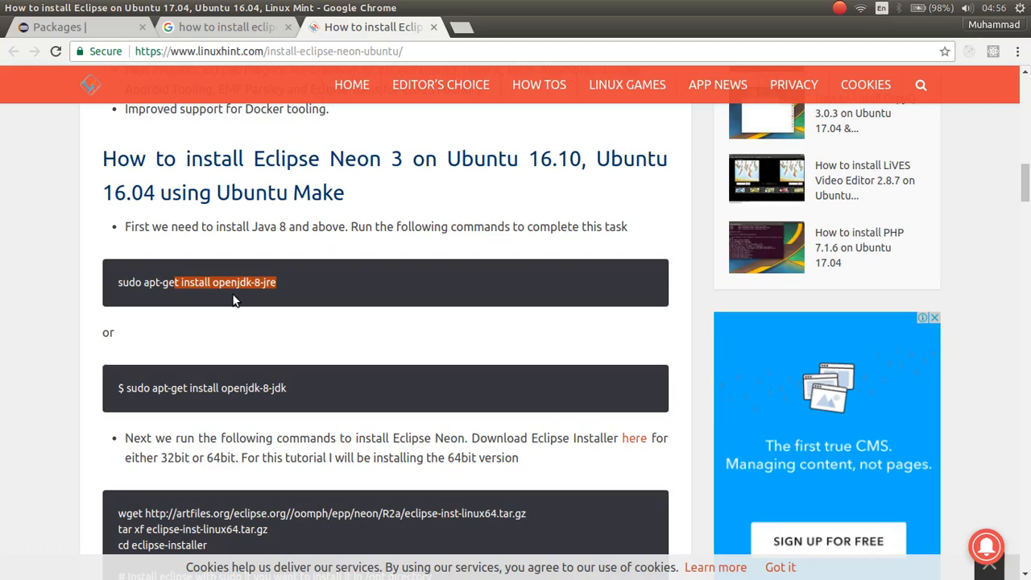
{"action": "scroll", "scroll_direction": "down", "scroll_amount": 3}
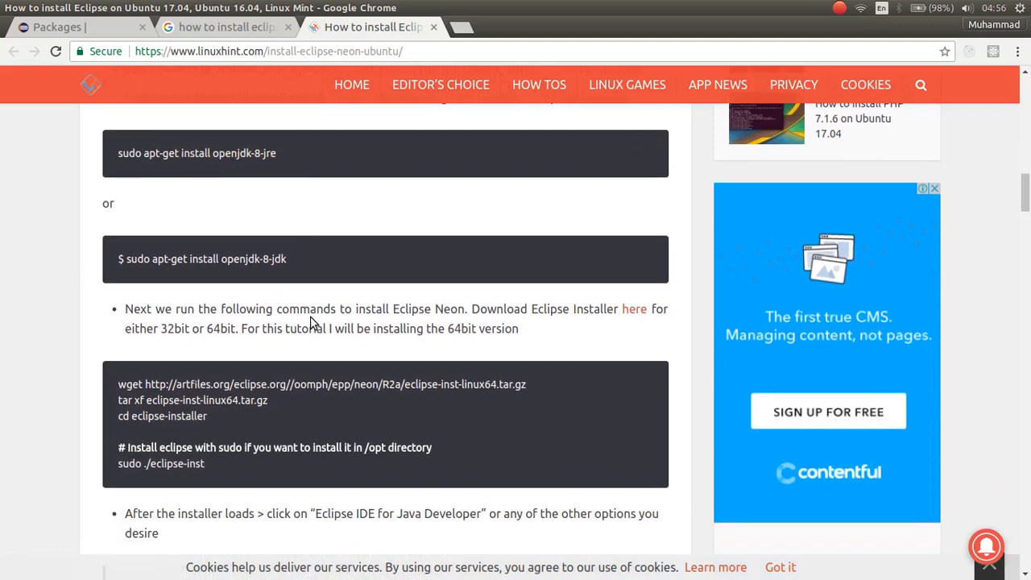
{"action": "scroll", "scroll_direction": "down", "scroll_amount": 3}
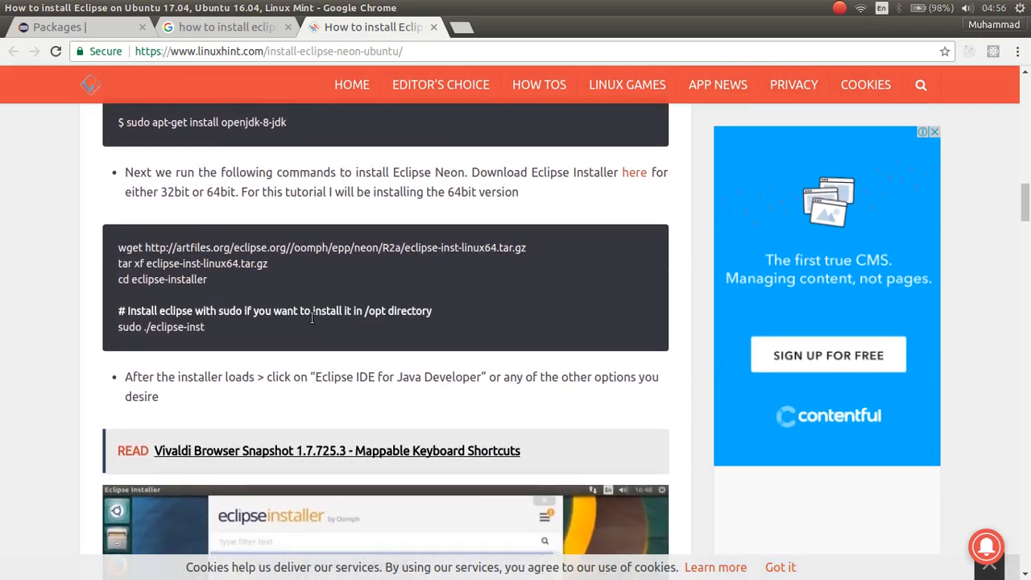
{"action": "scroll", "scroll_direction": "down", "scroll_amount": 3}
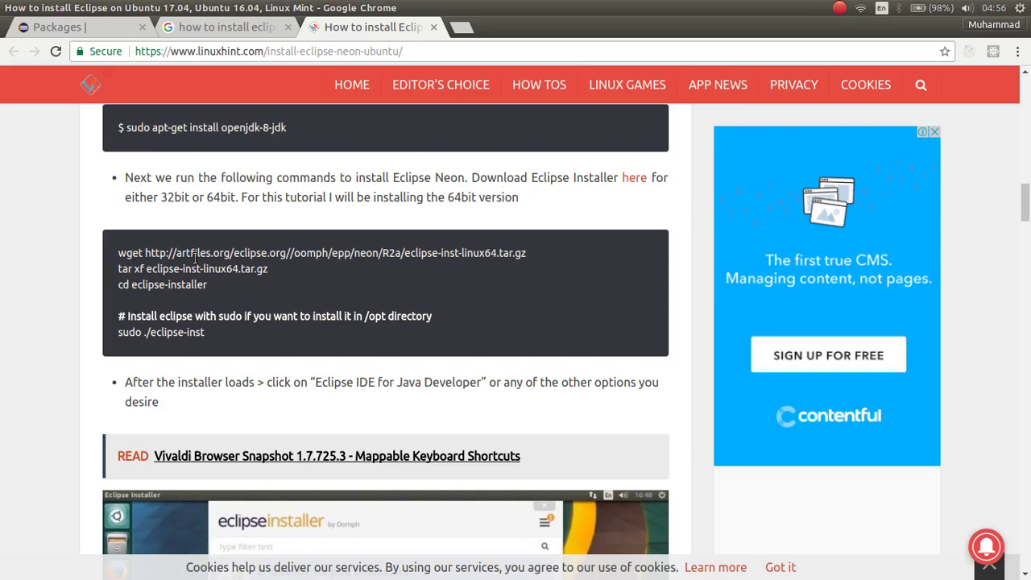
{"action": "mouse_move", "coordinate": [212, 291]}
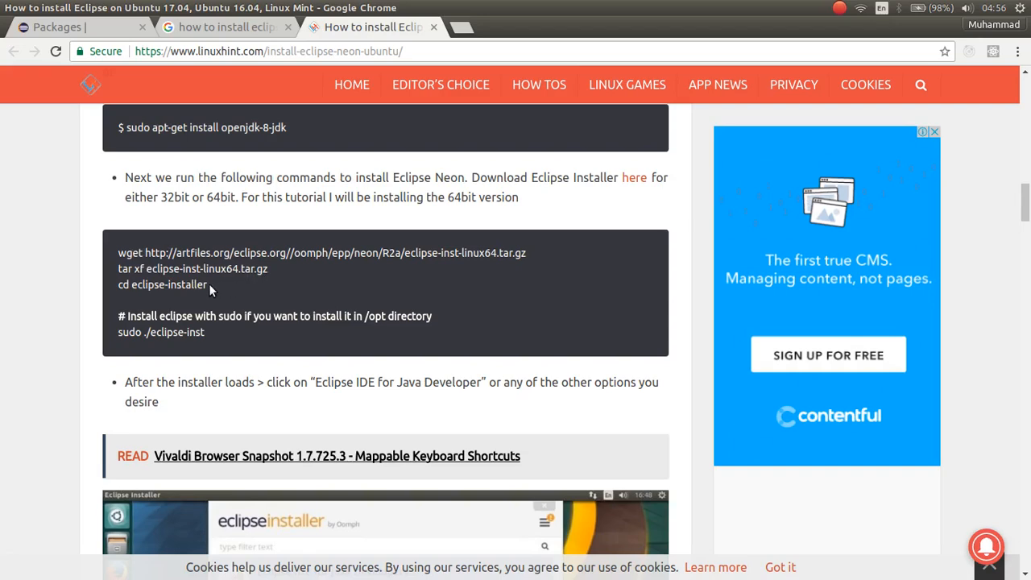
{"action": "mouse_move", "coordinate": [219, 272]}
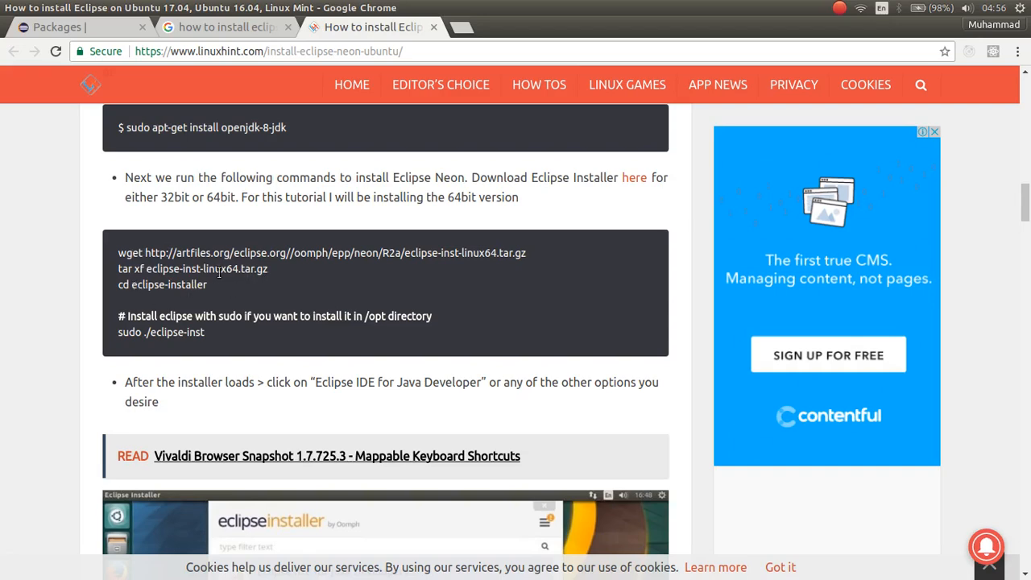
{"action": "mouse_move", "coordinate": [258, 294]}
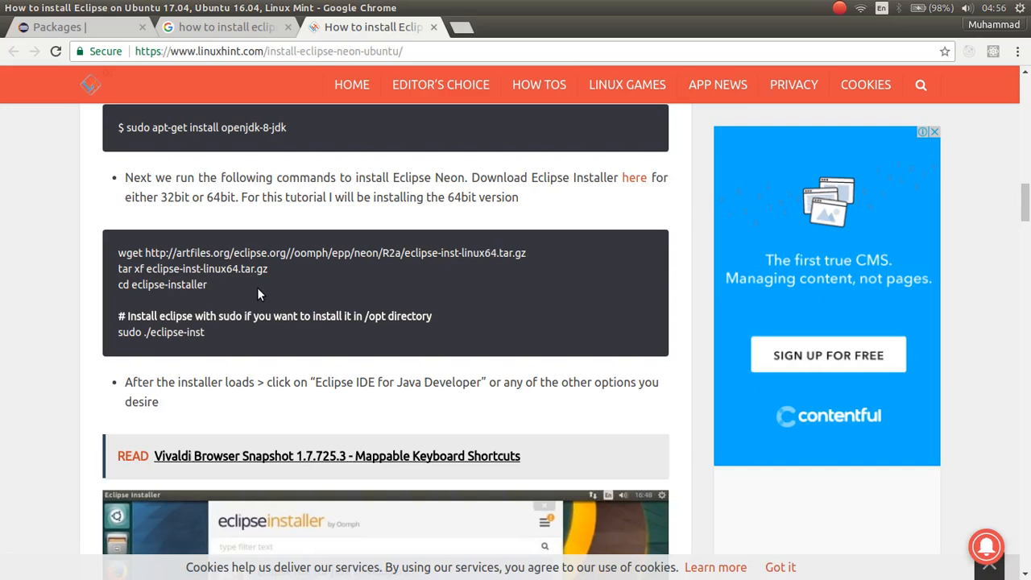
{"action": "mouse_move", "coordinate": [214, 337]}
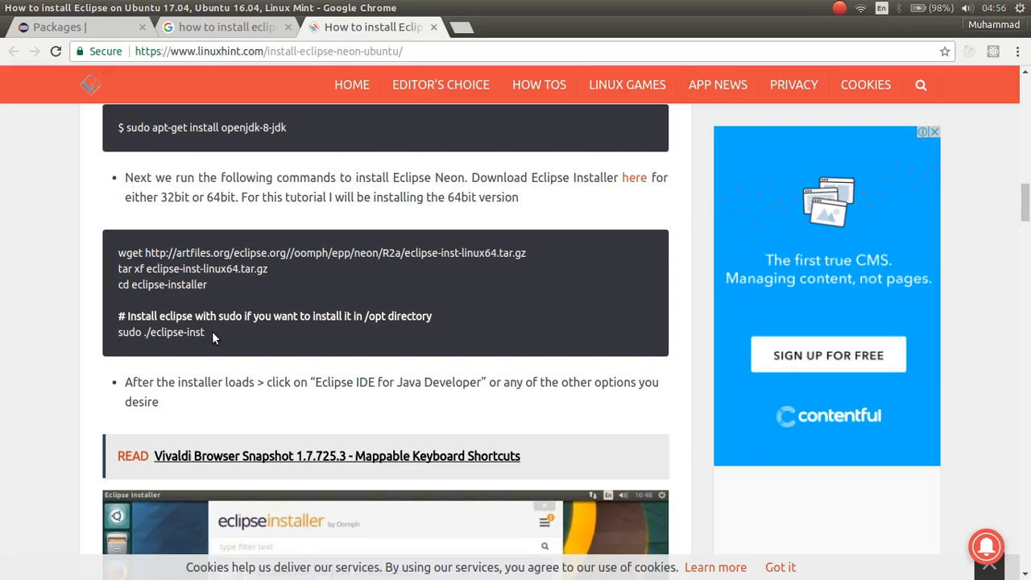
{"action": "mouse_move", "coordinate": [219, 333]}
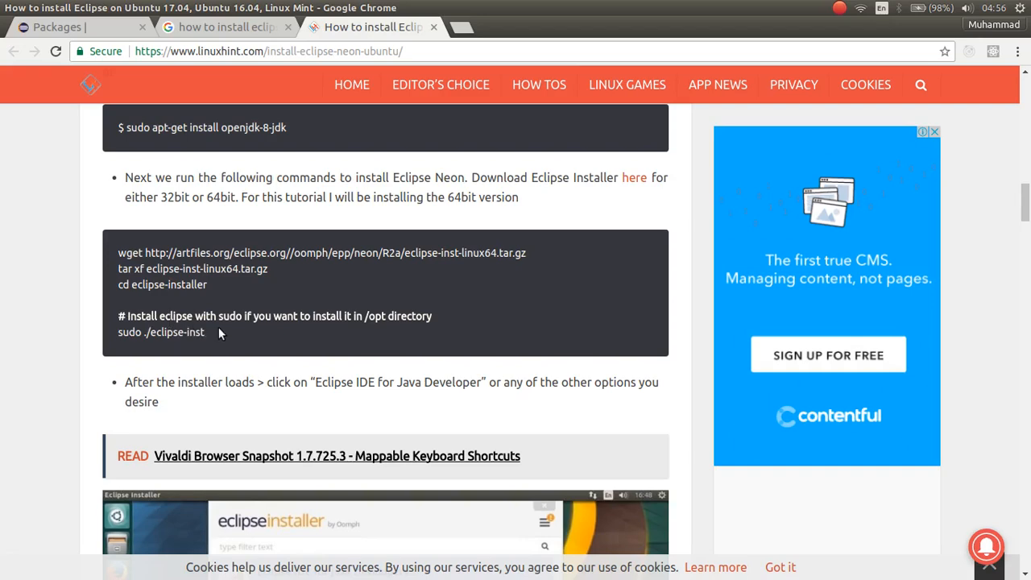
{"action": "mouse_move", "coordinate": [131, 345]}
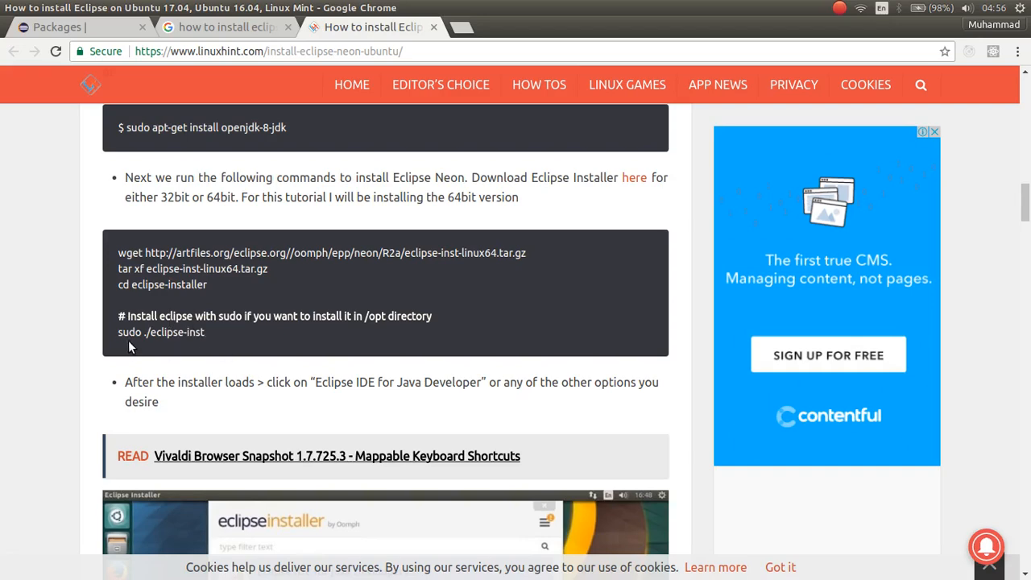
{"action": "mouse_move", "coordinate": [216, 334]}
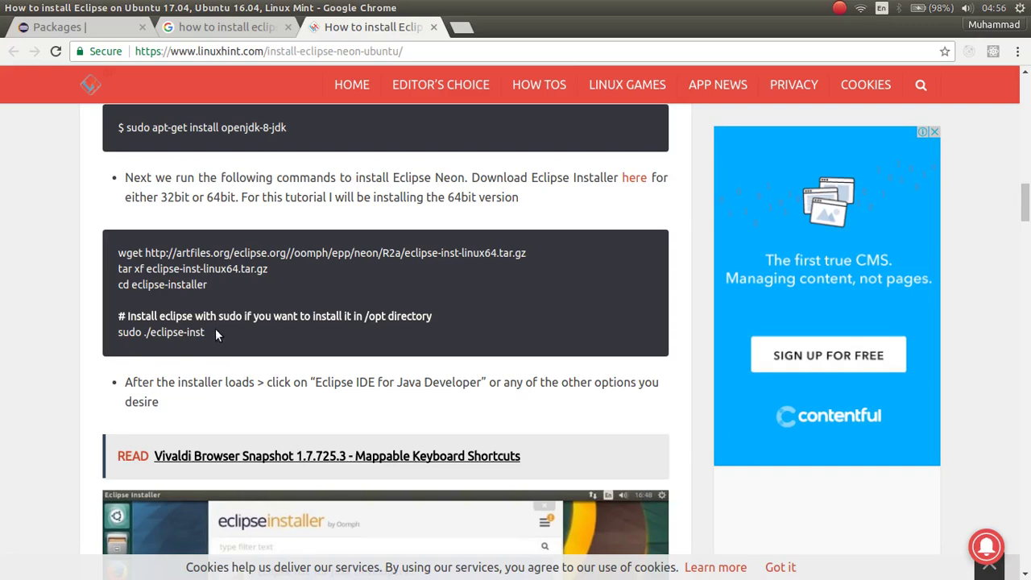
Step: Scroll the Linux Hint guide to the eclipse.desktop launcher and chmod permission sections
{"action": "scroll", "scroll_direction": "down", "scroll_amount": 3}
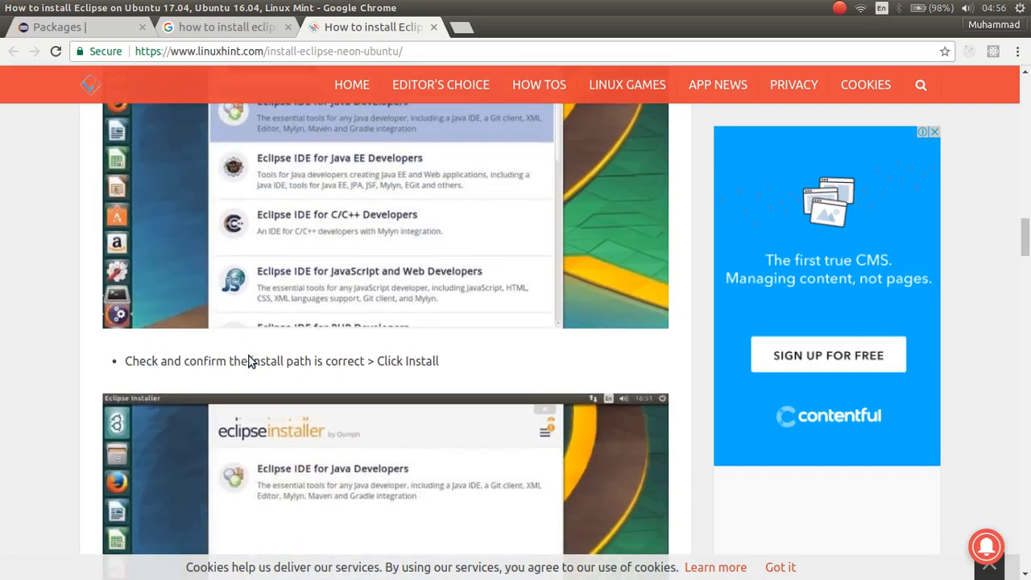
{"action": "scroll", "scroll_direction": "down", "scroll_amount": 3}
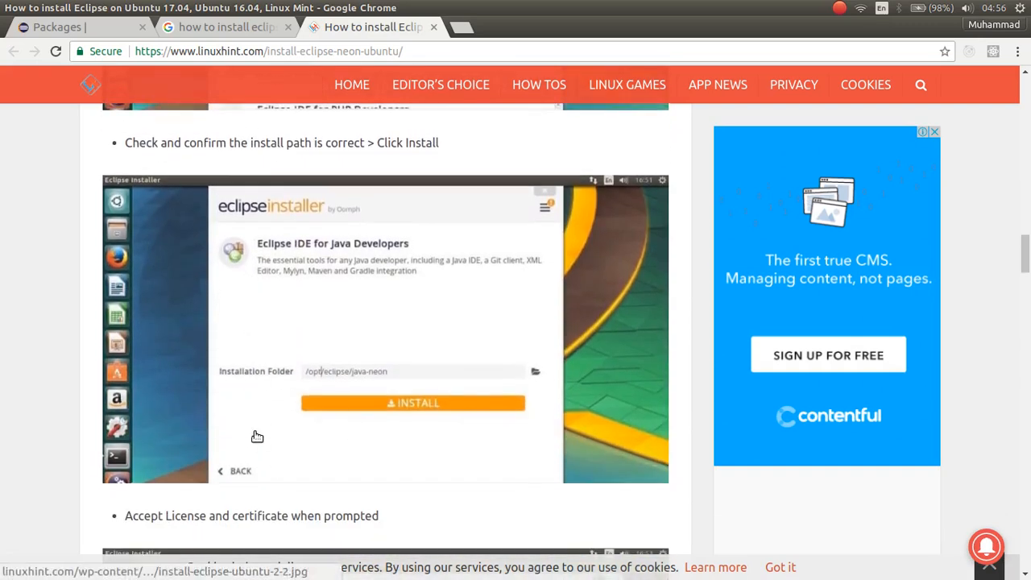
{"action": "scroll", "scroll_direction": "down", "scroll_amount": 3}
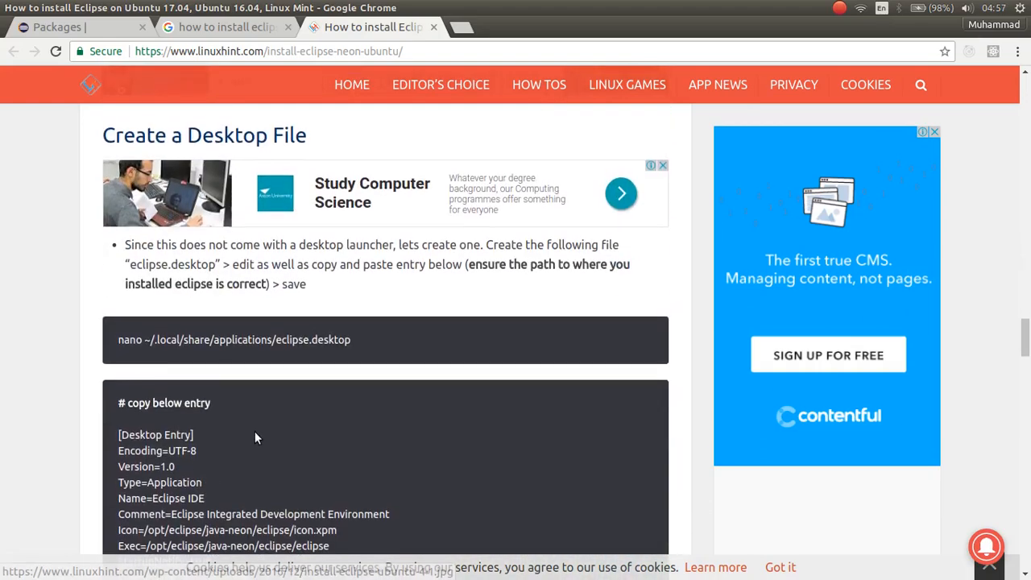
{"action": "scroll", "scroll_direction": "down", "scroll_amount": 3}
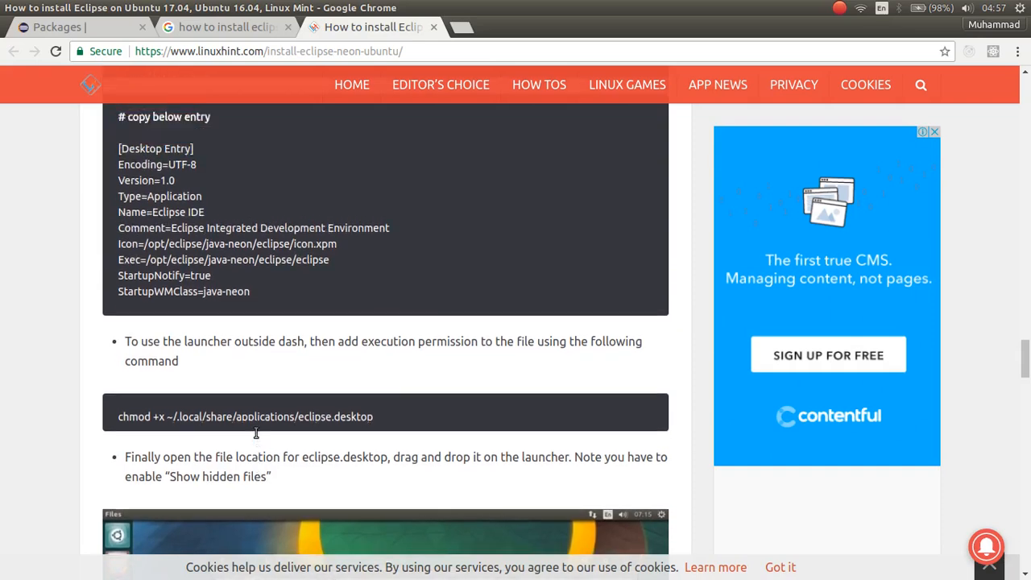
{"action": "scroll", "scroll_direction": "up", "scroll_amount": 3}
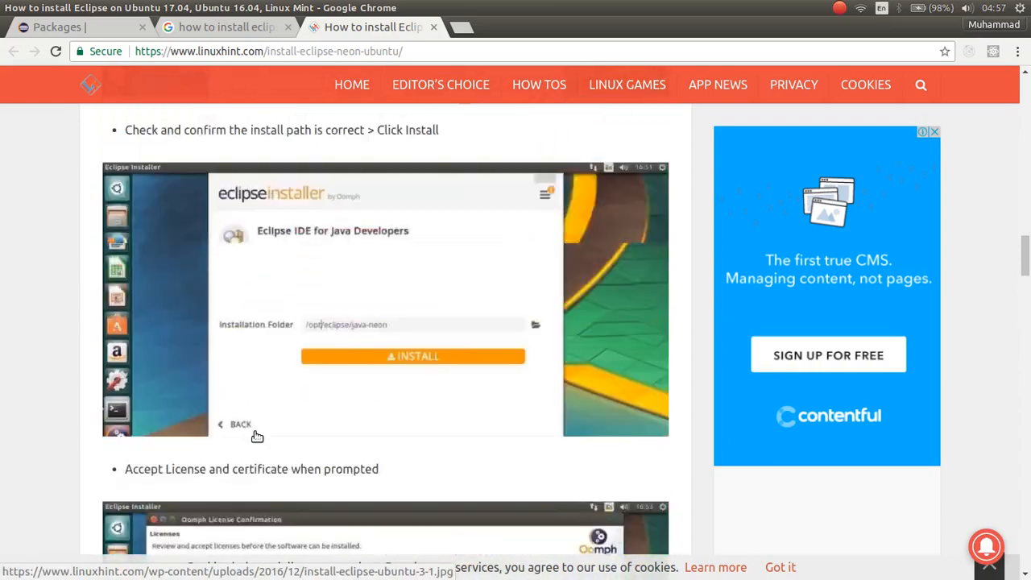
{"action": "scroll", "scroll_direction": "down", "scroll_amount": 3}
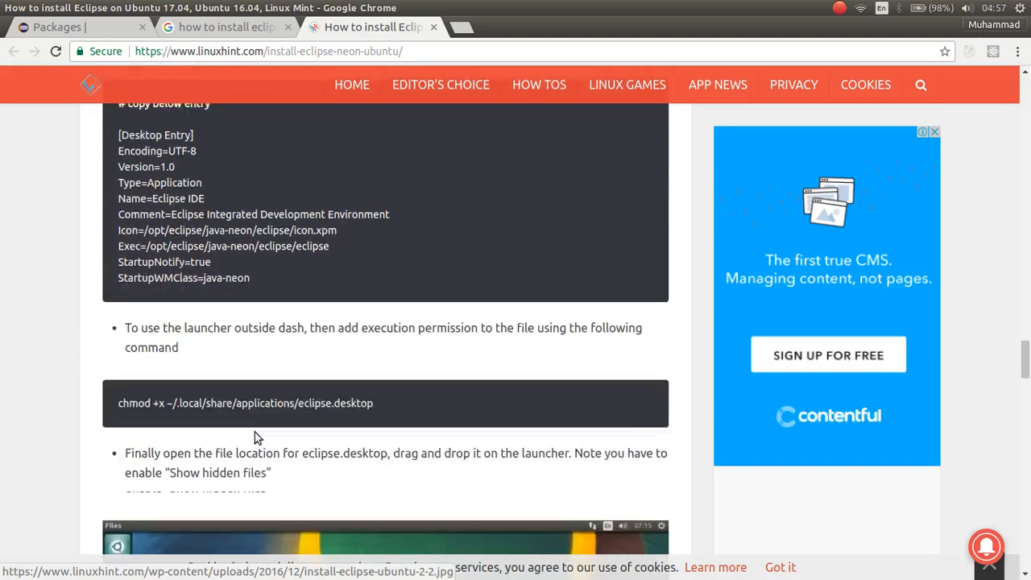
{"action": "scroll", "scroll_direction": "down", "scroll_amount": 3}
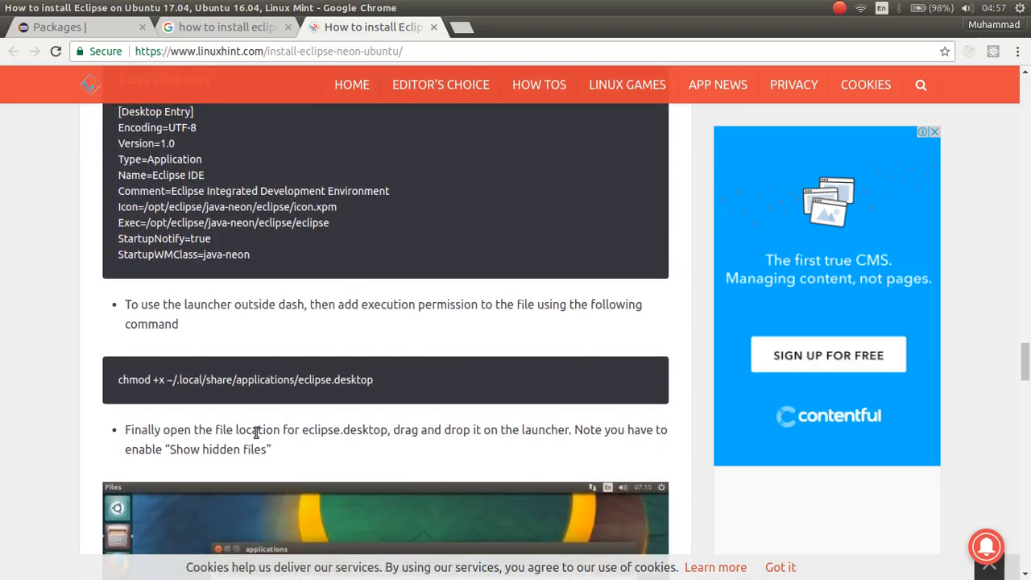
{"action": "scroll", "scroll_direction": "down", "scroll_amount": 3}
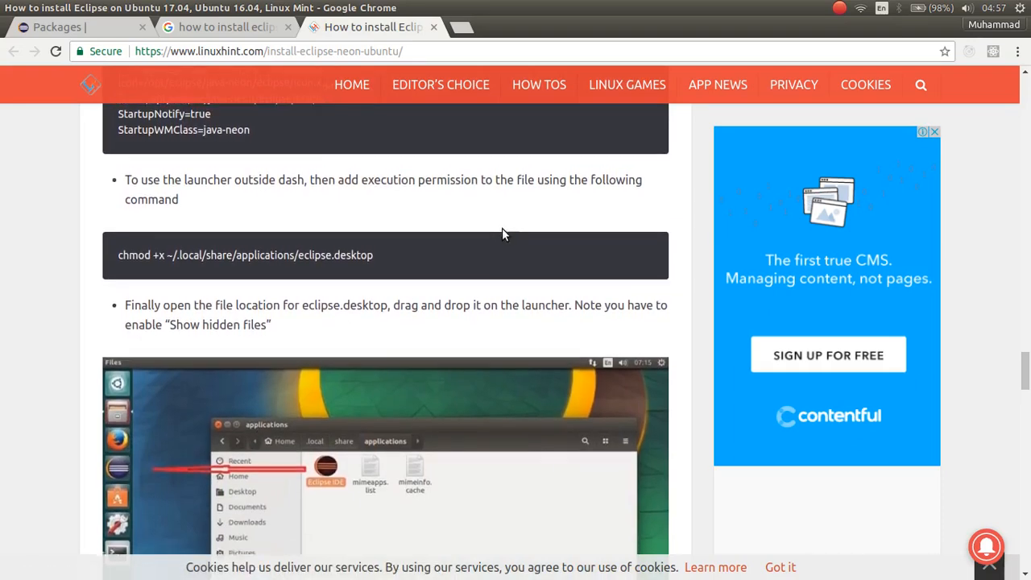
Step: Open 'How to Install The Latest Eclipse in Ubuntu 16.04, 15.10' from the results in a new tab
{"action": "scroll", "scroll_direction": "down", "scroll_amount": 3}
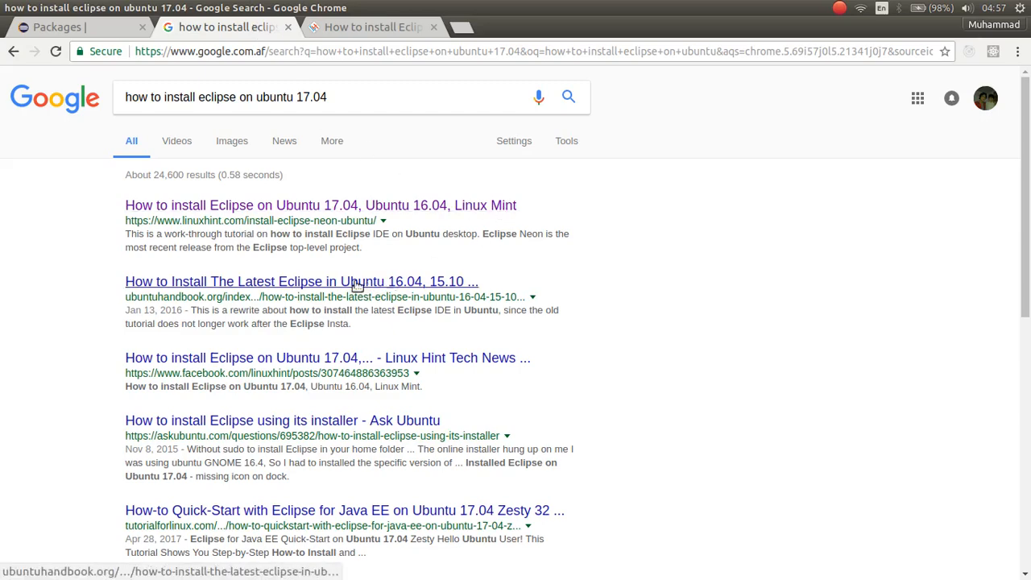
{"action": "mouse_move", "coordinate": [334, 291]}
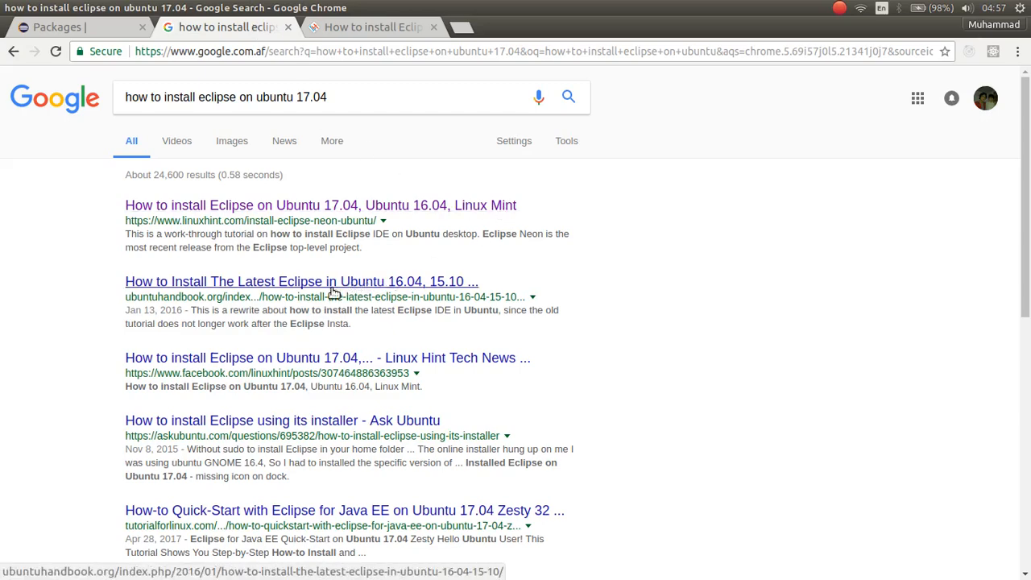
{"action": "scroll", "scroll_direction": "down", "scroll_amount": 3}
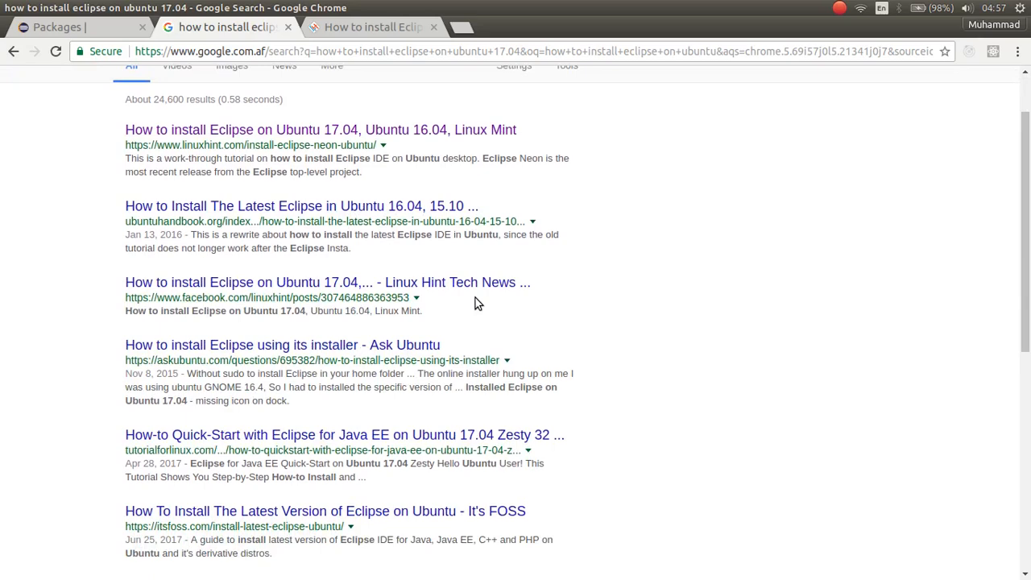
{"action": "mouse_move", "coordinate": [400, 206]}
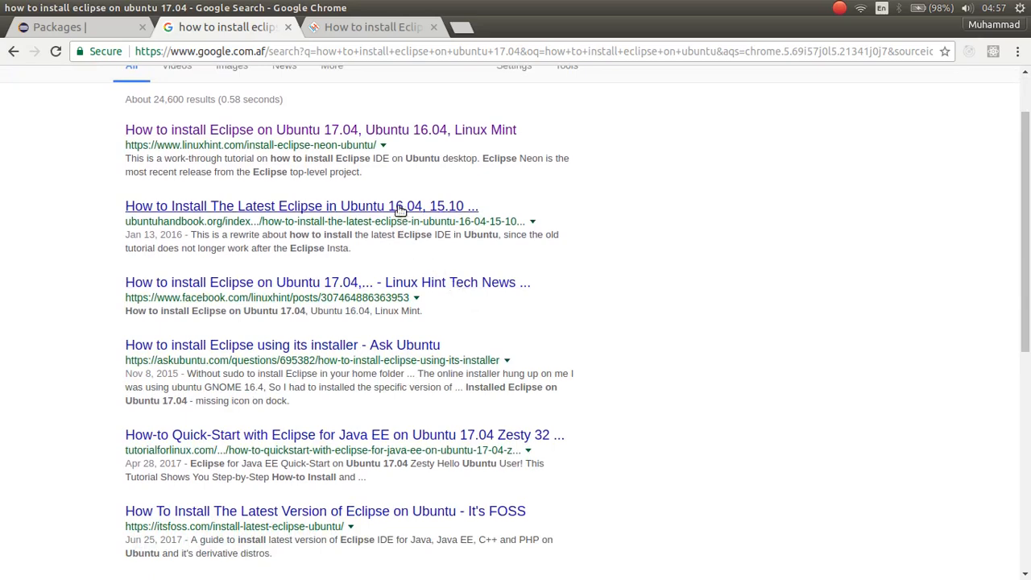
{"action": "middle_click", "coordinate": [302, 205]}
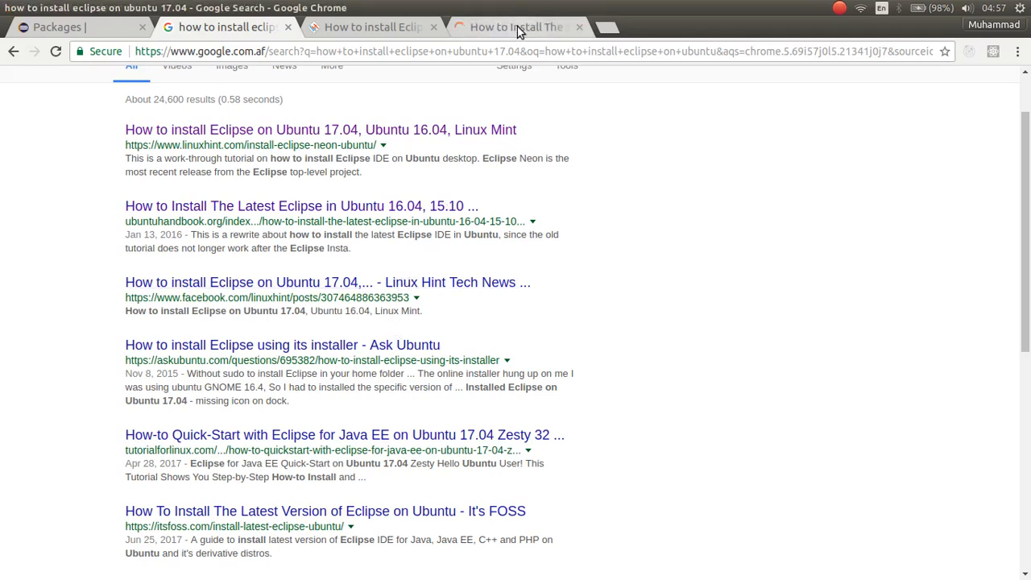
{"action": "left_click", "coordinate": [516, 26]}
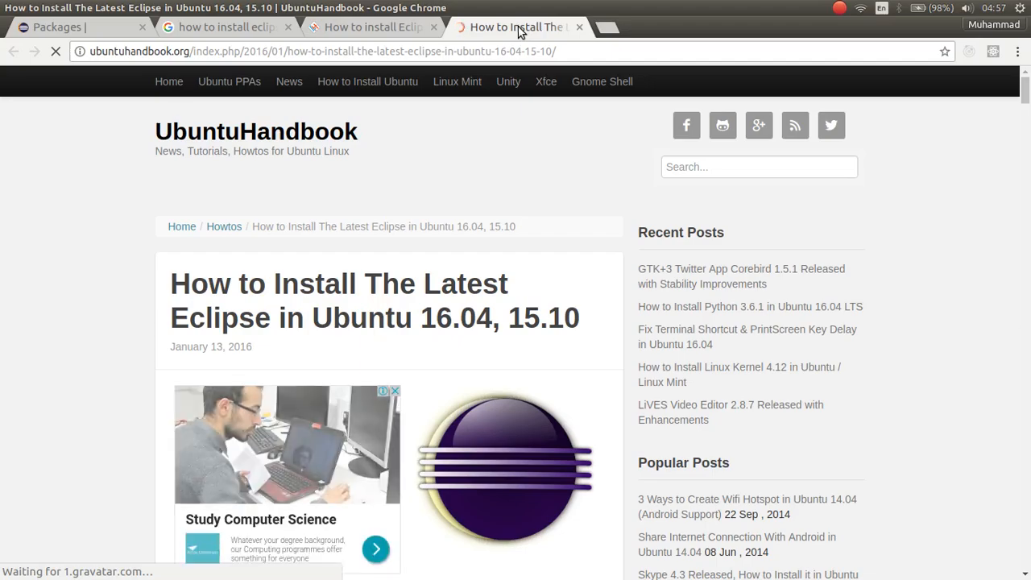
{"action": "scroll", "scroll_direction": "down", "scroll_amount": 3}
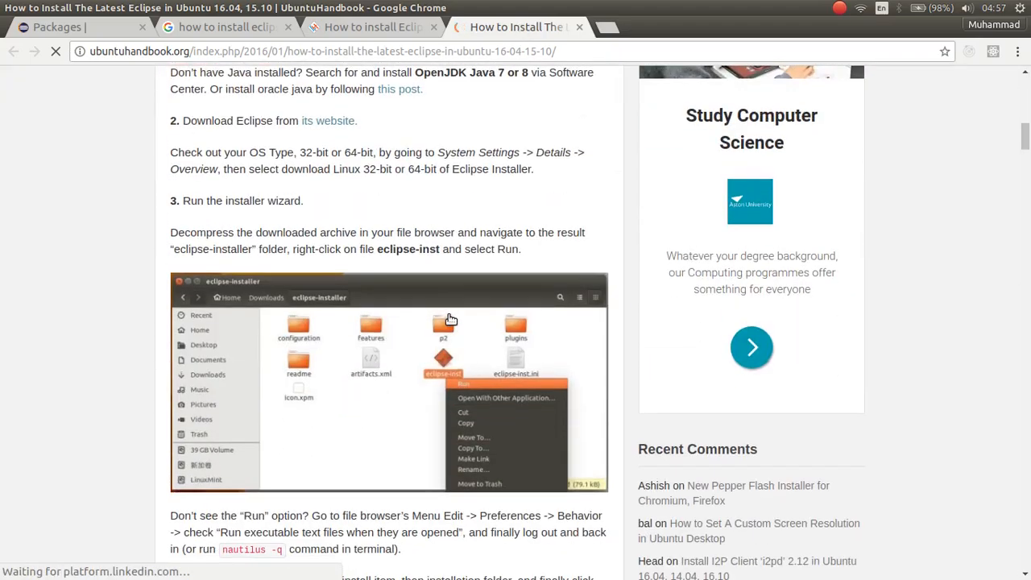
{"action": "scroll", "scroll_direction": "down", "scroll_amount": 3}
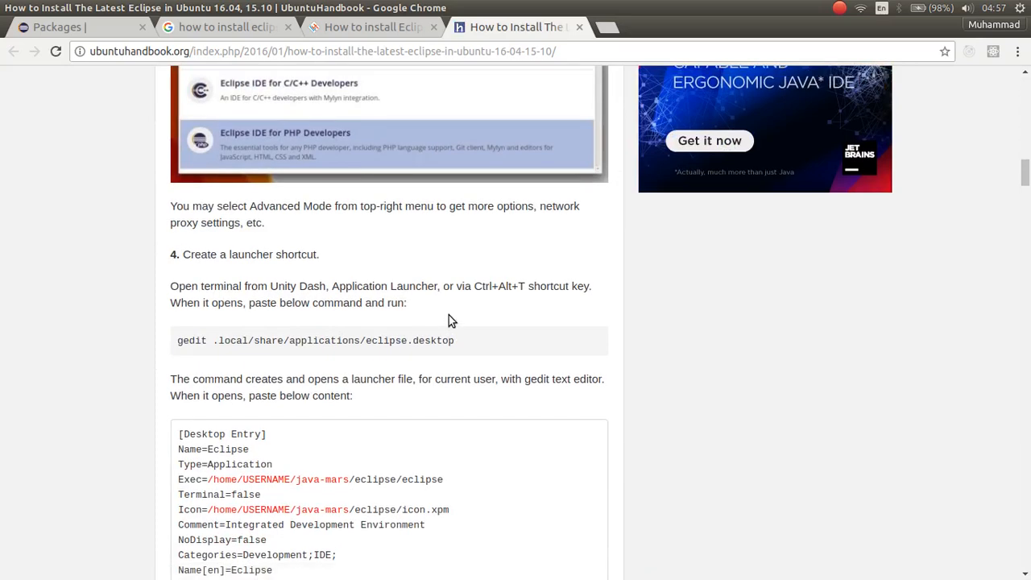
{"action": "scroll", "scroll_direction": "down", "scroll_amount": 3}
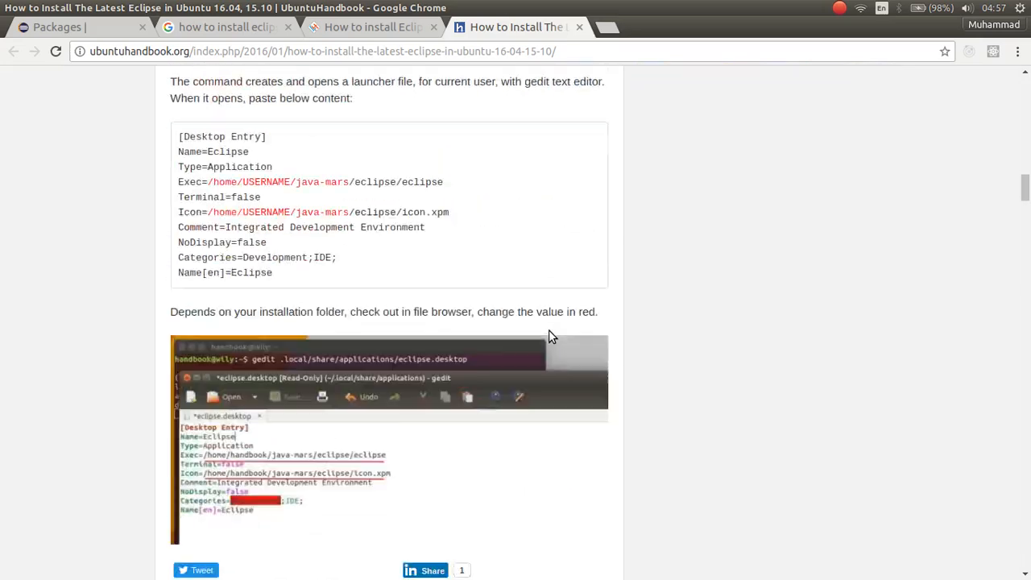
{"action": "scroll", "scroll_direction": "down", "scroll_amount": 3}
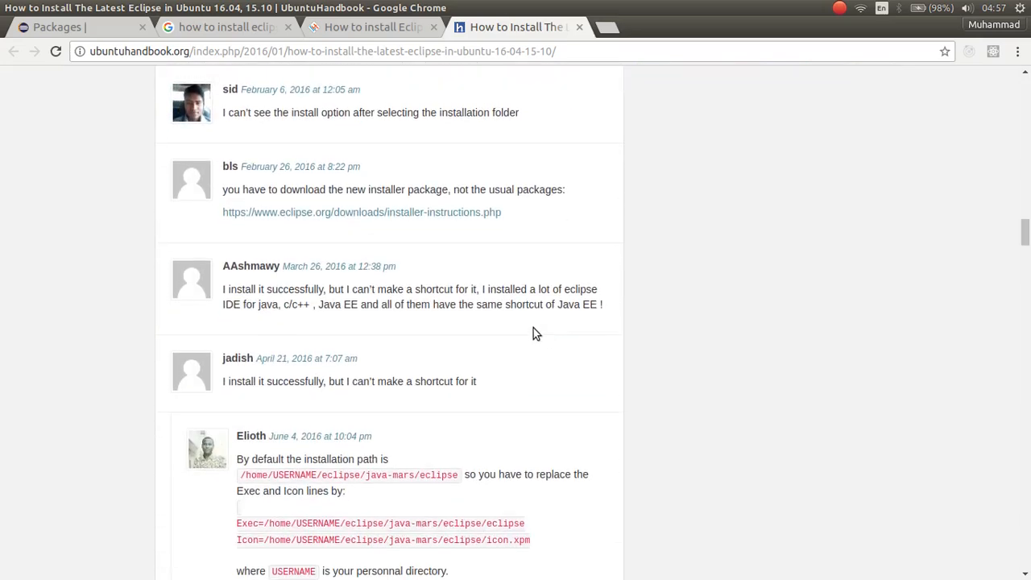
{"action": "mouse_move", "coordinate": [580, 27]}
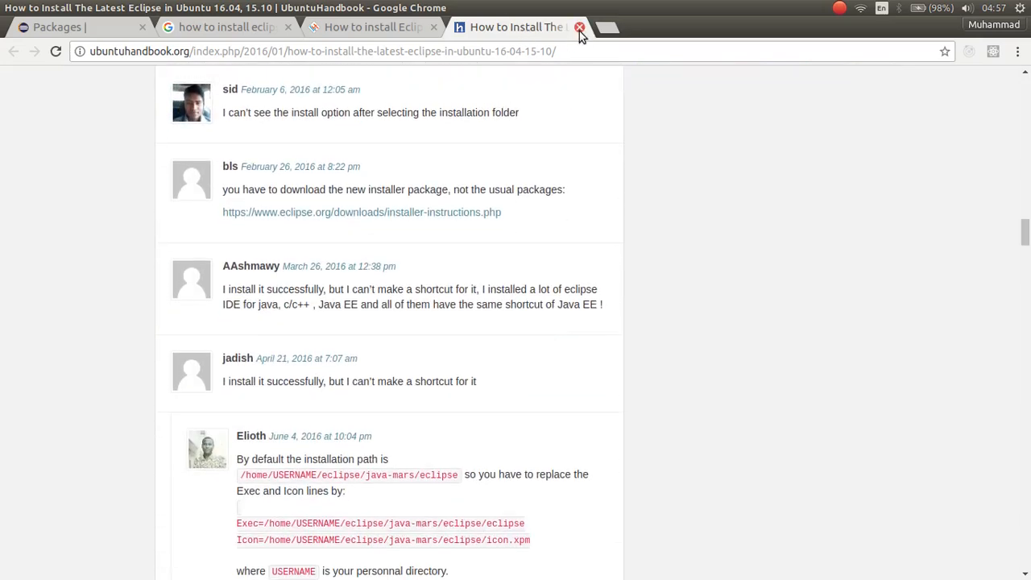
Step: Replace the UbuntuHandbook tab with the tutorialforlinux Eclipse Java EE guide
{"action": "left_click", "coordinate": [579, 26]}
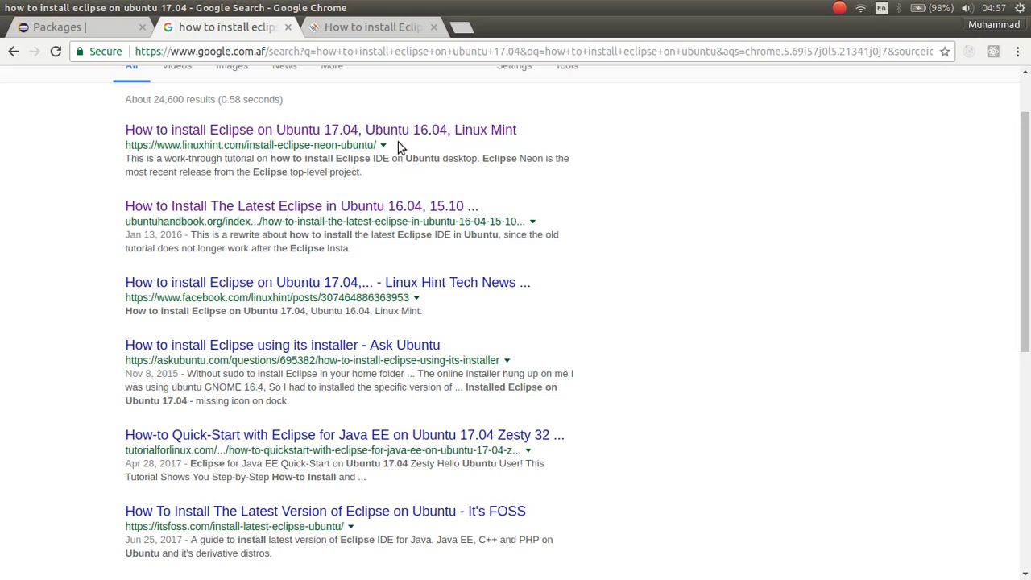
{"action": "mouse_move", "coordinate": [328, 282]}
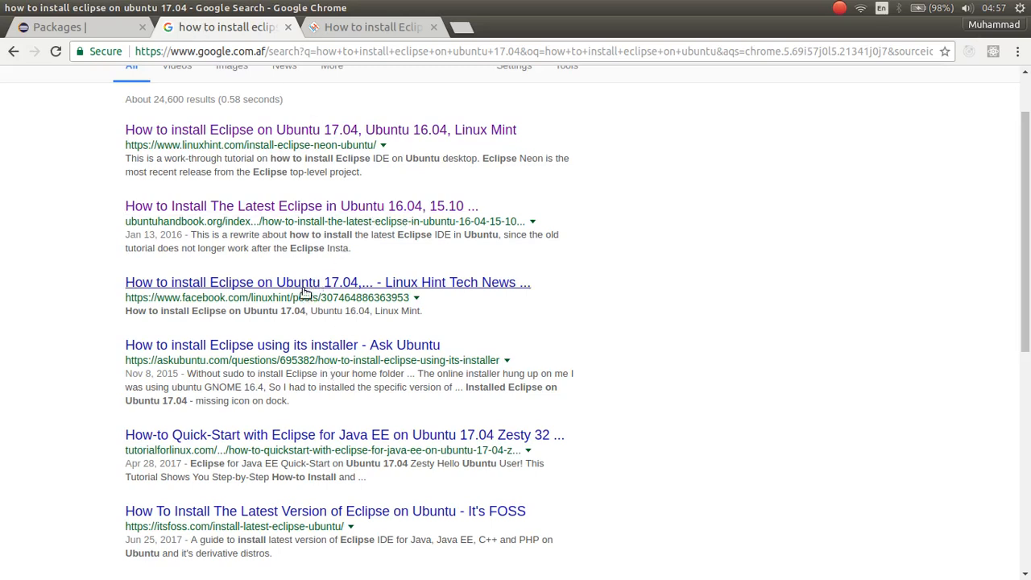
{"action": "mouse_move", "coordinate": [327, 435]}
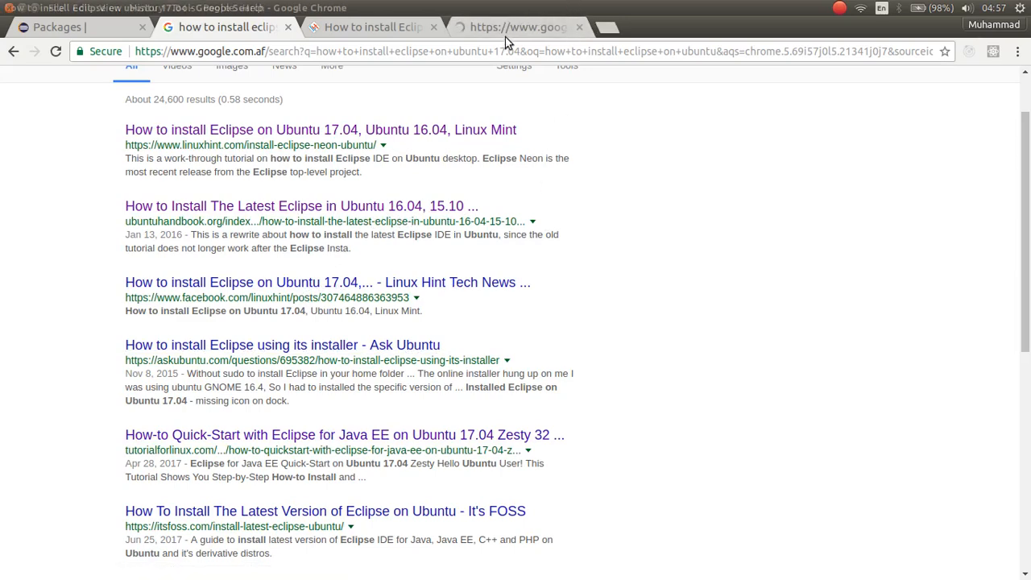
{"action": "left_click", "coordinate": [345, 434]}
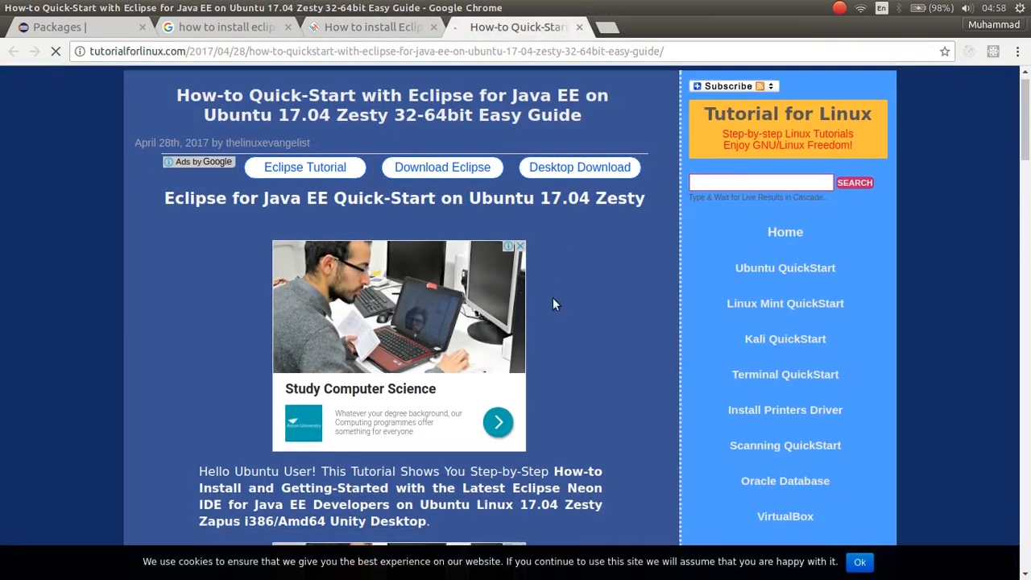
{"action": "scroll", "scroll_direction": "down", "scroll_amount": 3}
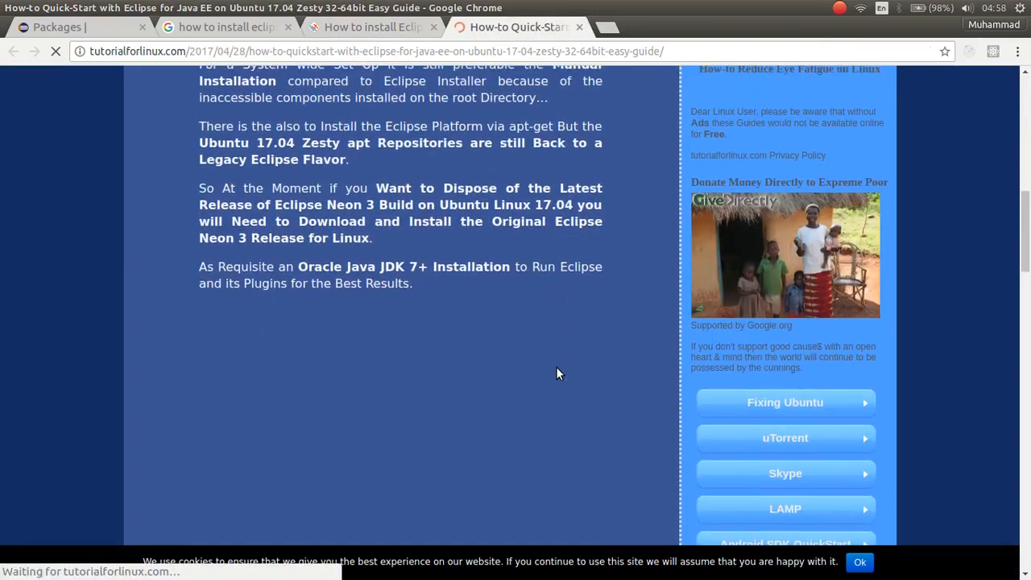
{"action": "scroll", "scroll_direction": "down", "scroll_amount": 3}
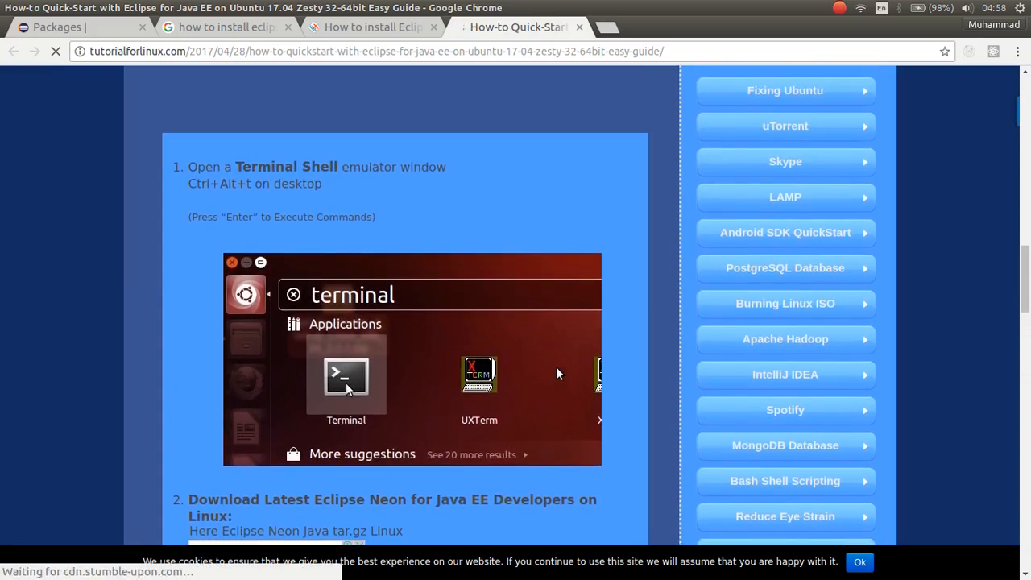
{"action": "scroll", "scroll_direction": "down", "scroll_amount": 3}
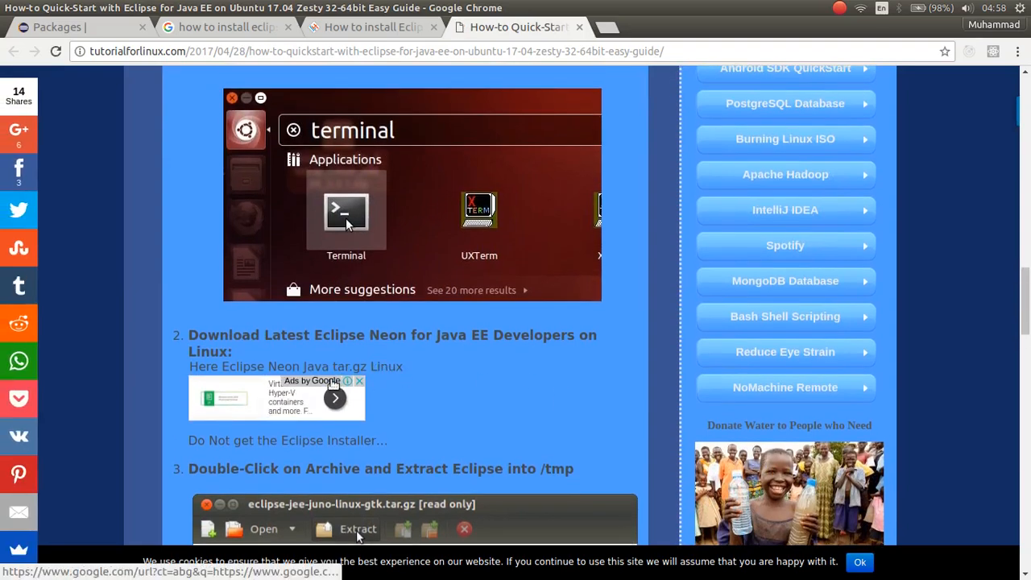
{"action": "scroll", "scroll_direction": "down", "scroll_amount": 3}
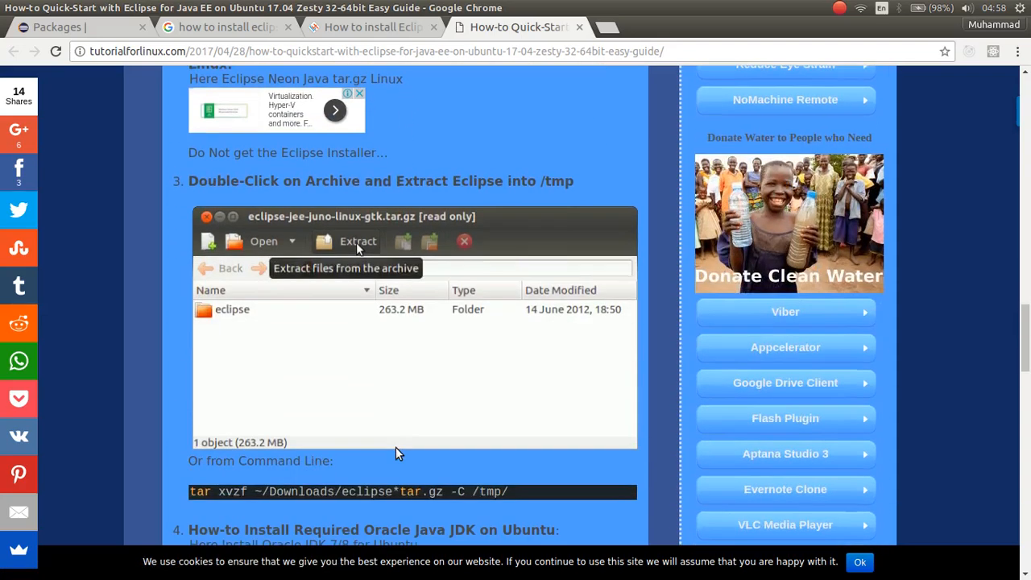
{"action": "scroll", "scroll_direction": "up", "scroll_amount": 3}
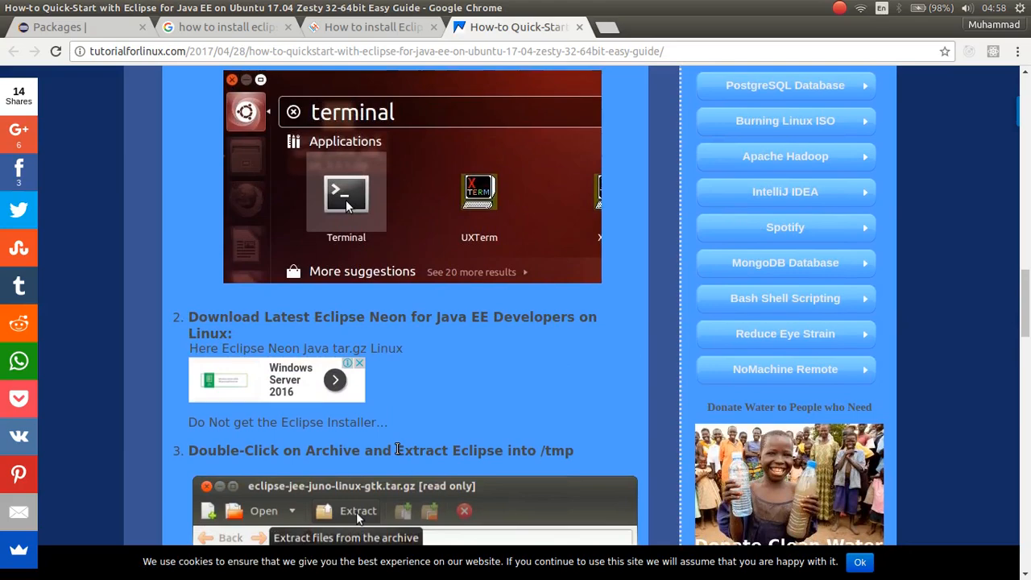
{"action": "scroll", "scroll_direction": "down", "scroll_amount": 3}
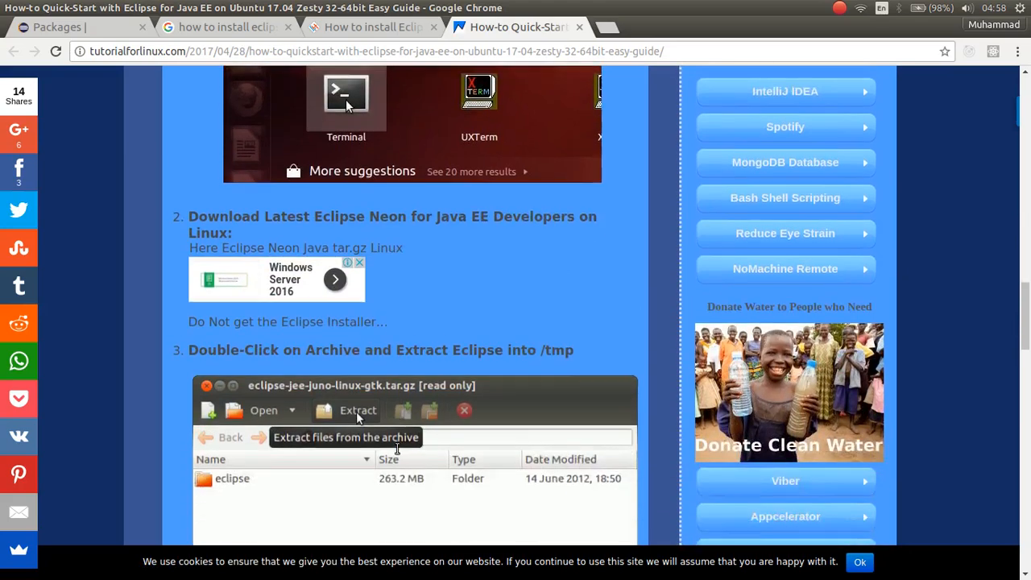
{"action": "scroll", "scroll_direction": "down", "scroll_amount": 3}
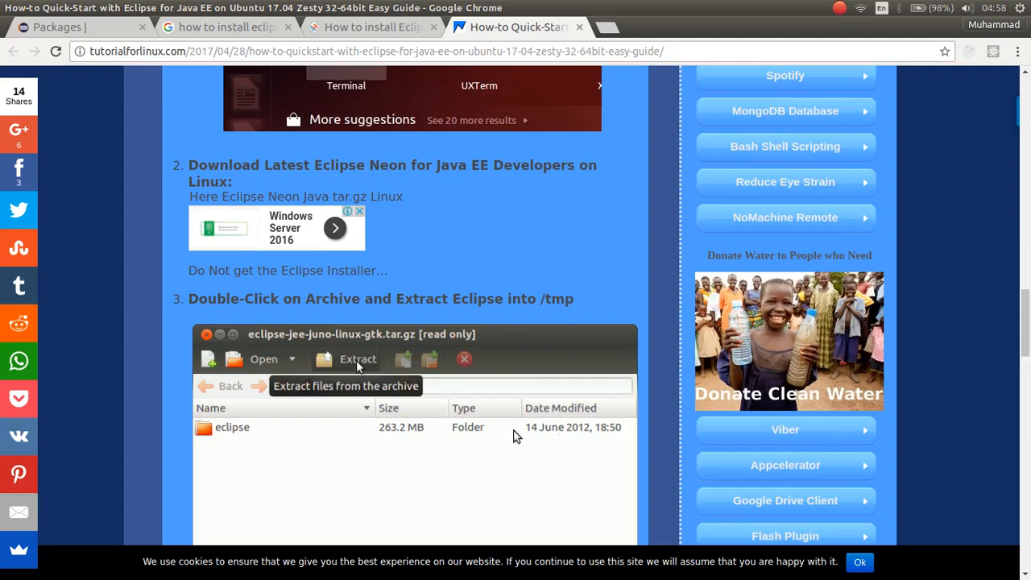
{"action": "mouse_move", "coordinate": [403, 387]}
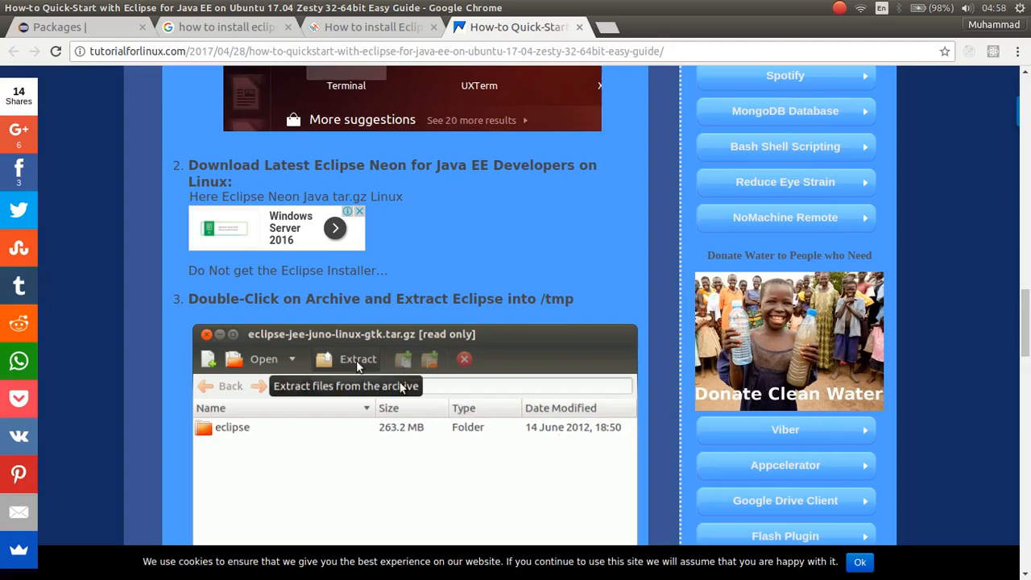
{"action": "scroll", "scroll_direction": "down", "scroll_amount": 3}
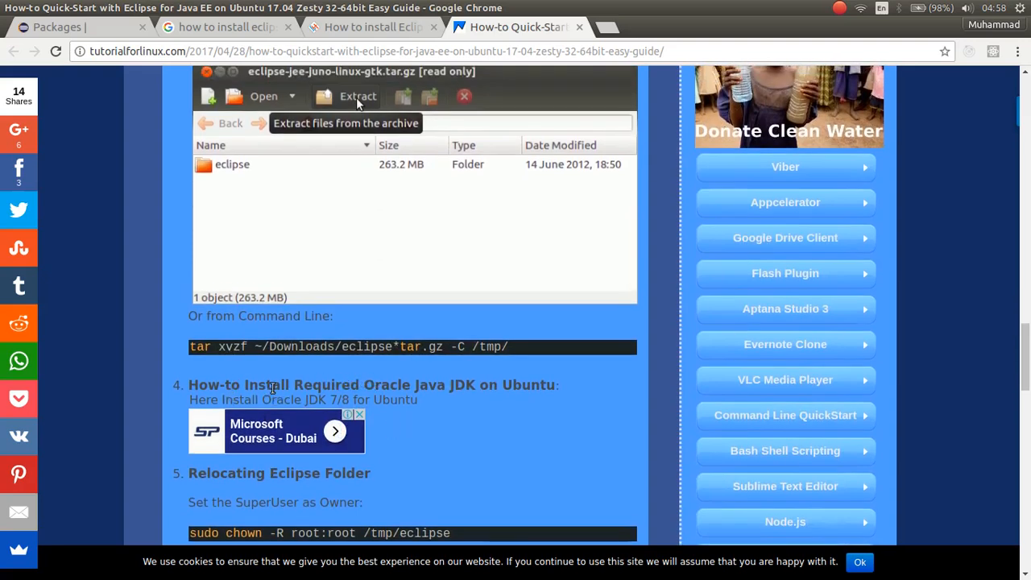
{"action": "mouse_move", "coordinate": [404, 363]}
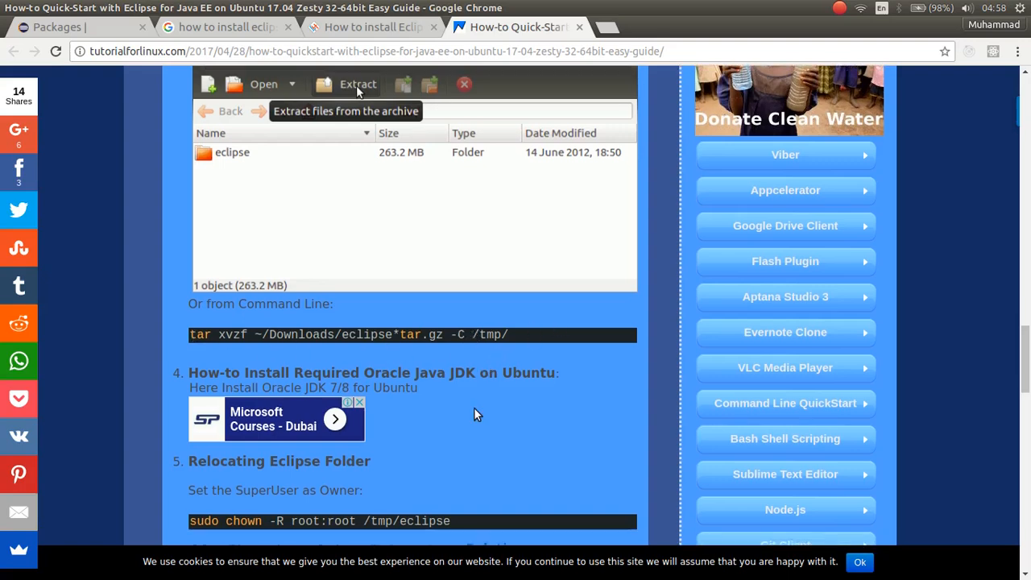
{"action": "scroll", "scroll_direction": "down", "scroll_amount": 3}
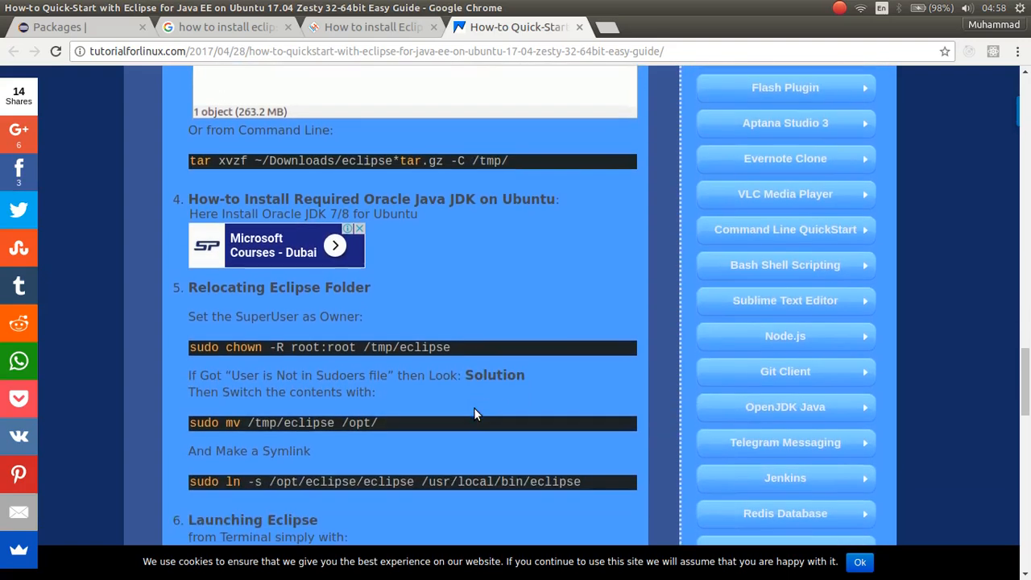
{"action": "scroll", "scroll_direction": "down", "scroll_amount": 3}
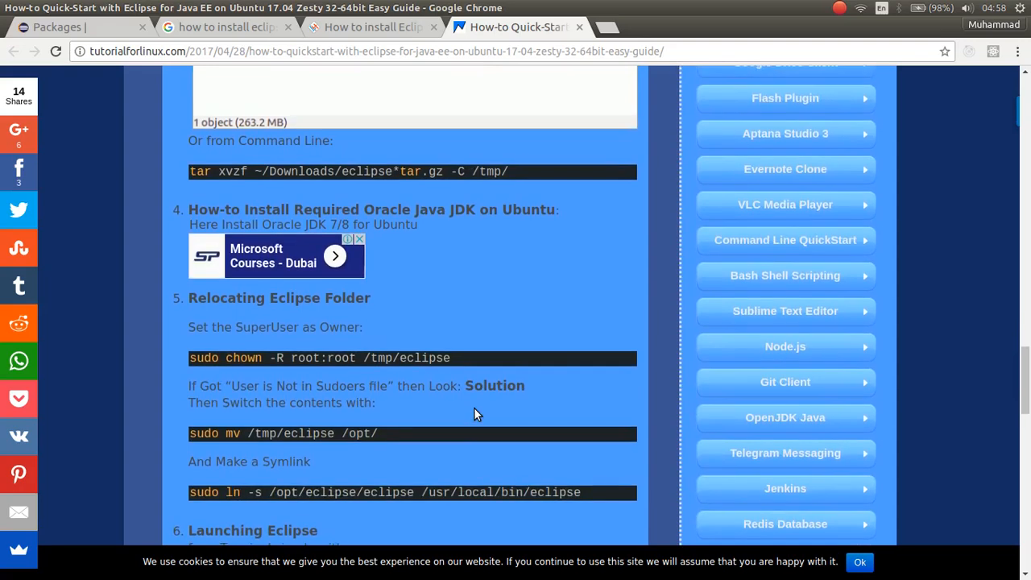
{"action": "scroll", "scroll_direction": "up", "scroll_amount": 3}
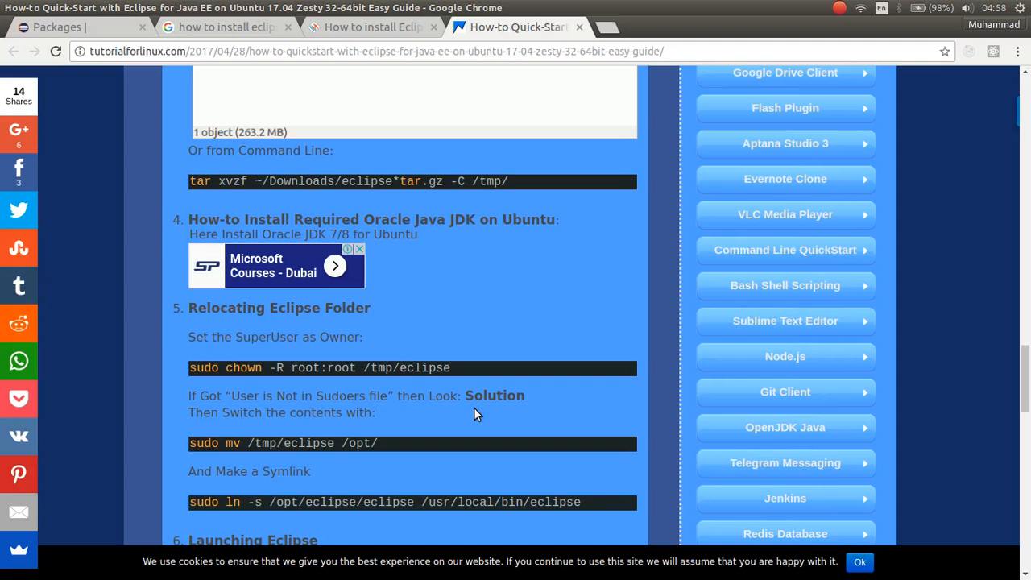
{"action": "mouse_move", "coordinate": [403, 422]}
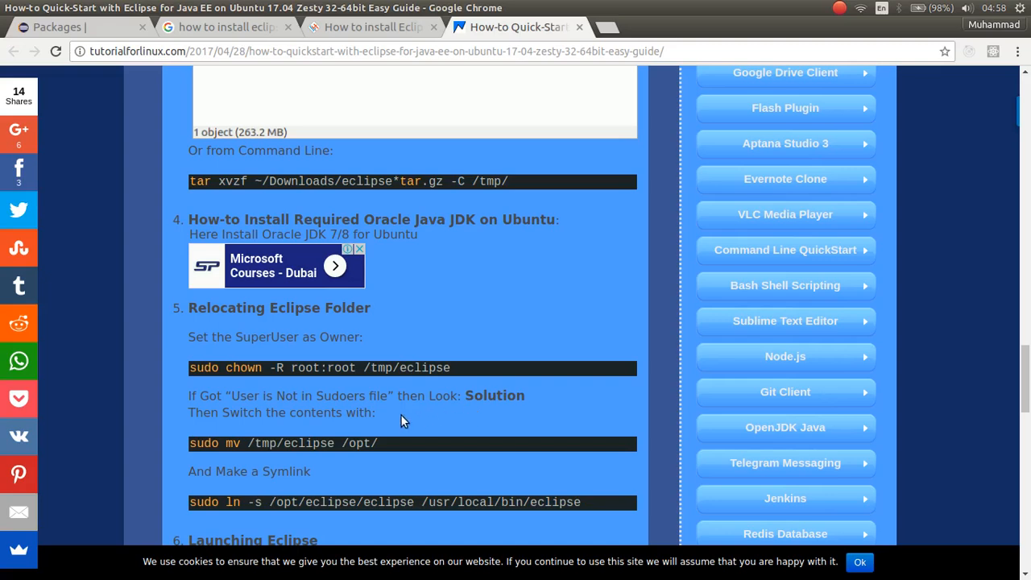
{"action": "scroll", "scroll_direction": "down", "scroll_amount": 3}
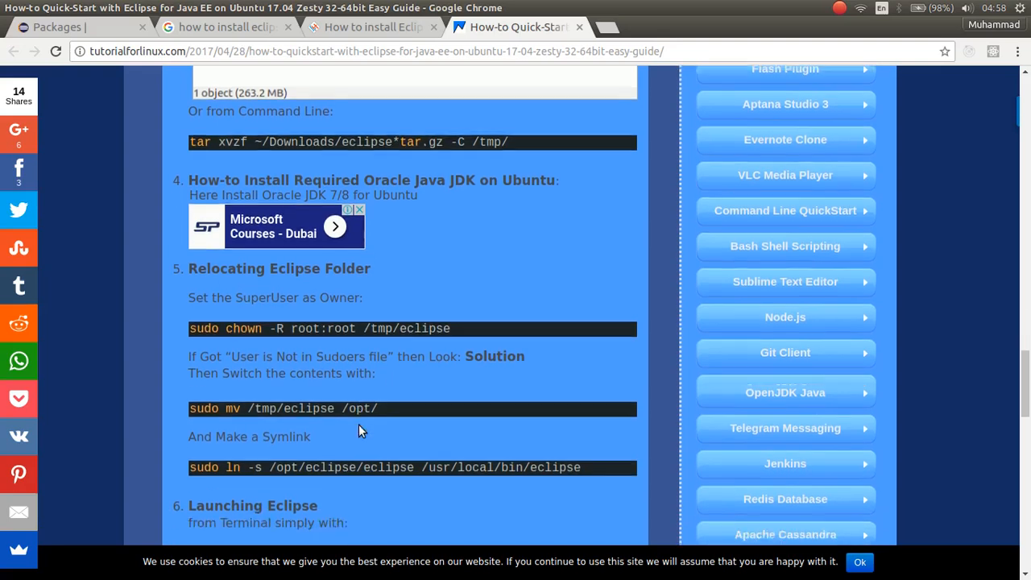
{"action": "scroll", "scroll_direction": "down", "scroll_amount": 3}
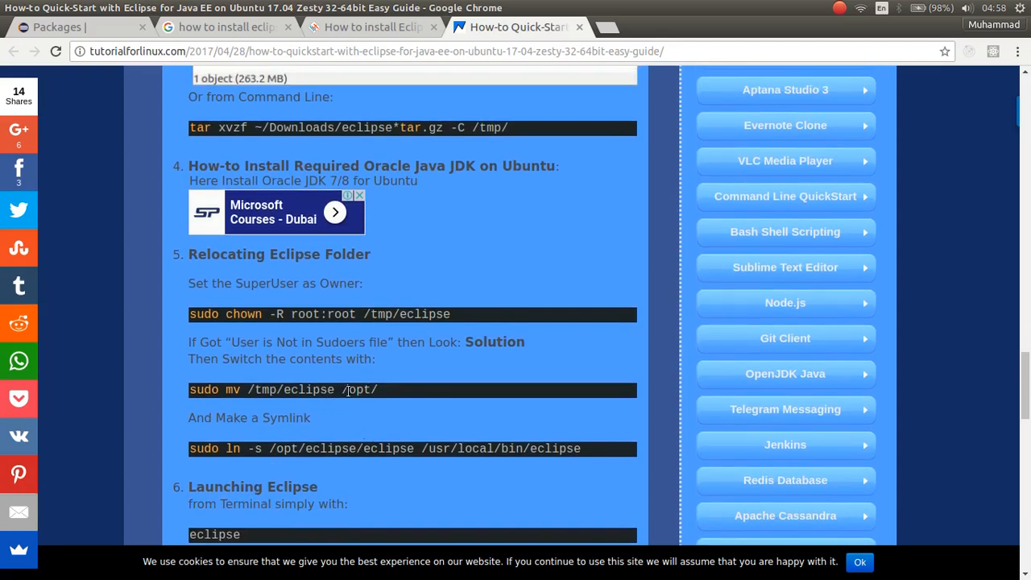
{"action": "mouse_move", "coordinate": [442, 407]}
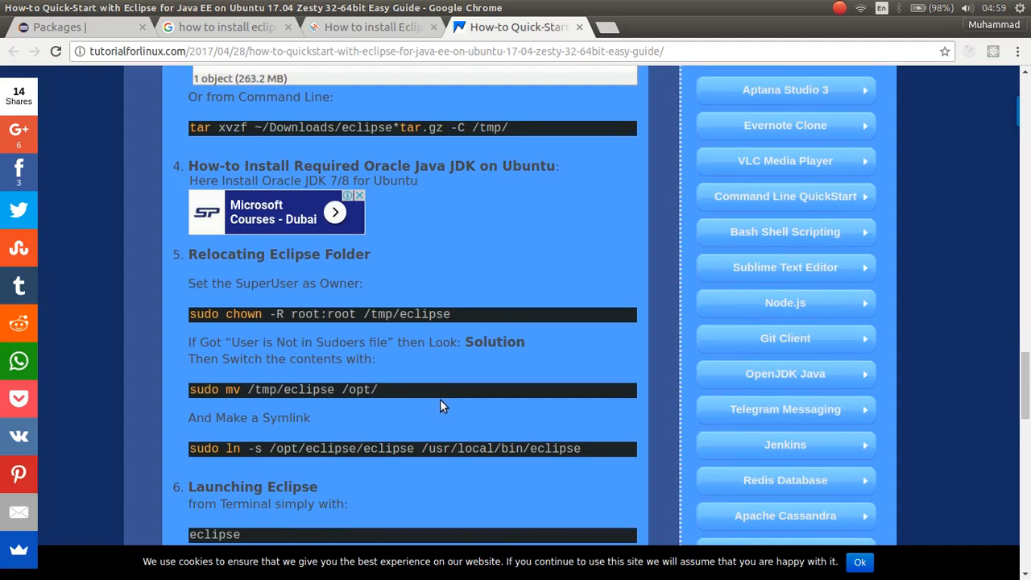
{"action": "mouse_move", "coordinate": [464, 441]}
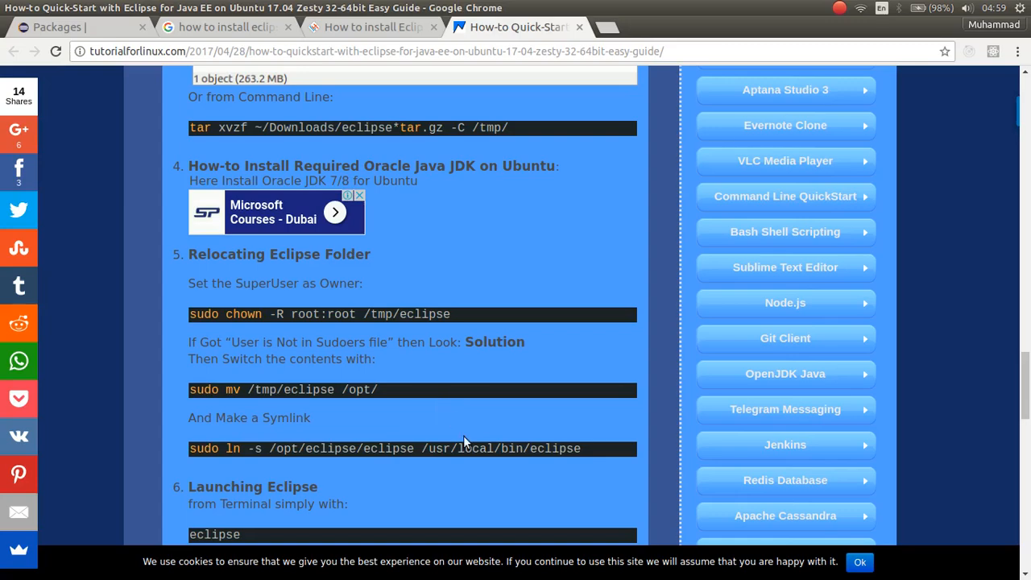
{"action": "scroll", "scroll_direction": "down", "scroll_amount": 3}
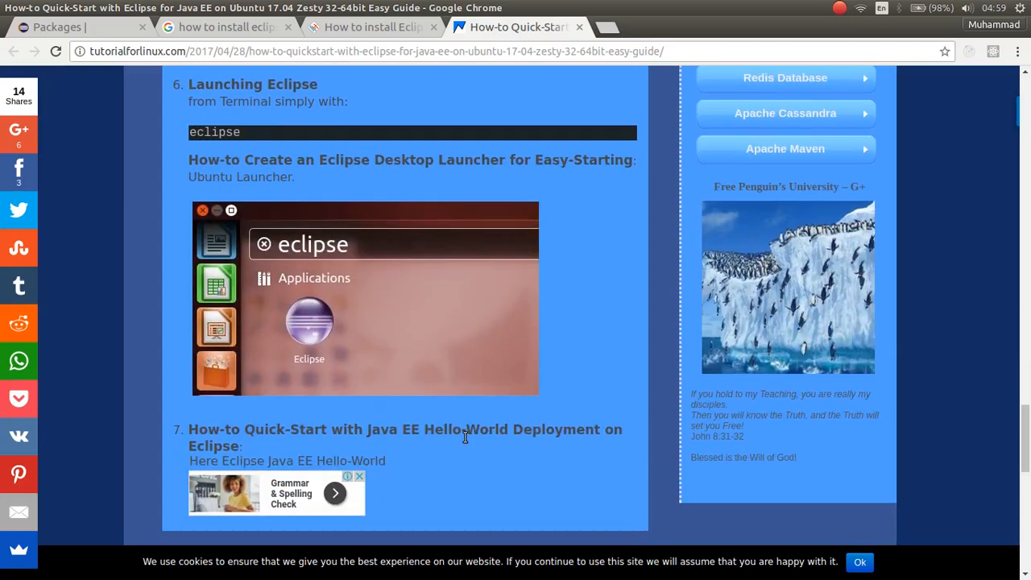
{"action": "scroll", "scroll_direction": "up", "scroll_amount": 3}
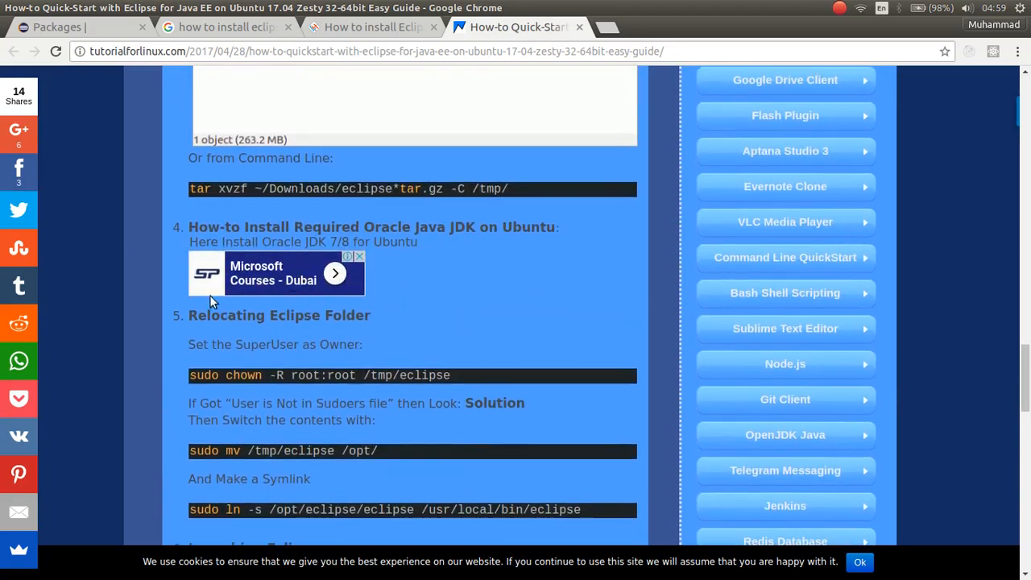
{"action": "mouse_move", "coordinate": [402, 393]}
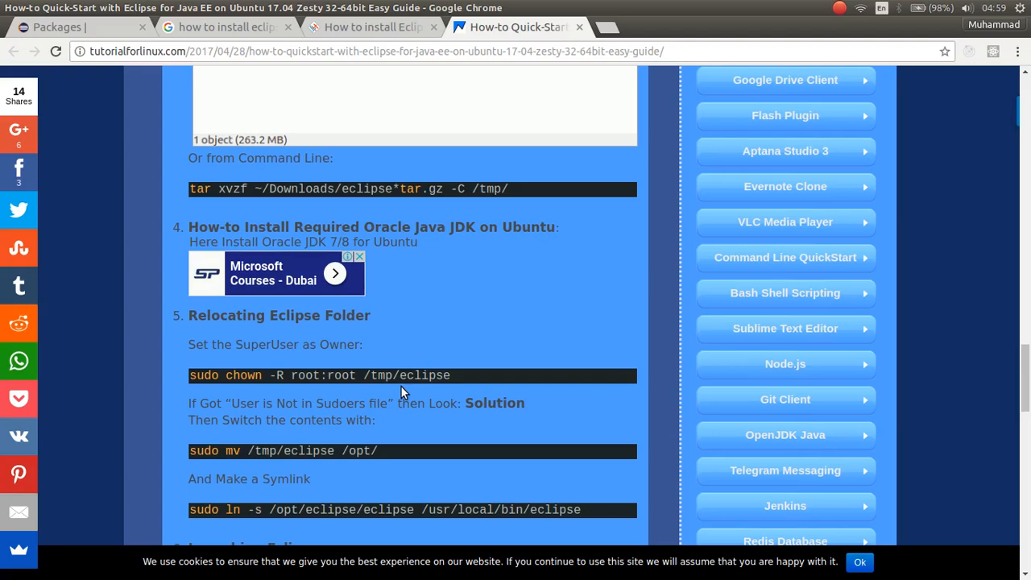
{"action": "mouse_move", "coordinate": [554, 355]}
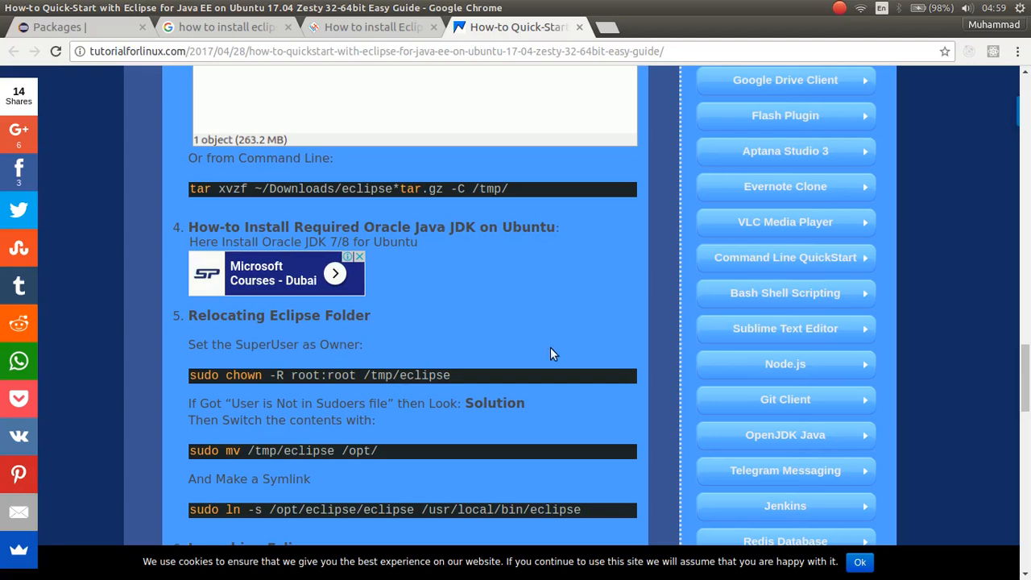
{"action": "mouse_move", "coordinate": [453, 318]}
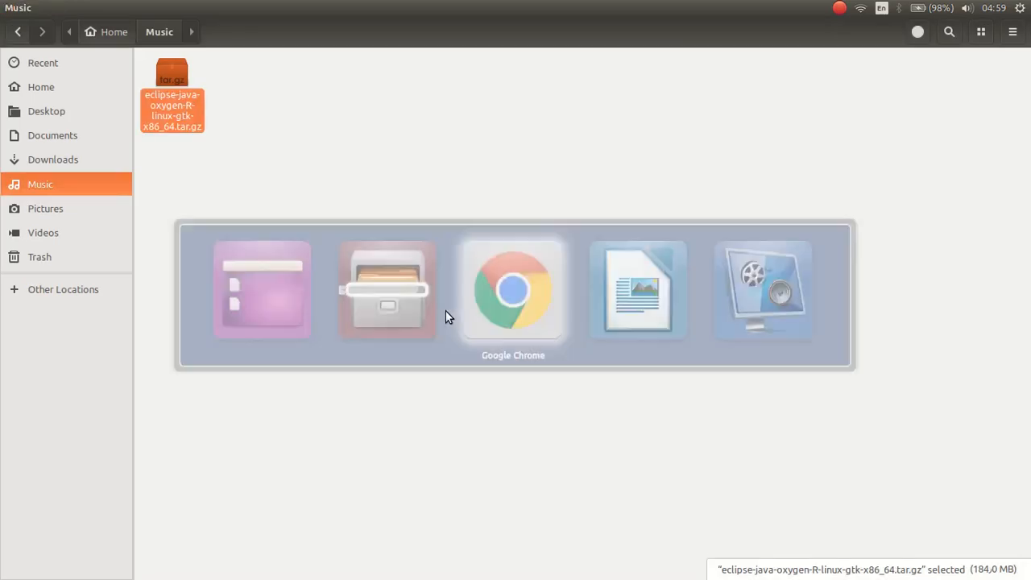
Step: Open a terminal from the Files Music folder containing the Eclipse archive
{"action": "left_click", "coordinate": [513, 290]}
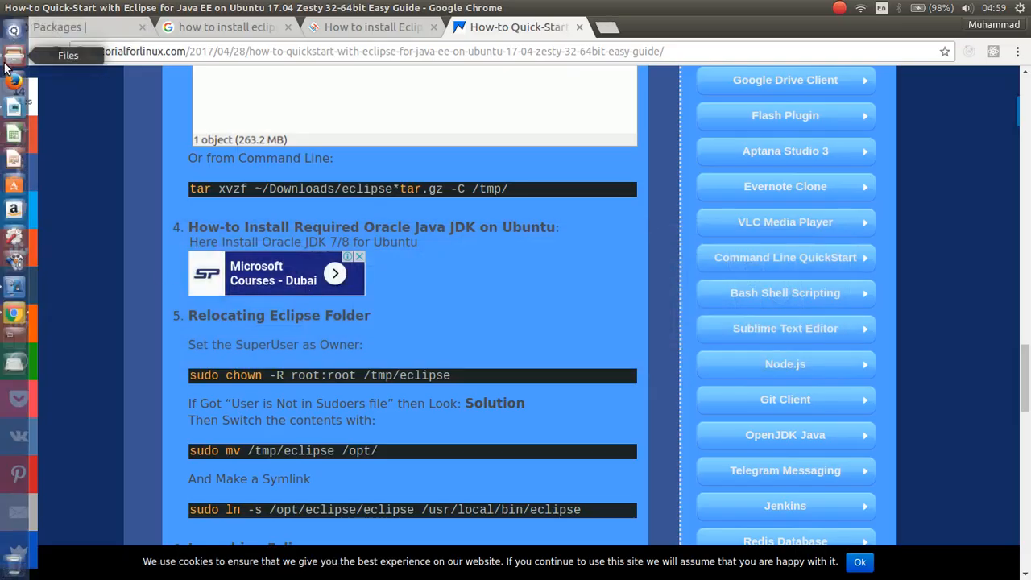
{"action": "left_click", "coordinate": [14, 55]}
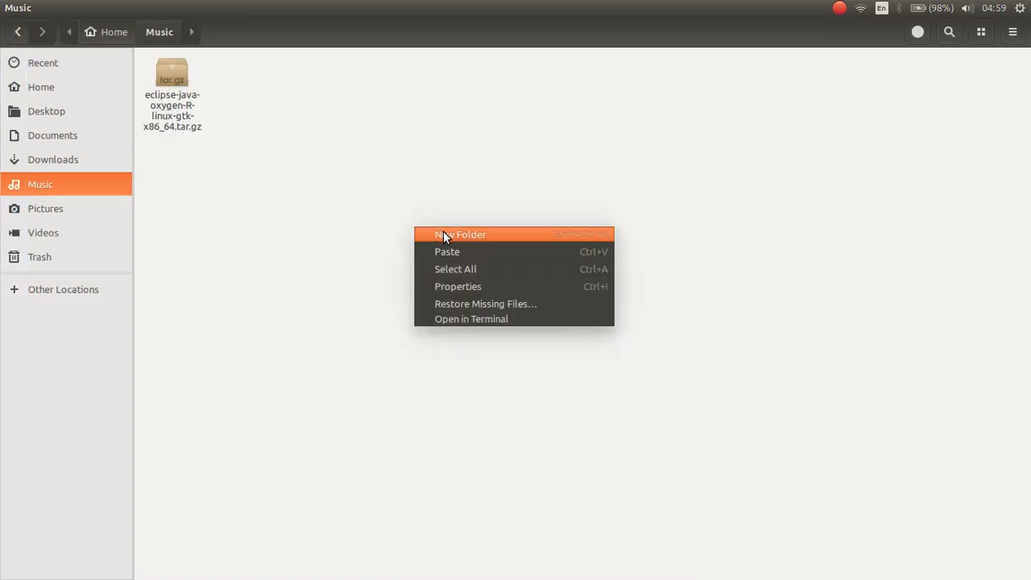
{"action": "mouse_move", "coordinate": [448, 252]}
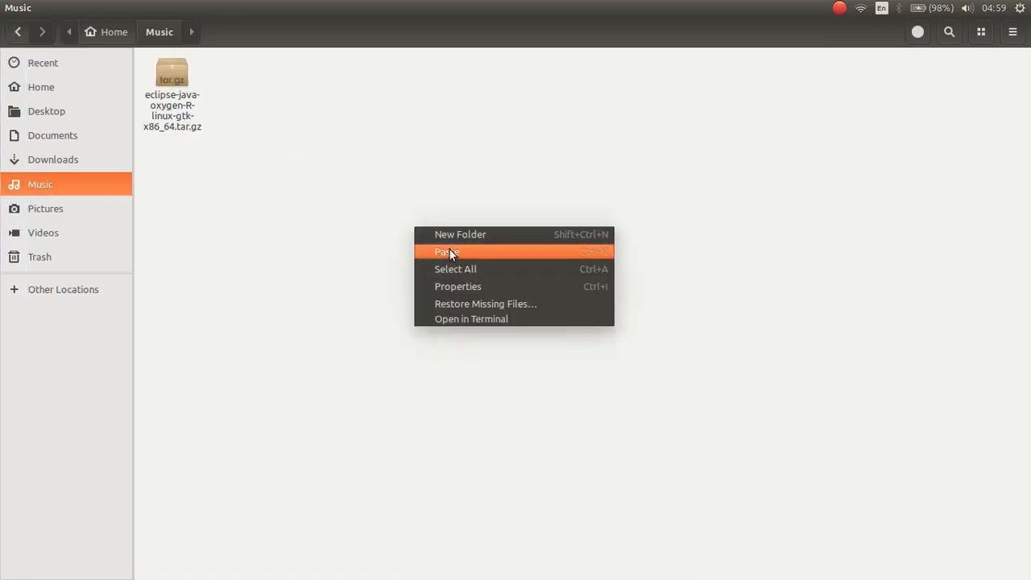
{"action": "left_click", "coordinate": [471, 318]}
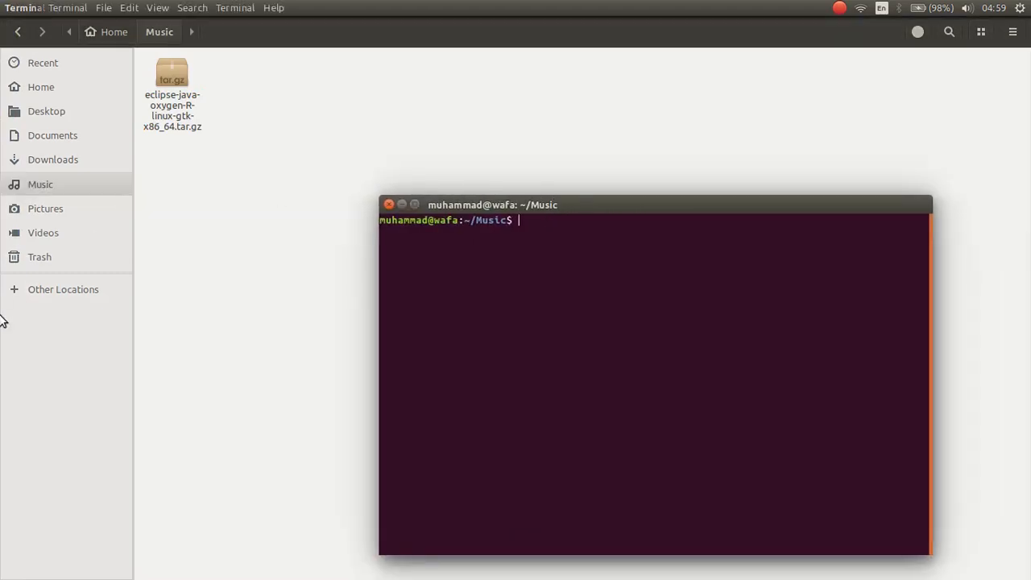
Step: Bring the TutorialForLinux guide forward to read its tar extraction command
{"action": "left_click", "coordinate": [14, 313]}
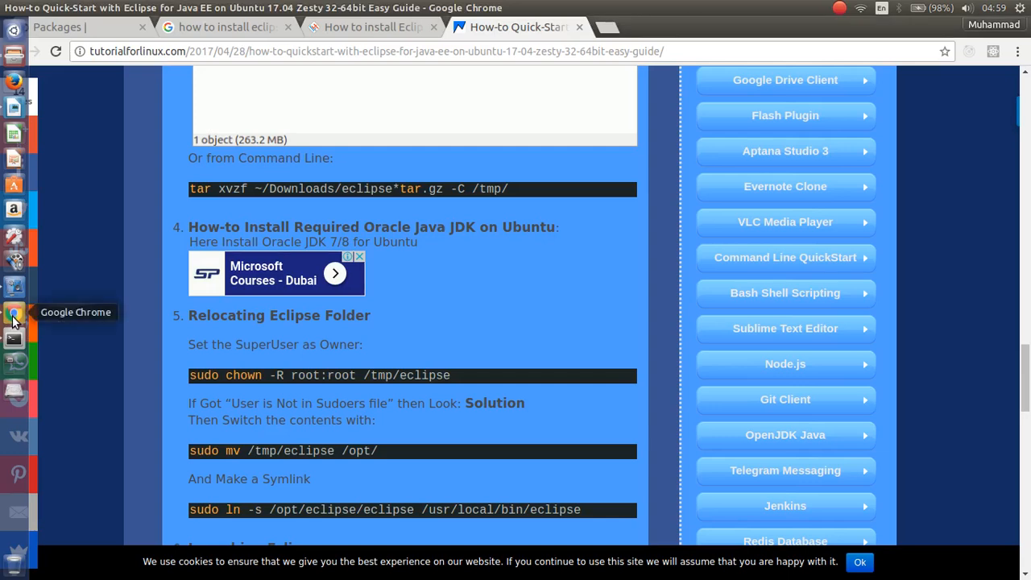
{"action": "mouse_move", "coordinate": [351, 208]}
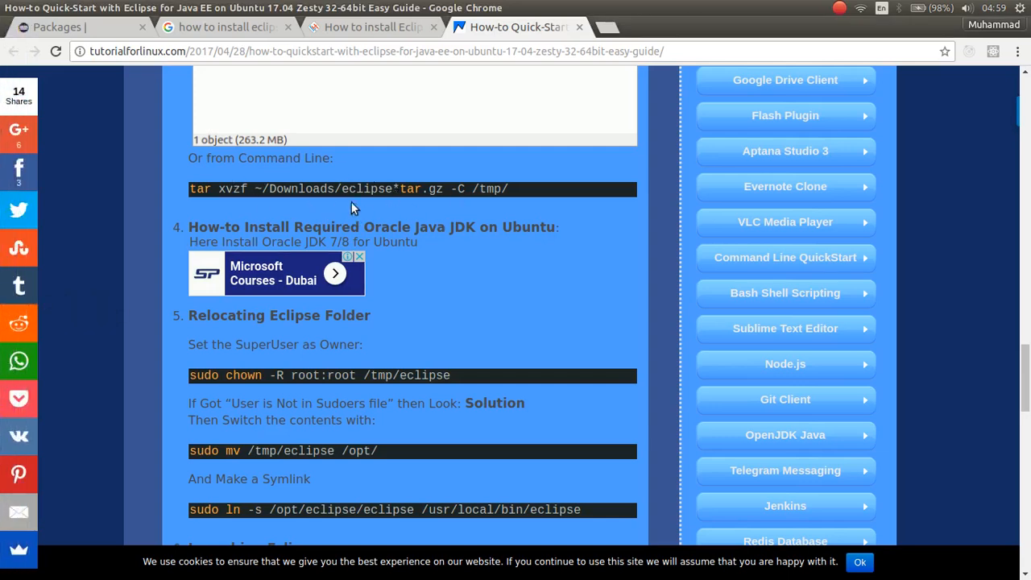
{"action": "mouse_move", "coordinate": [149, 38]}
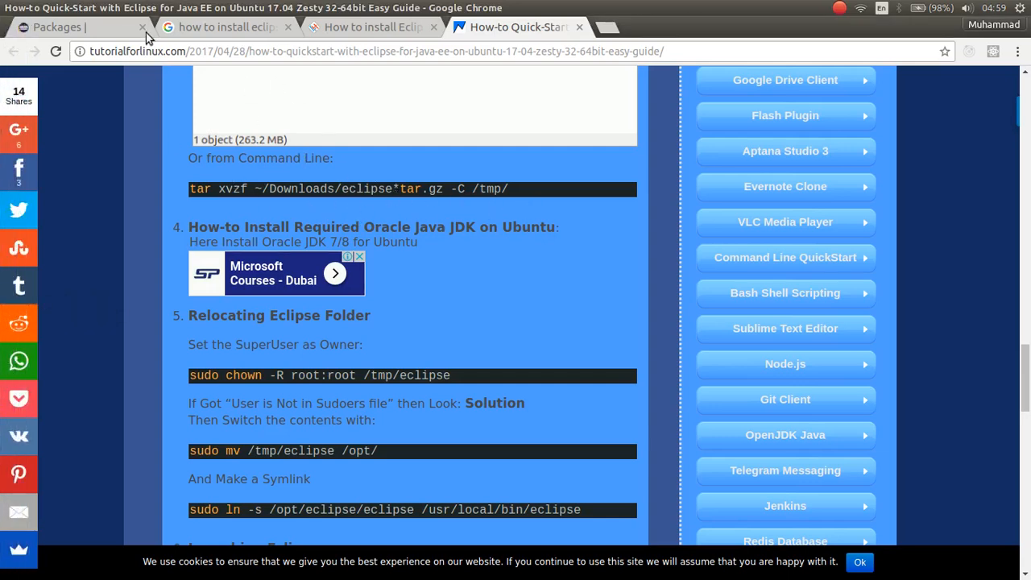
{"action": "mouse_move", "coordinate": [19, 210]}
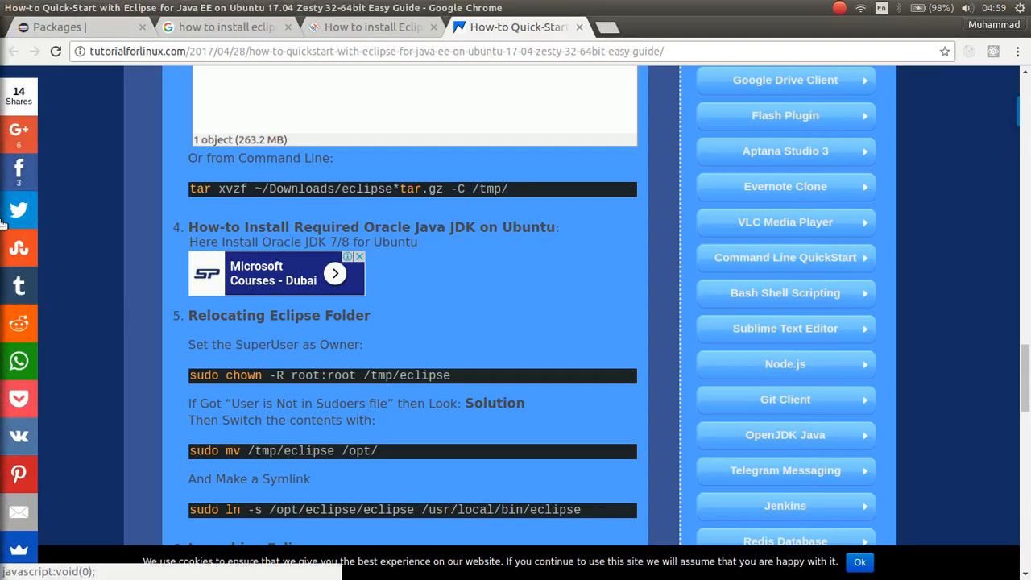
{"action": "mouse_move", "coordinate": [18, 210]}
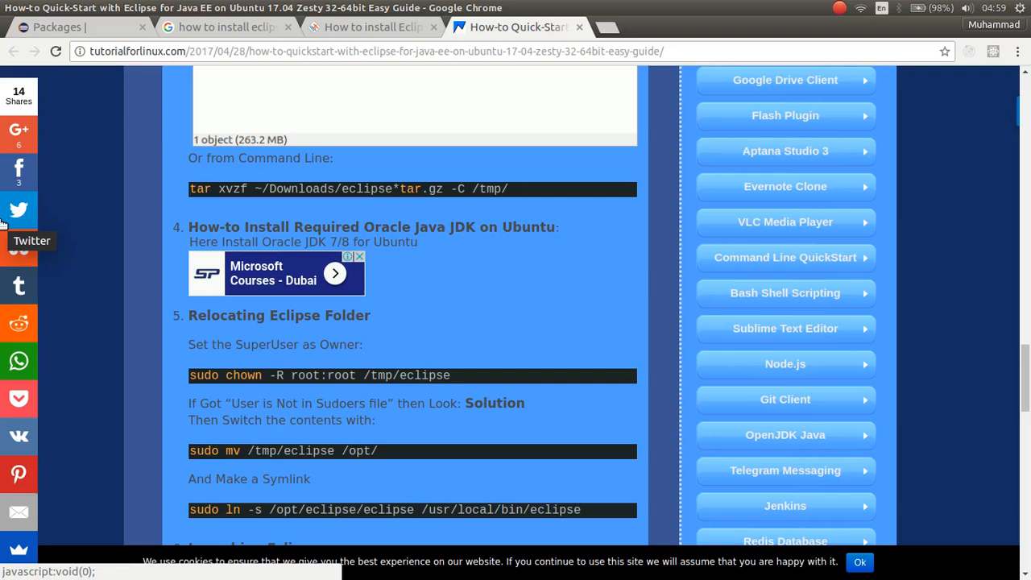
{"action": "mouse_move", "coordinate": [14, 105]}
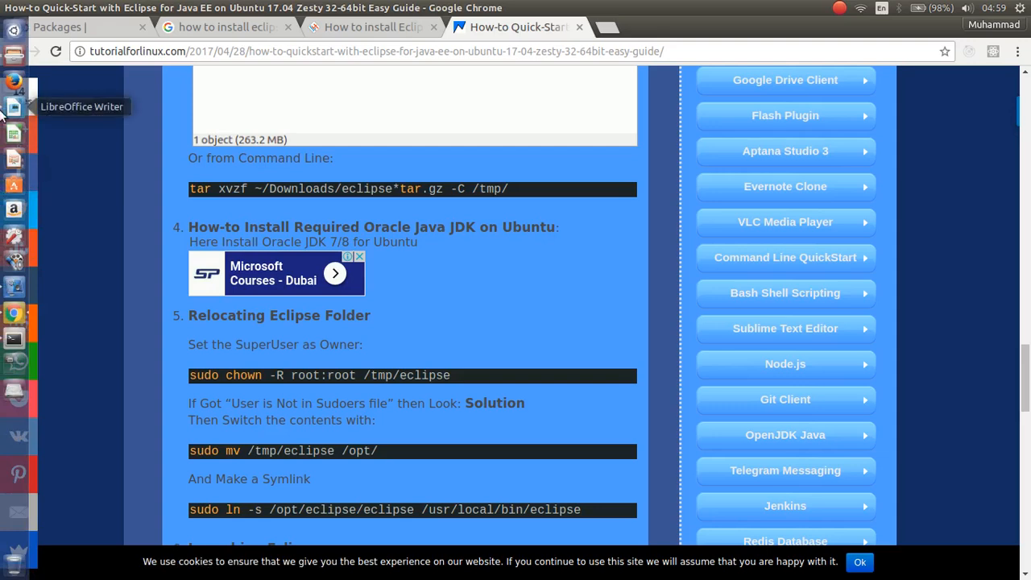
{"action": "mouse_move", "coordinate": [16, 246]}
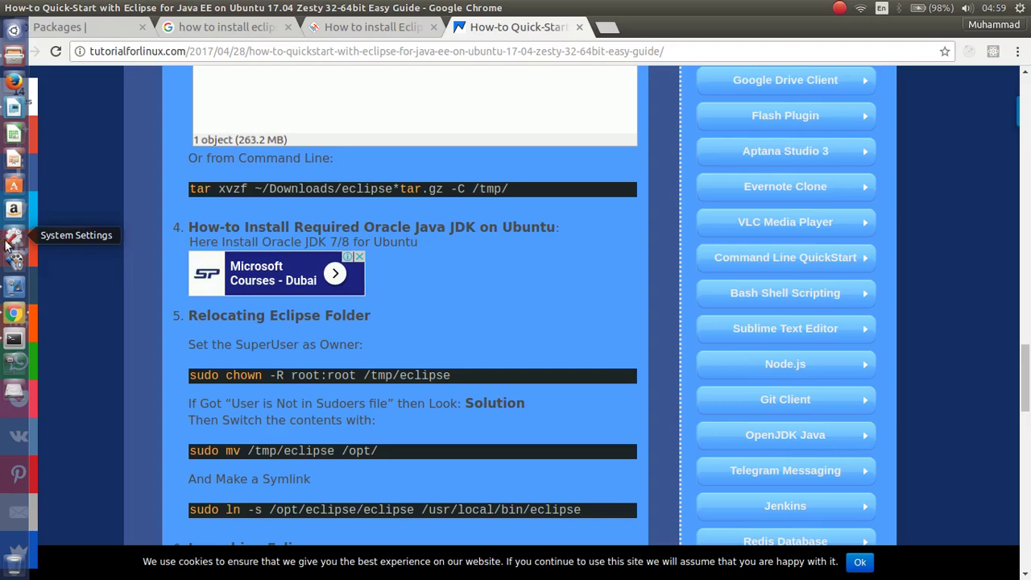
{"action": "mouse_move", "coordinate": [16, 357]}
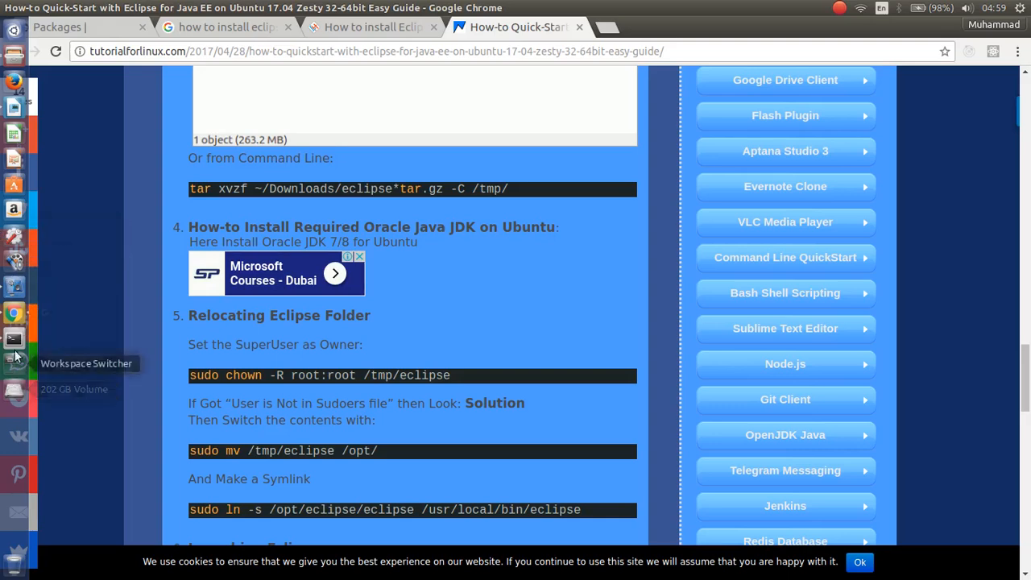
{"action": "mouse_move", "coordinate": [16, 359]}
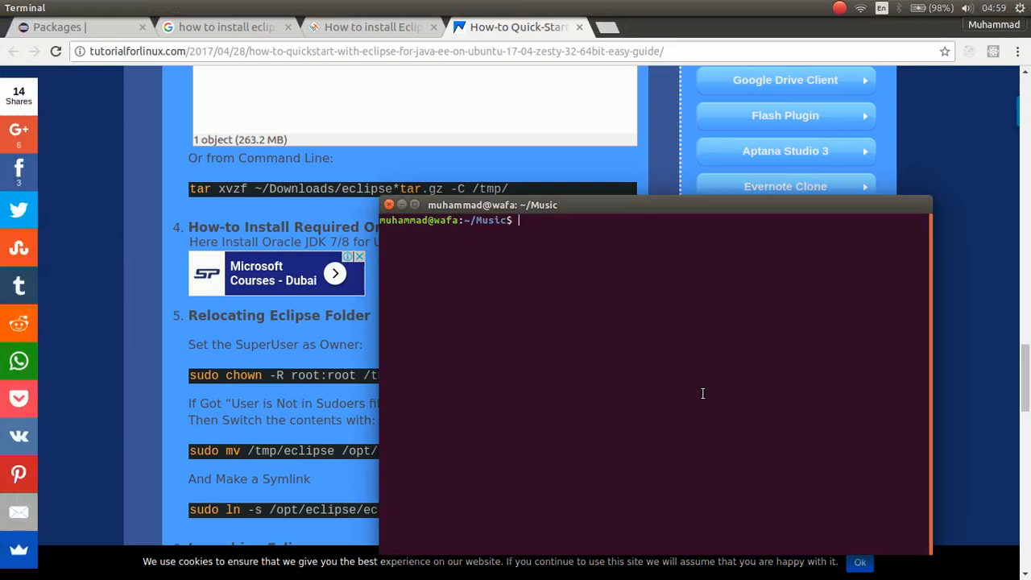
Step: Run tar zxvf on eclipse-java-oxygen-R-linux-gtk-x86_64.tar.gz with -C to extract it
{"action": "type", "text": "zxv"}
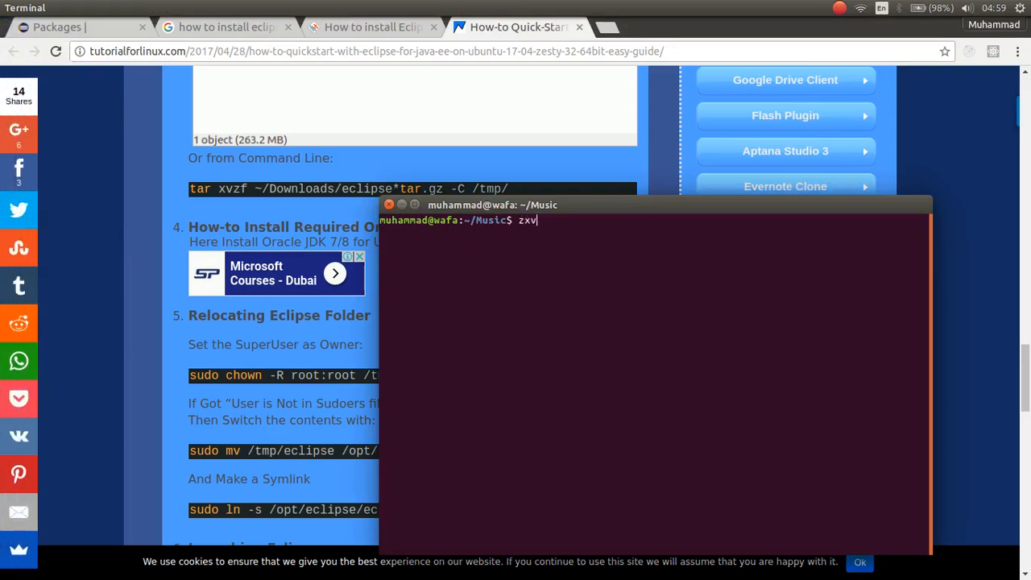
{"action": "type", "text": "f"}
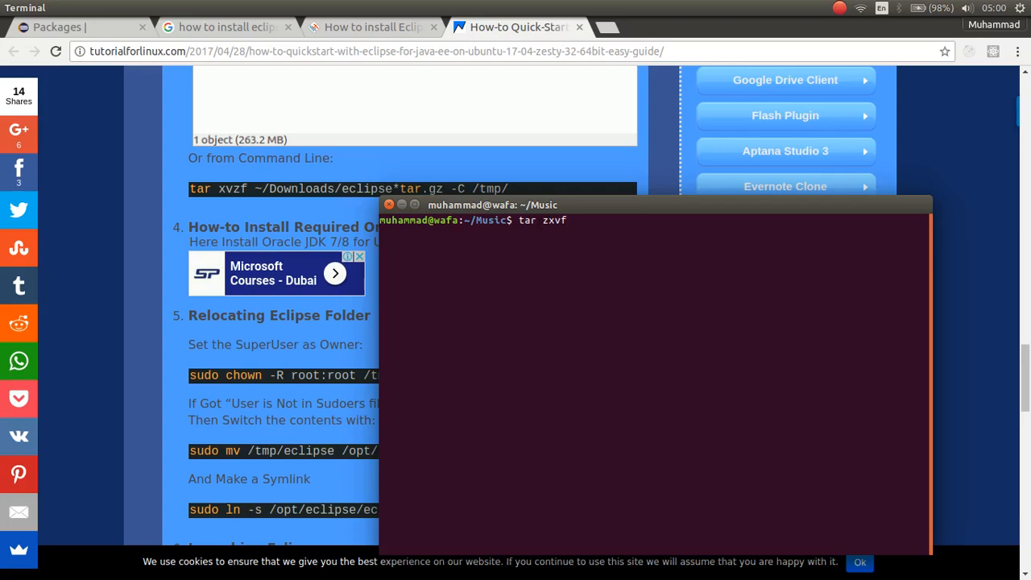
{"action": "type", "text": "ex"}
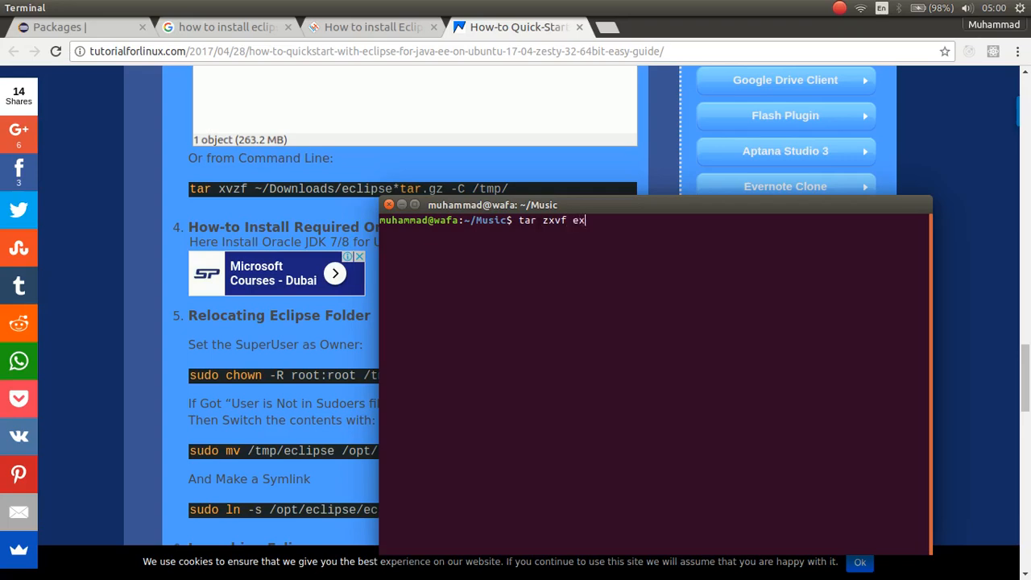
{"action": "key", "text": "BackSpace"}
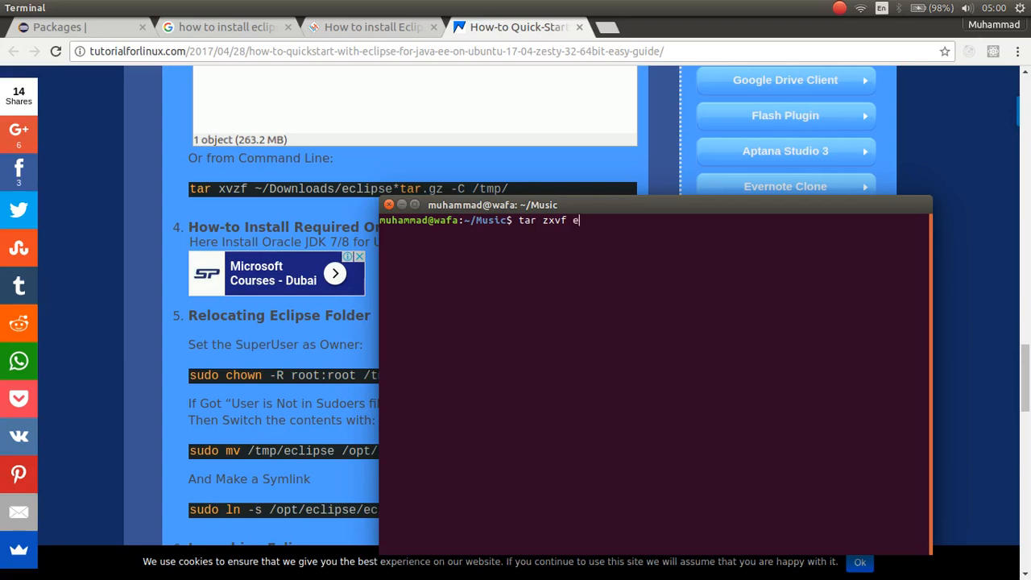
{"action": "type", "text": "clipse-java-oxygen-R-linux-gtk-x86_64.tar.gz"}
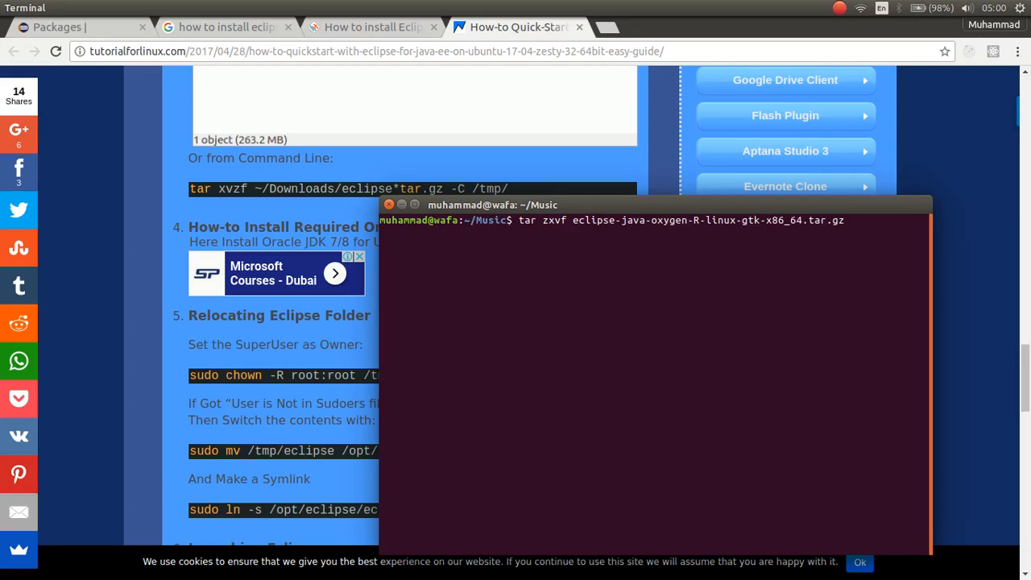
{"action": "type", "text": "-C"}
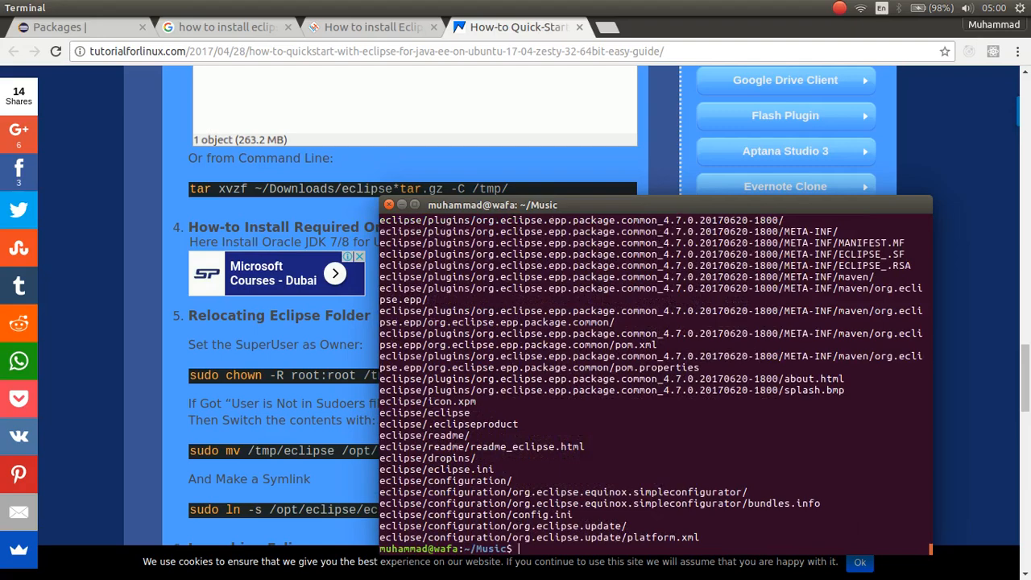
Step: Run sudo chown -R root:root /tmp/eclipse/, then start typing clear
{"action": "type", "text": "sudo cho"}
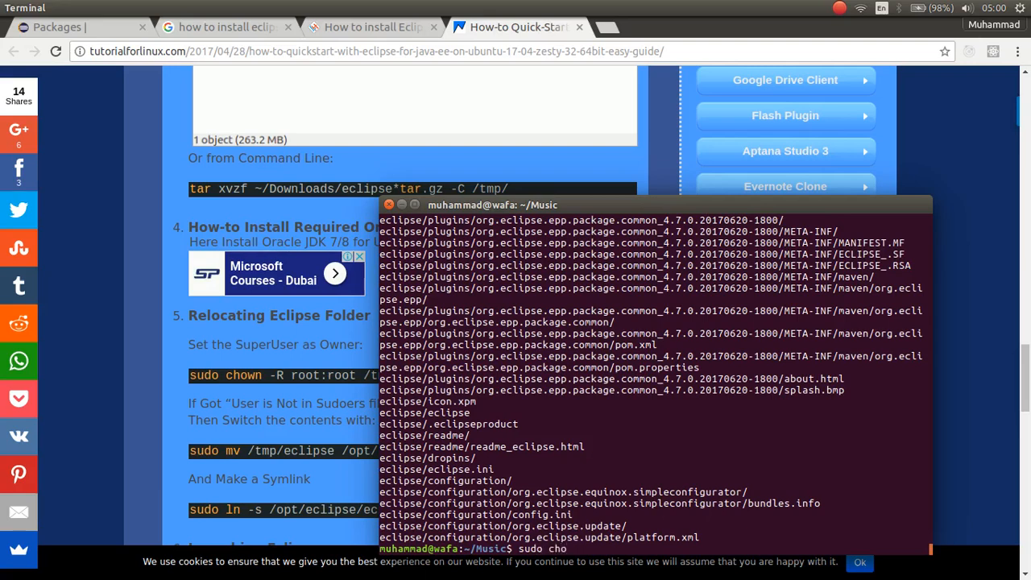
{"action": "type", "text": "wn"}
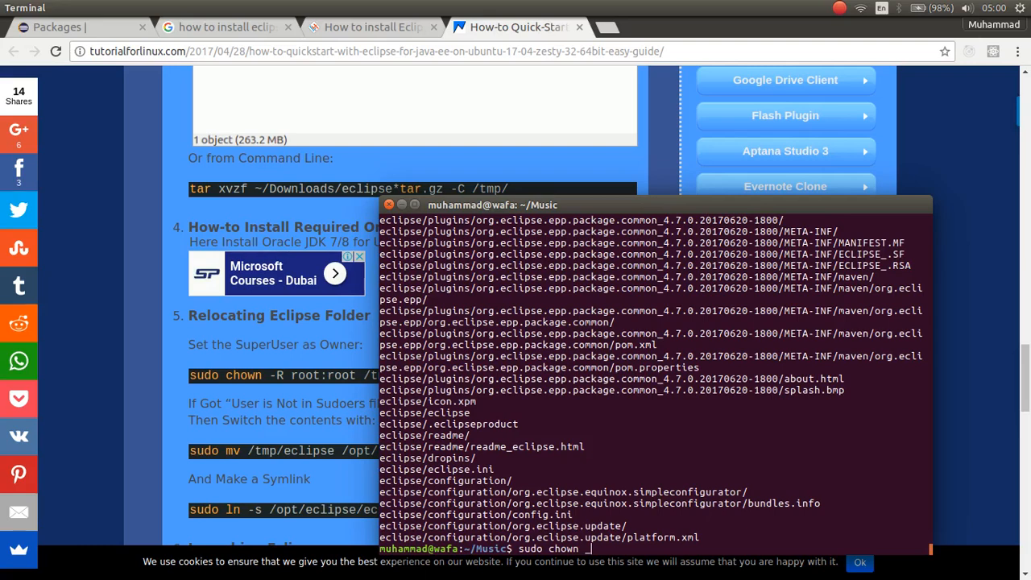
{"action": "type", "text": "-R"}
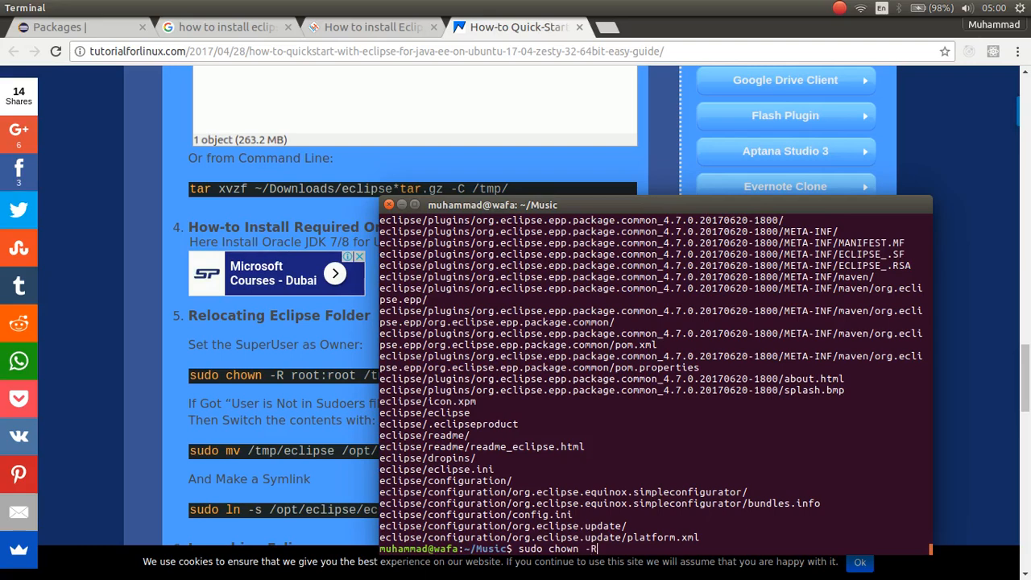
{"action": "type", "text": "root"}
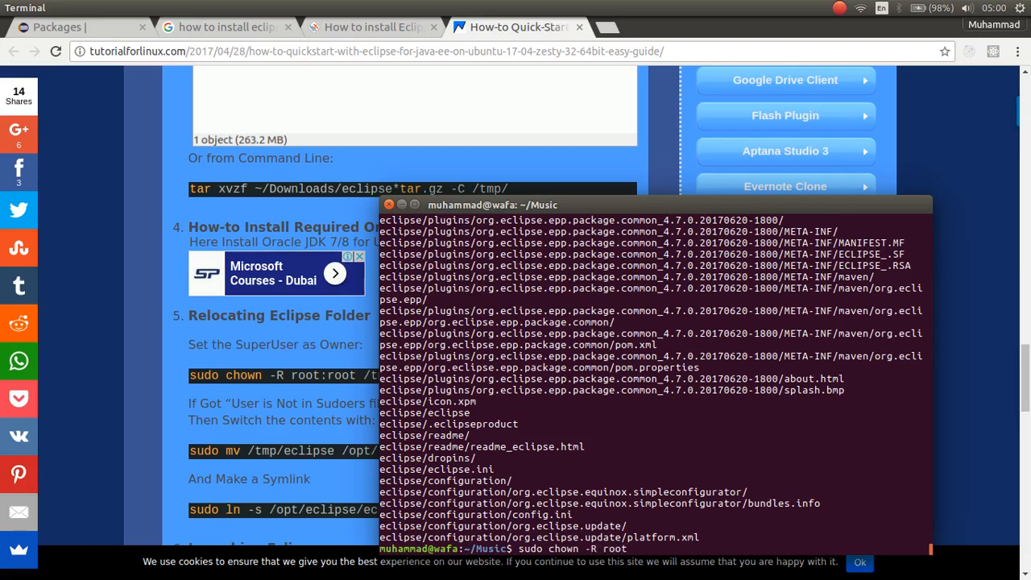
{"action": "type", "text": ":root"}
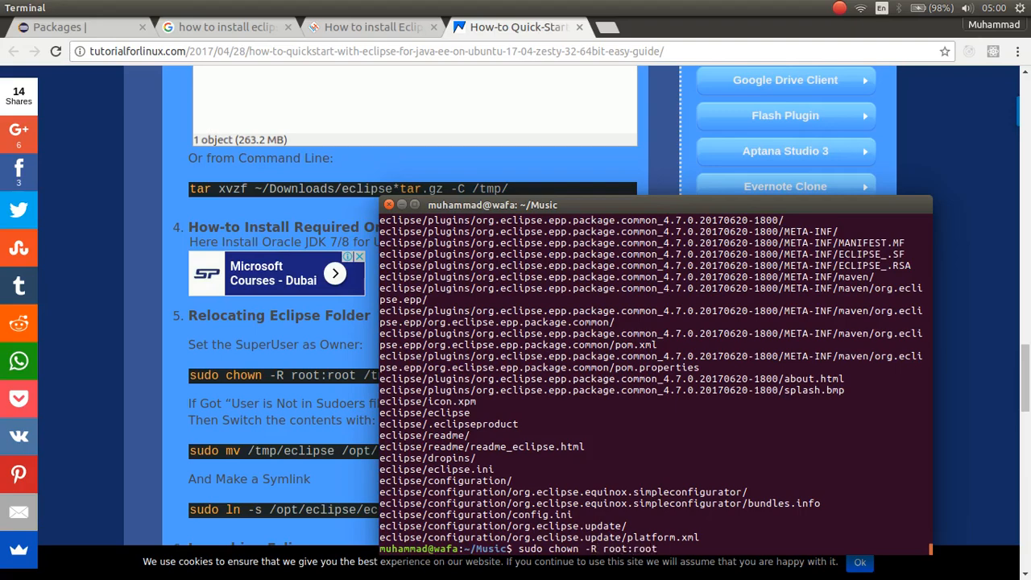
{"action": "type", "text": "/tmp/e"}
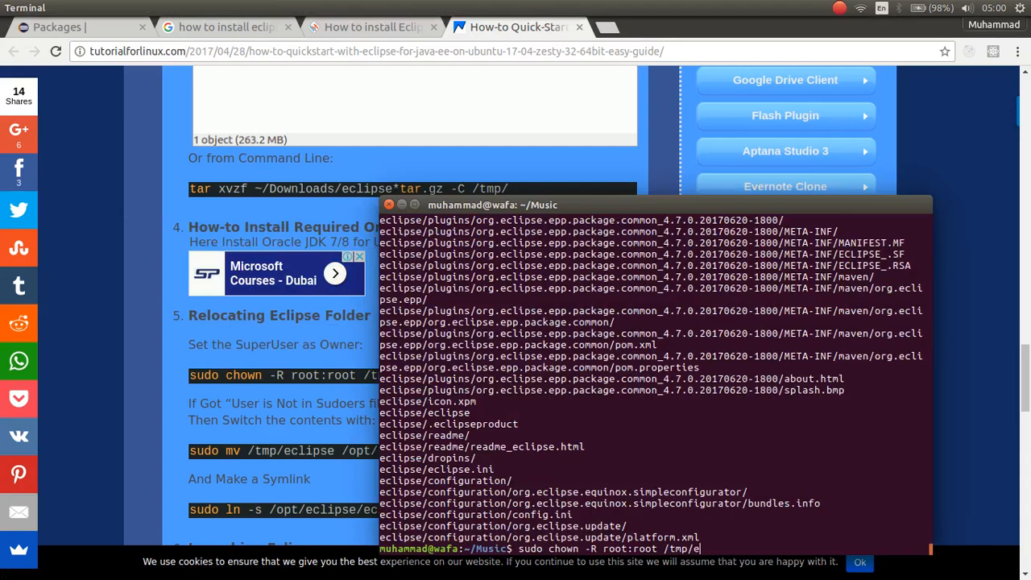
{"action": "type", "text": "clipse/"}
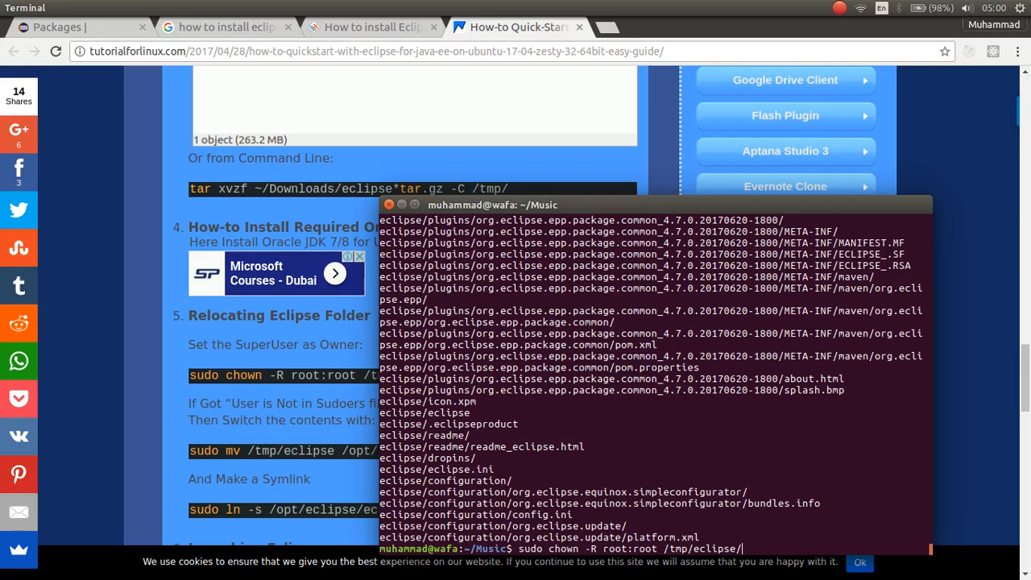
{"action": "mouse_move", "coordinate": [706, 415]}
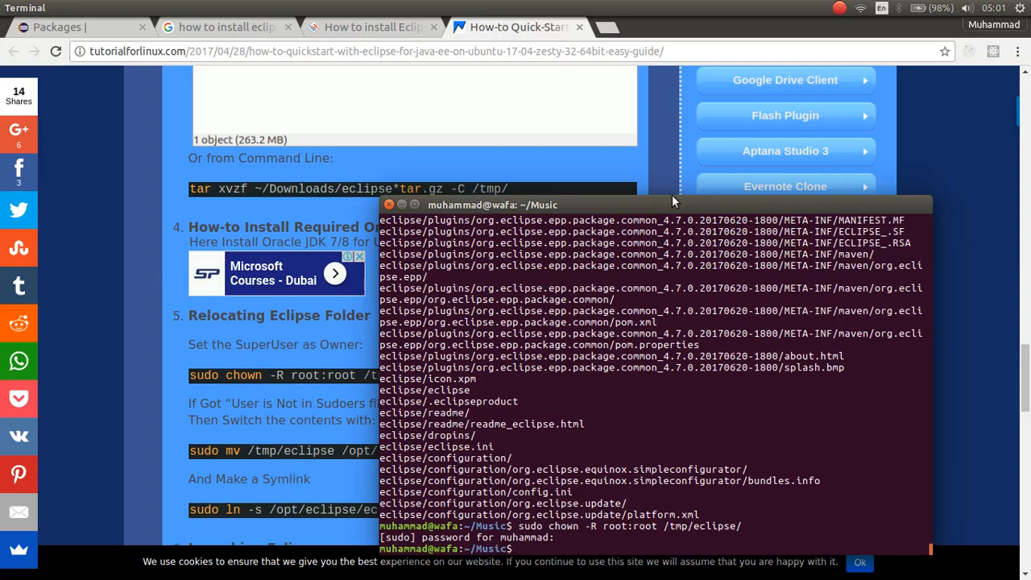
{"action": "type", "text": "clear"}
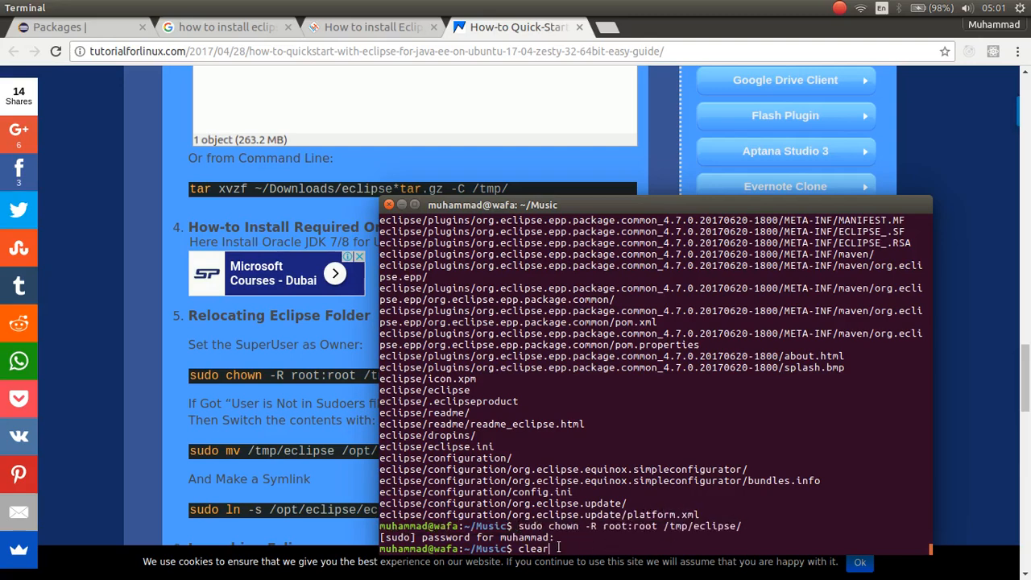
Step: Clear the screen and run sudo mv /tmp/eclipse/ /opt/
{"action": "key", "text": "Return"}
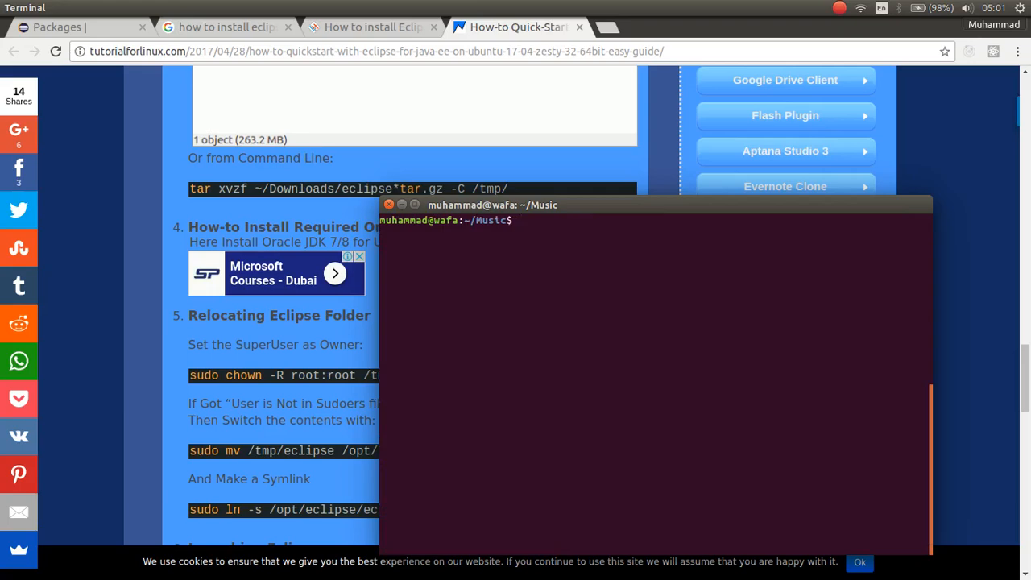
{"action": "type", "text": "sudo"}
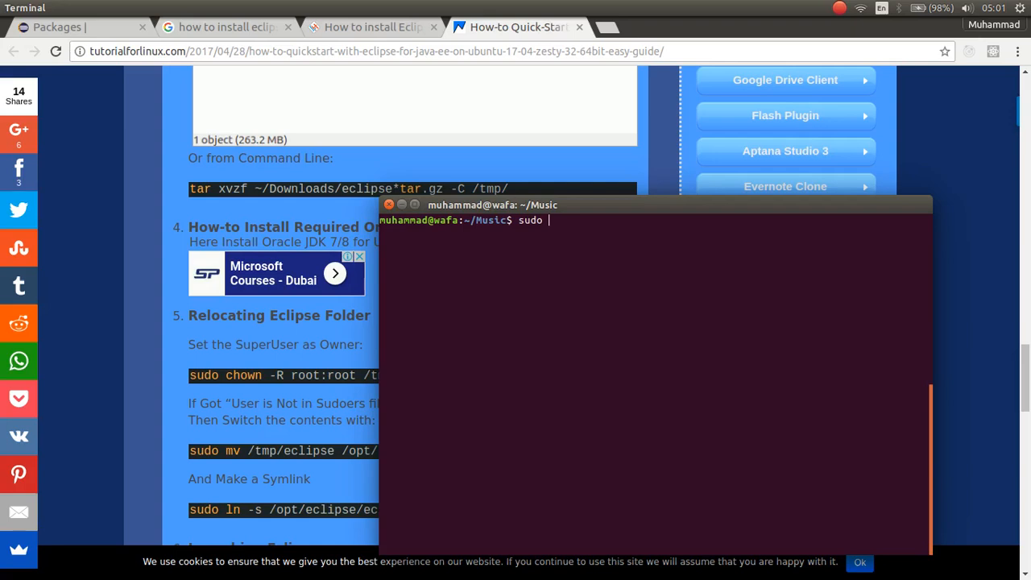
{"action": "type", "text": "mv"}
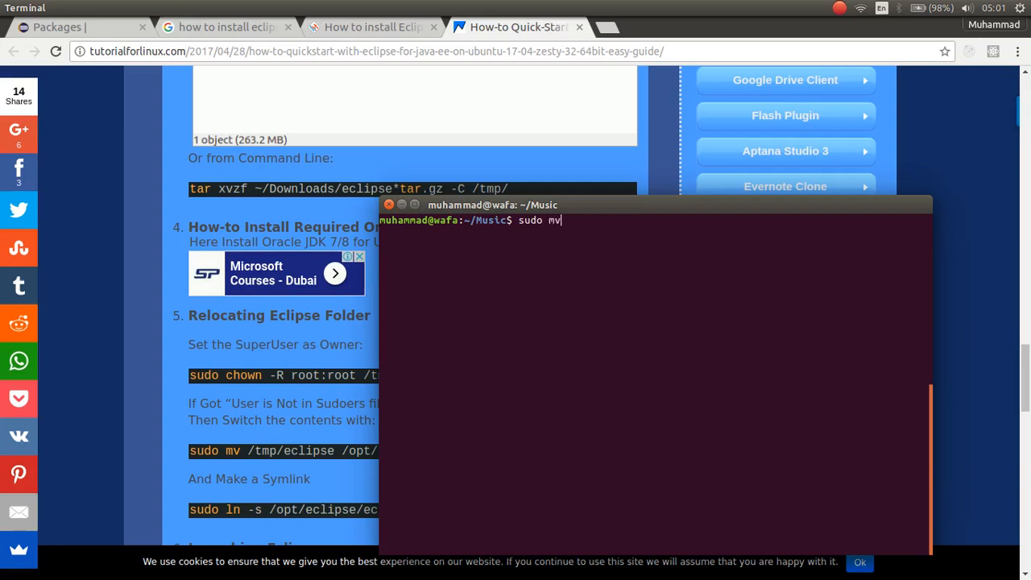
{"action": "type", "text": "/tmp/e"}
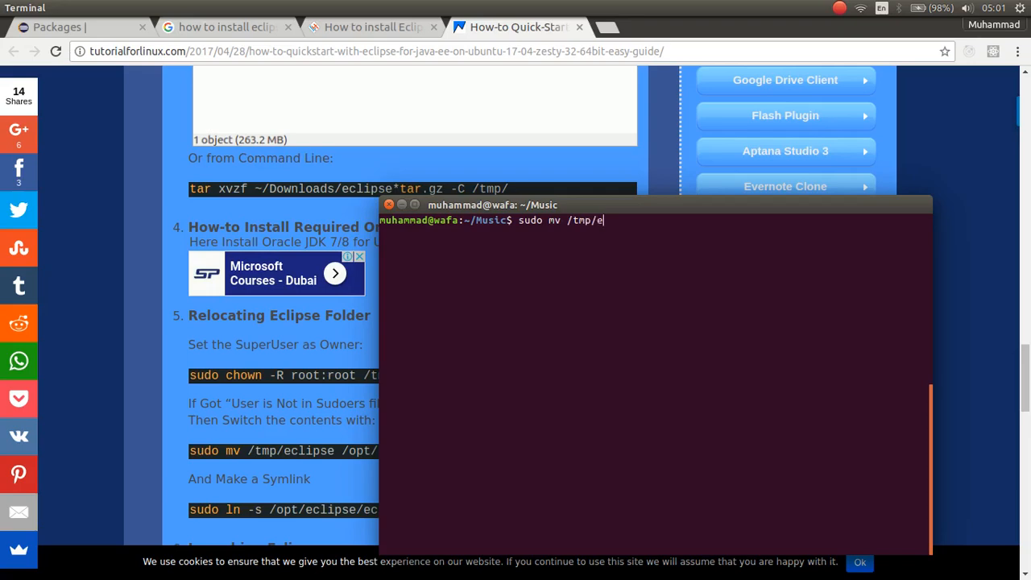
{"action": "type", "text": "clipse/"}
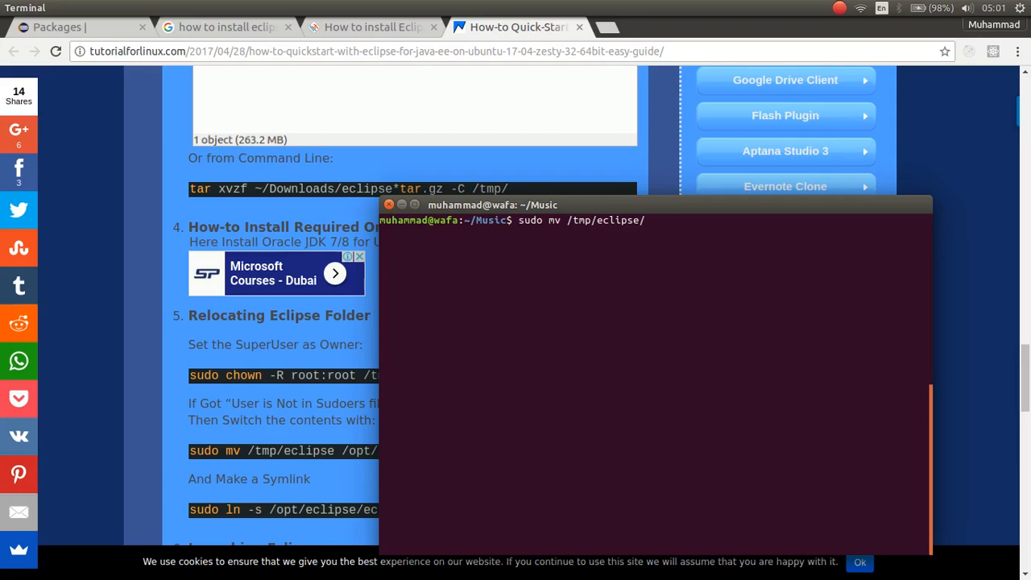
{"action": "type", "text": "/opt/"}
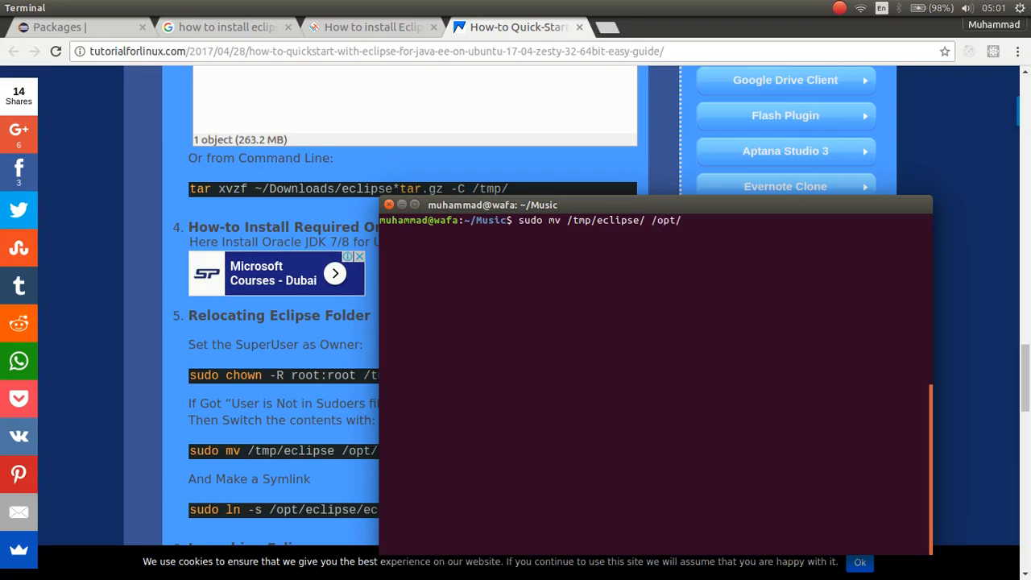
{"action": "left_click", "coordinate": [388, 204]}
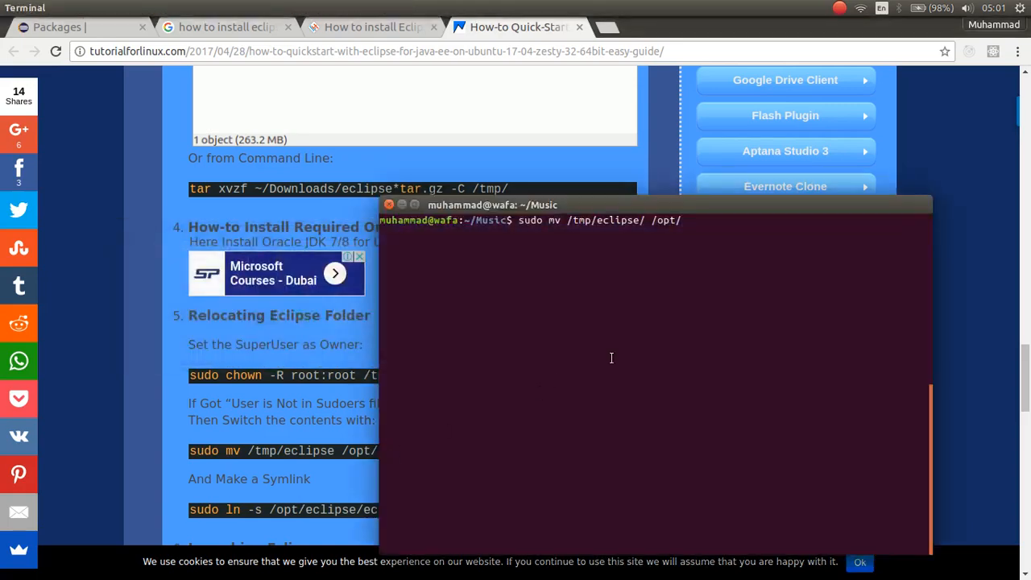
{"action": "key", "text": "Return"}
{"action": "type", "text": "su"}
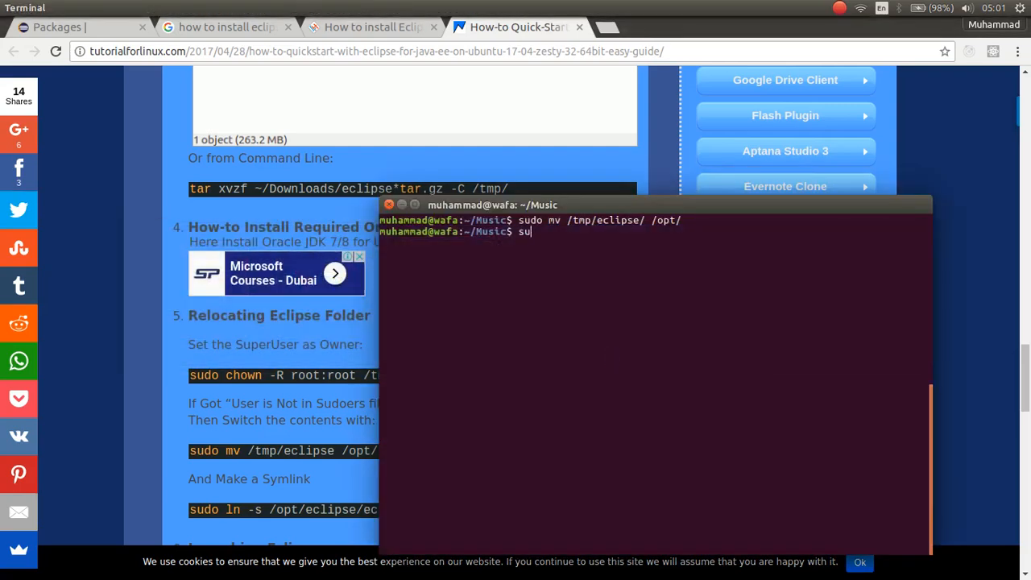
Step: Run sudo ln -s /opt/eclipse/eclipse /usr/local/bin/eclipse to link the launcher
{"action": "type", "text": "d"}
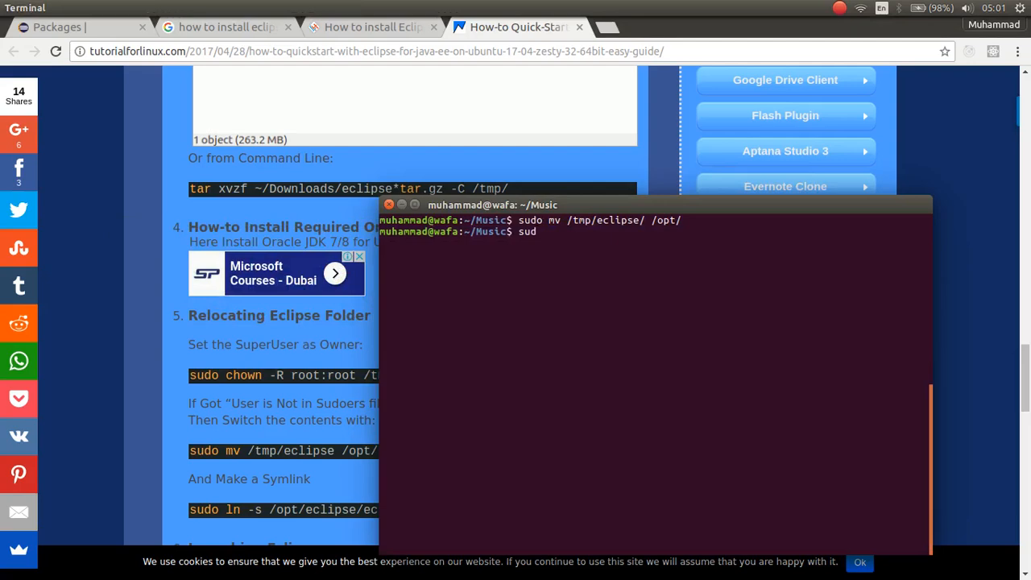
{"action": "type", "text": "o"}
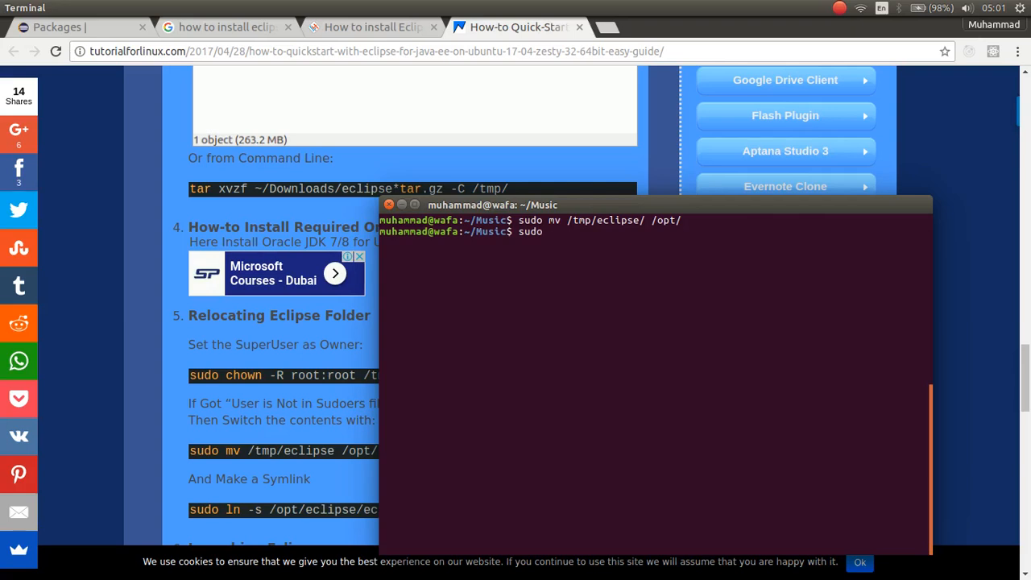
{"action": "type", "text": "ln -s"}
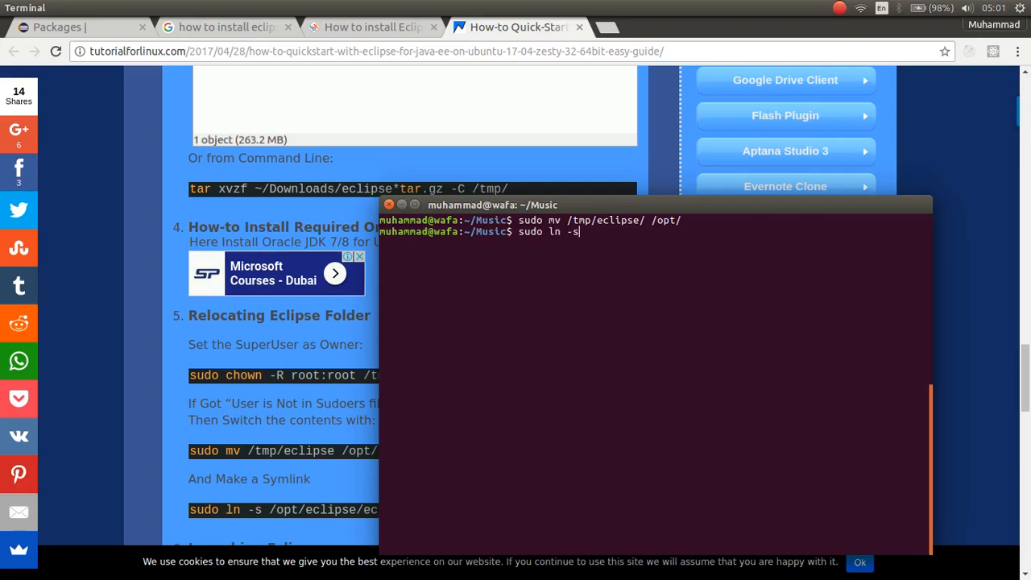
{"action": "type", "text": "/"}
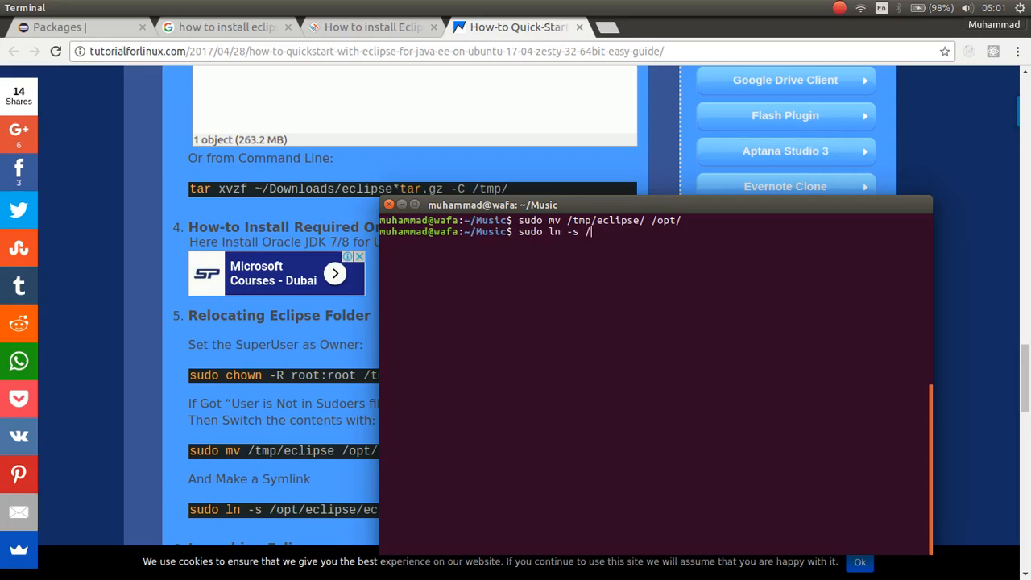
{"action": "type", "text": "opt/eclipse/"}
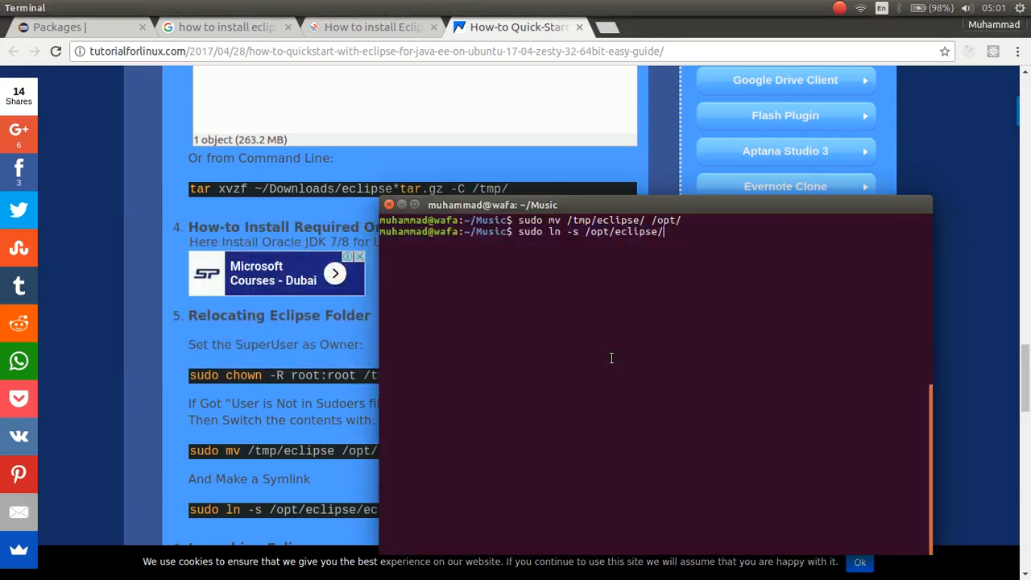
{"action": "type", "text": "eclipse /"}
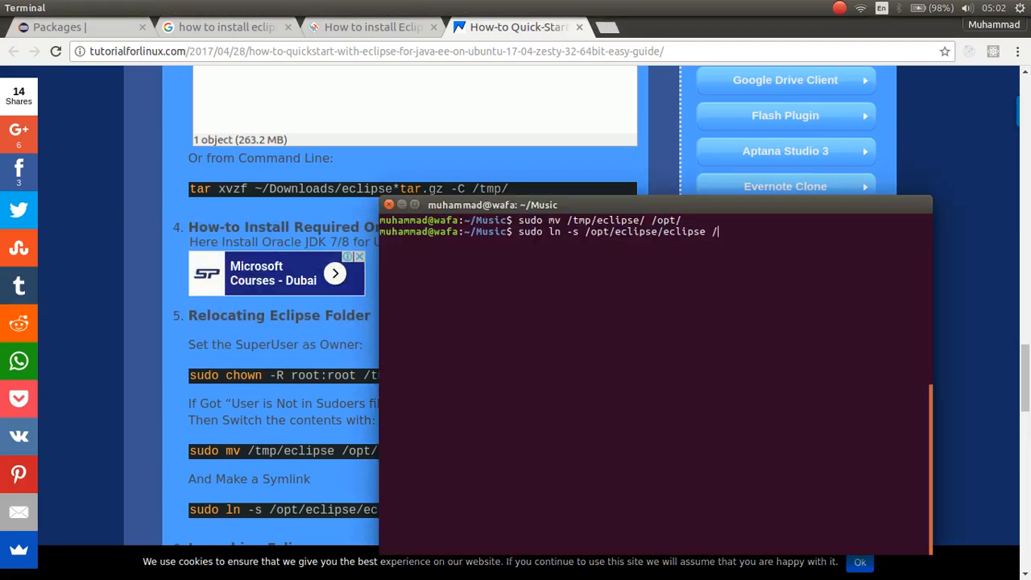
{"action": "type", "text": "usr/l"}
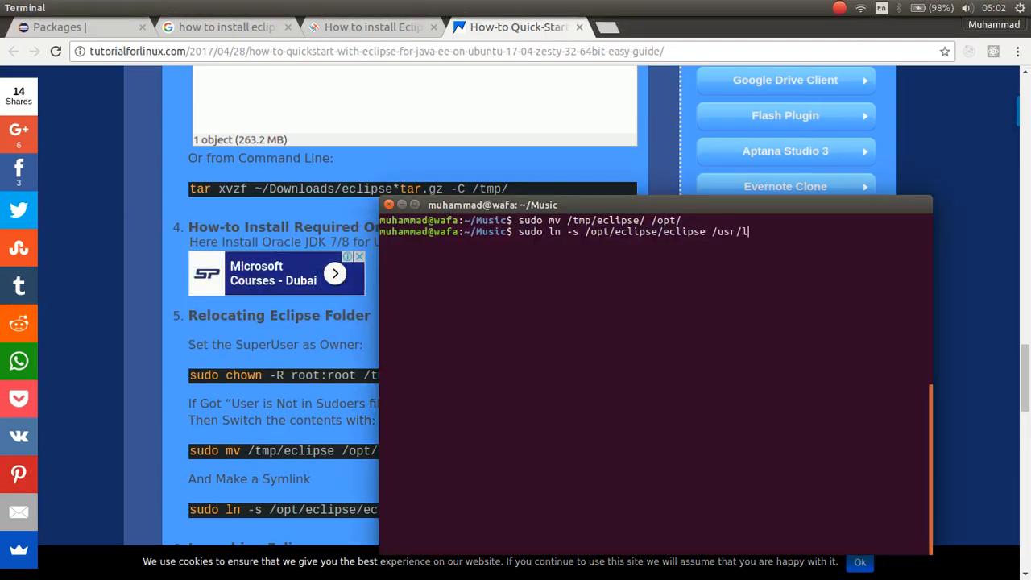
{"action": "type", "text": "ocal/"}
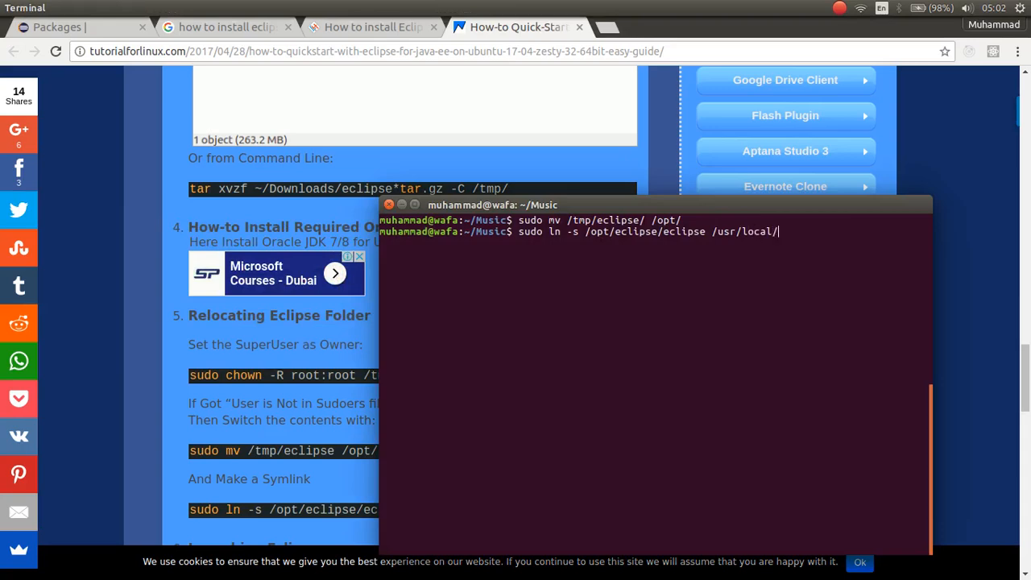
{"action": "type", "text": "bin/e"}
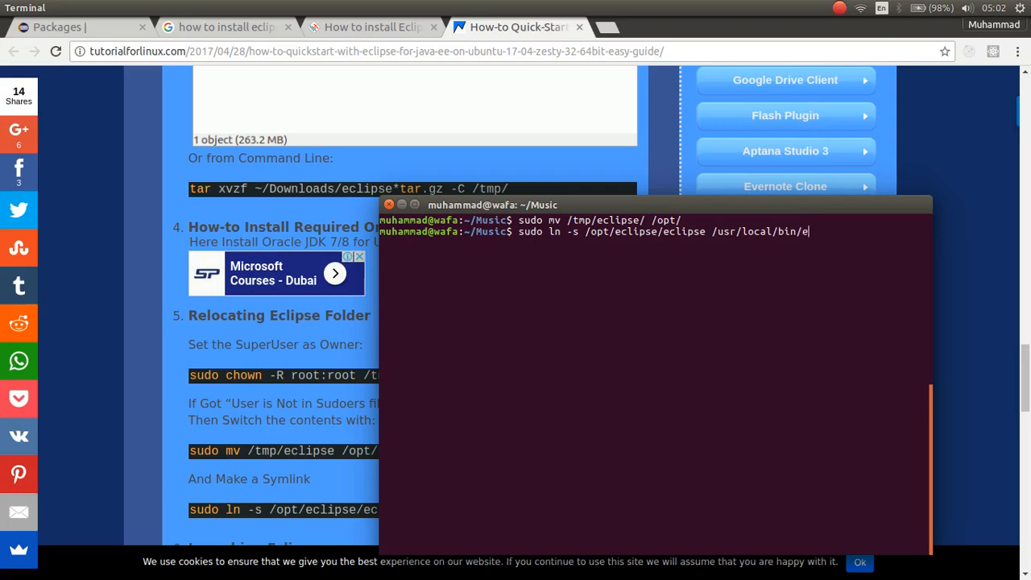
{"action": "type", "text": "clipse"}
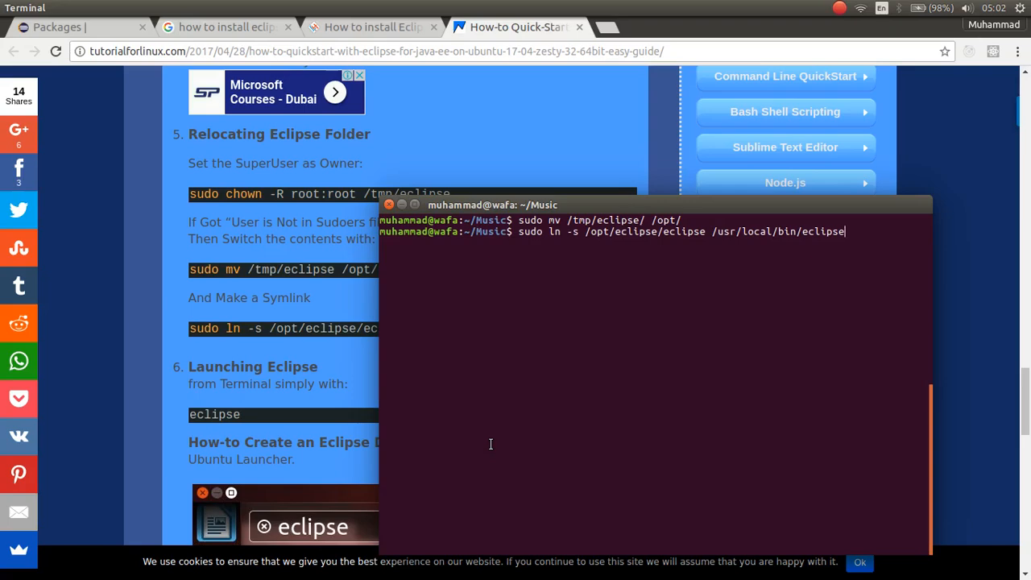
{"action": "key", "text": "Return"}
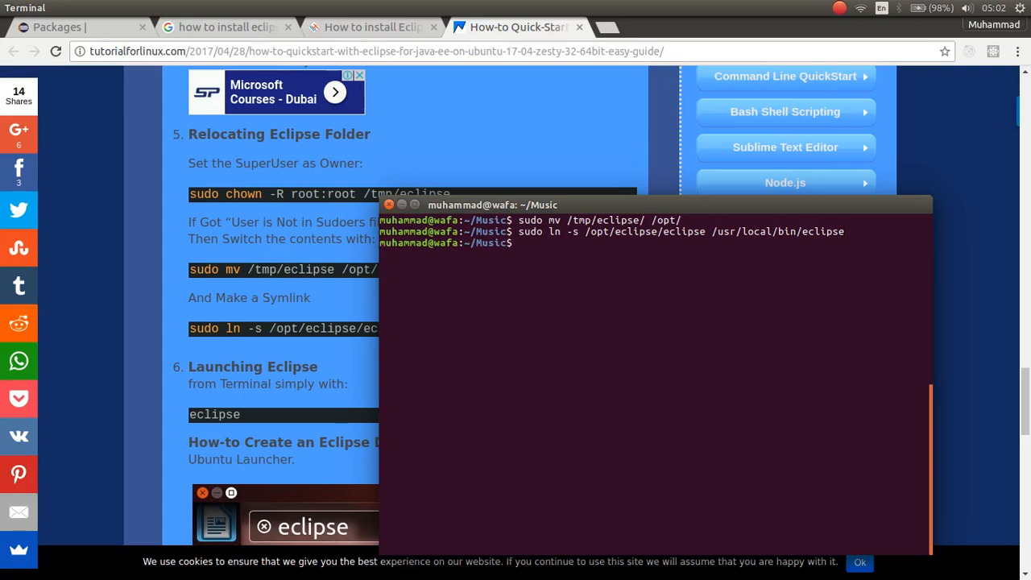
Step: Launch eclipse from the terminal, reaching the workspace prompt
{"action": "type", "text": "p"}
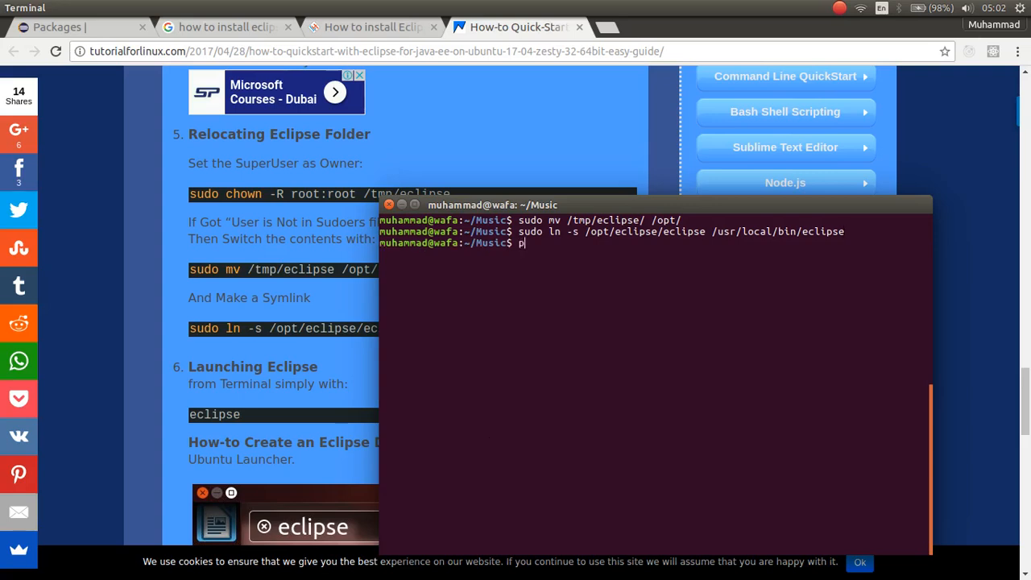
{"action": "type", "text": "eclip"}
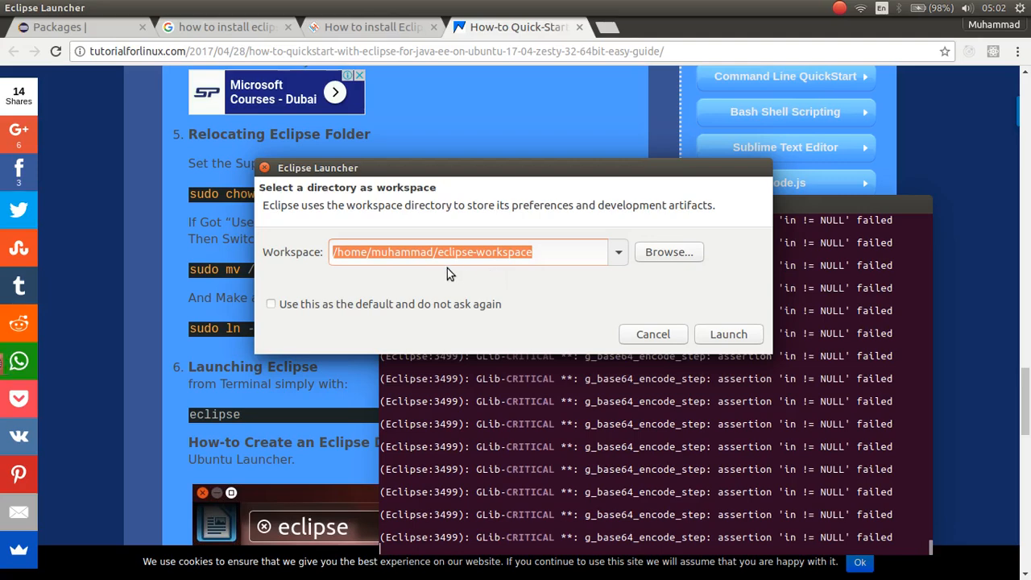
{"action": "mouse_move", "coordinate": [514, 271]}
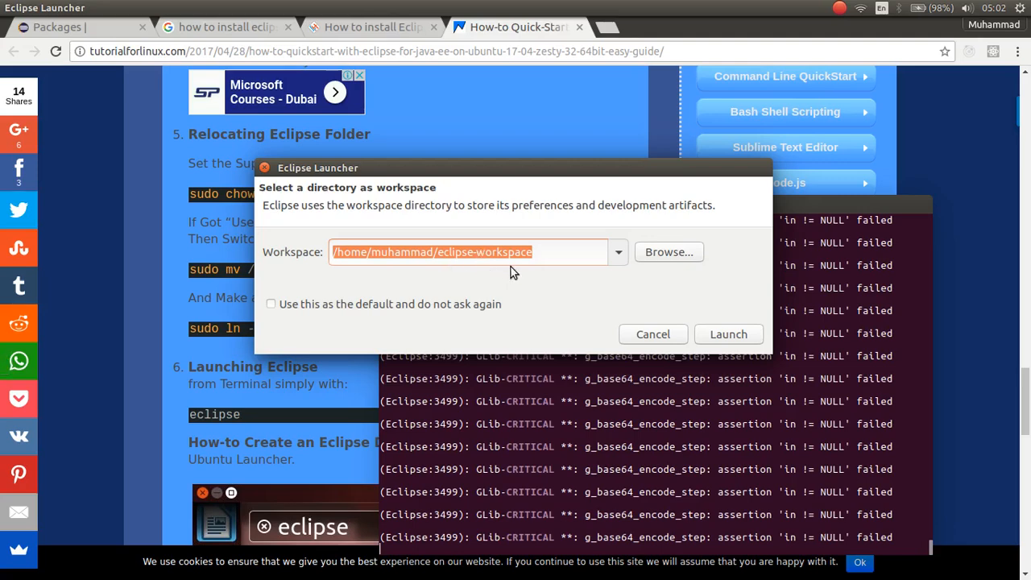
{"action": "mouse_move", "coordinate": [611, 258]}
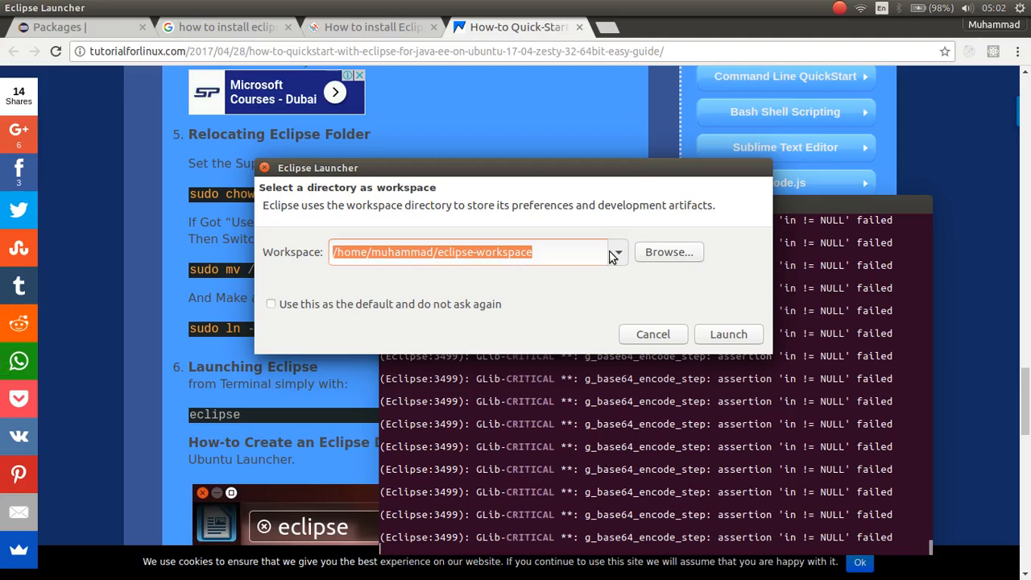
{"action": "mouse_move", "coordinate": [669, 252]}
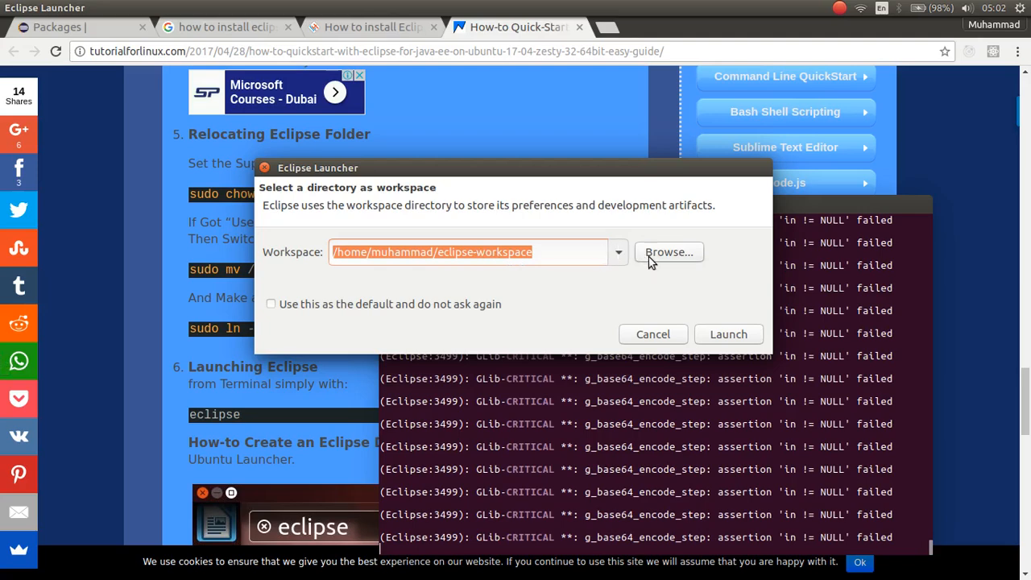
Step: Launch Eclipse with the workspace path set to Documents/eclipse-projects
{"action": "left_click", "coordinate": [669, 251]}
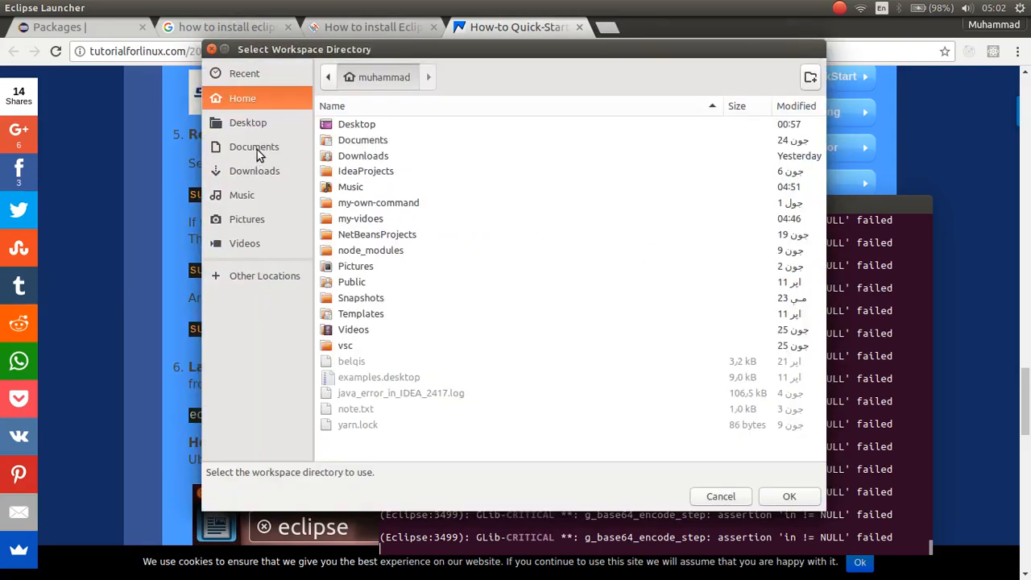
{"action": "left_click", "coordinate": [254, 147]}
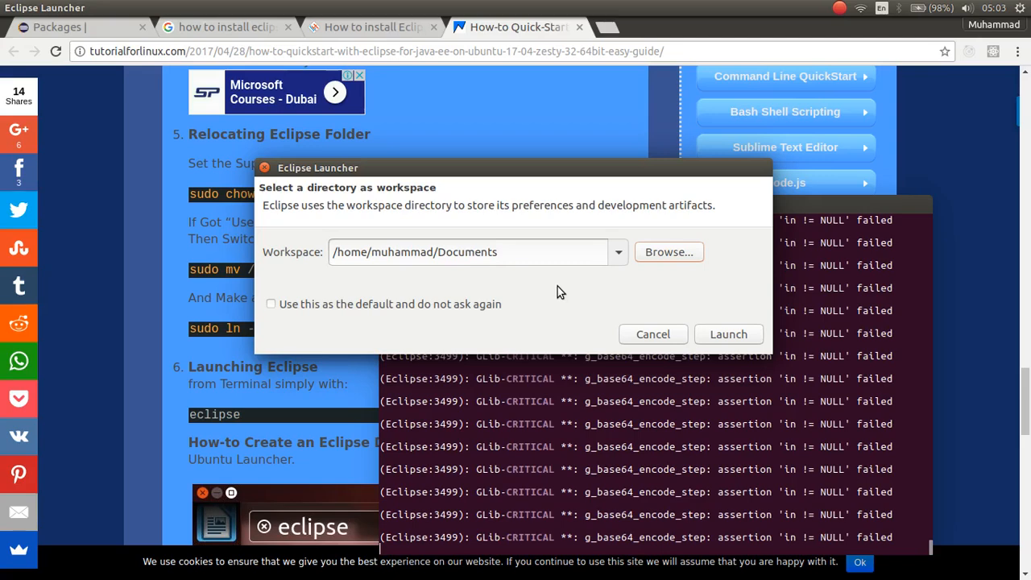
{"action": "mouse_move", "coordinate": [576, 241]}
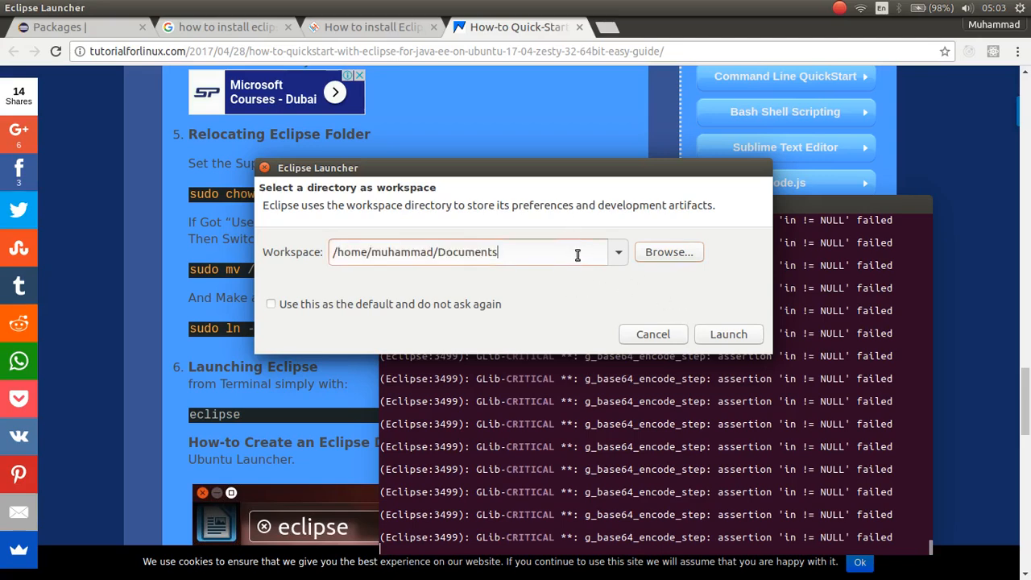
{"action": "type", "text": "/eclipse"}
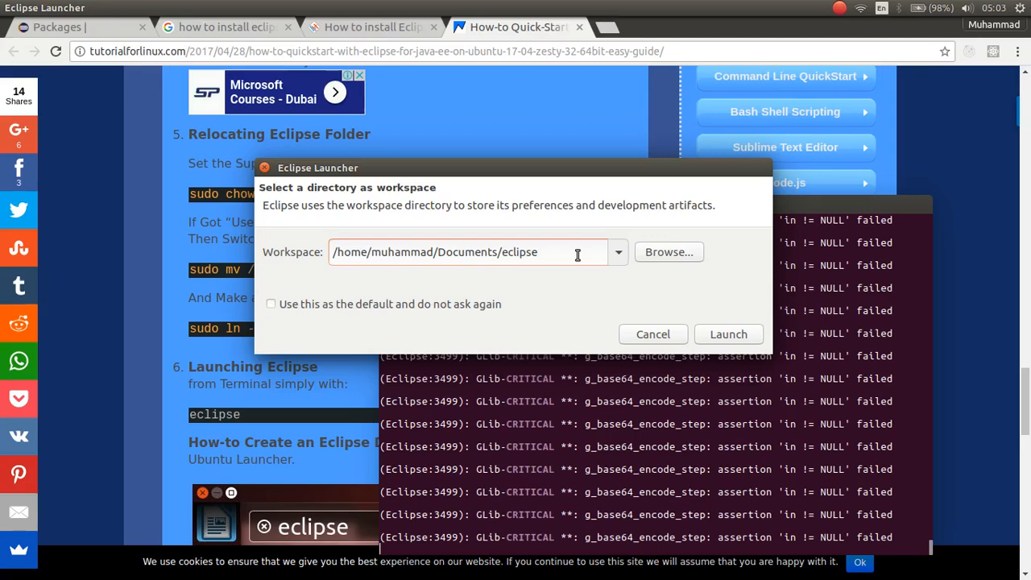
{"action": "type", "text": "-pro"}
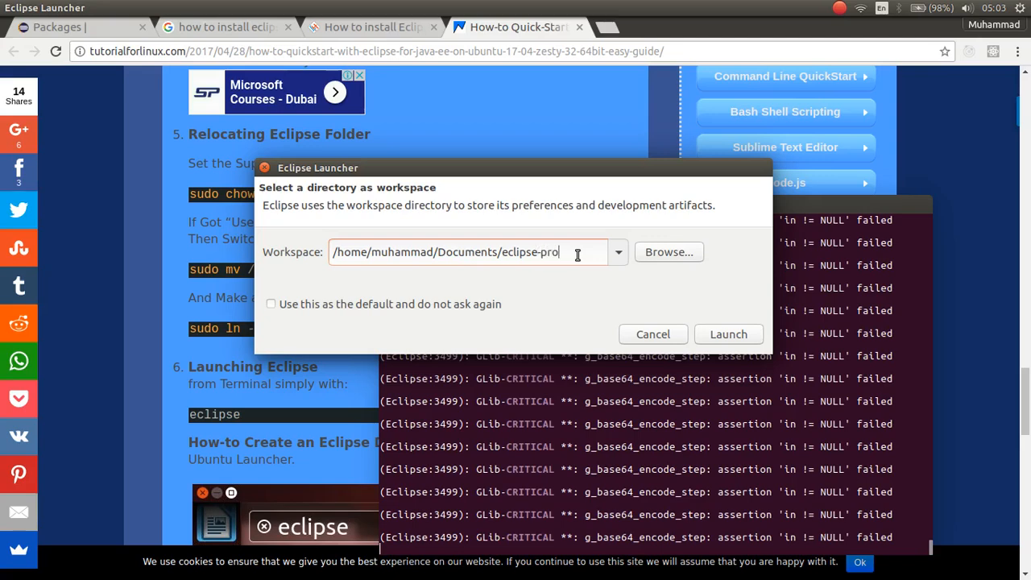
{"action": "type", "text": "jects"}
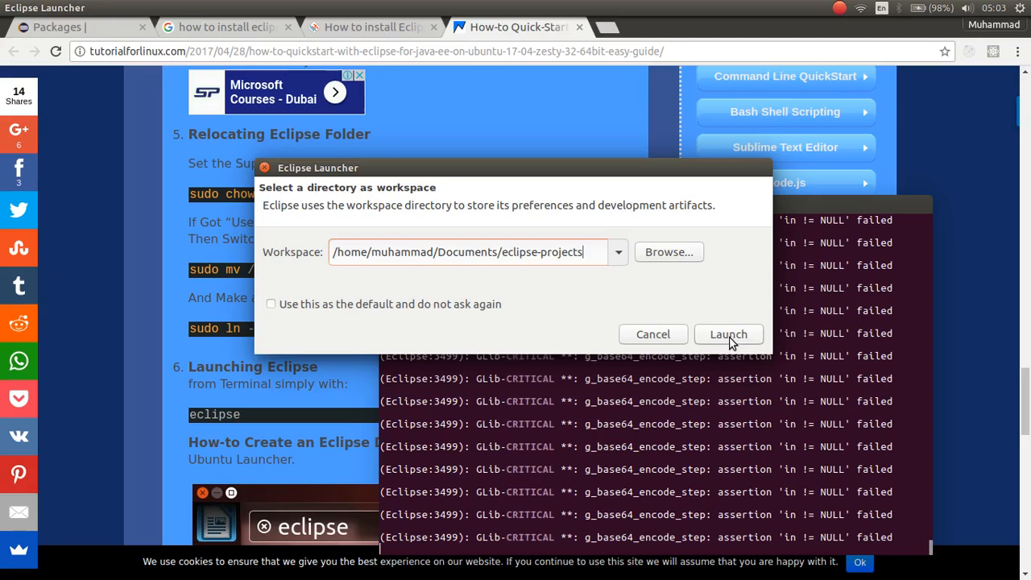
{"action": "left_click", "coordinate": [728, 333]}
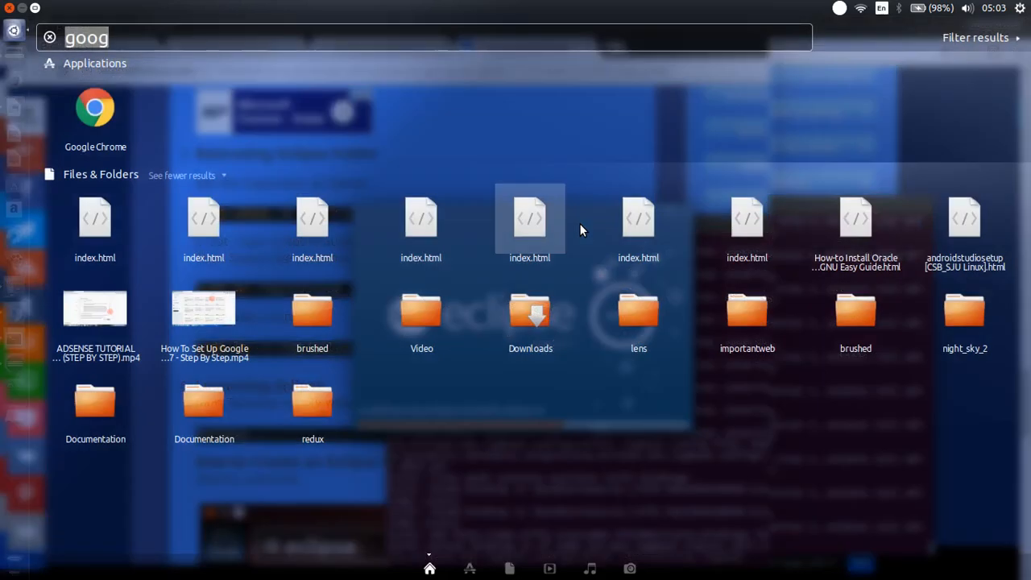
Step: Type 'eclip' in the Dash search, then dismiss the Dash to return to Eclipse
{"action": "type", "text": "eclip"}
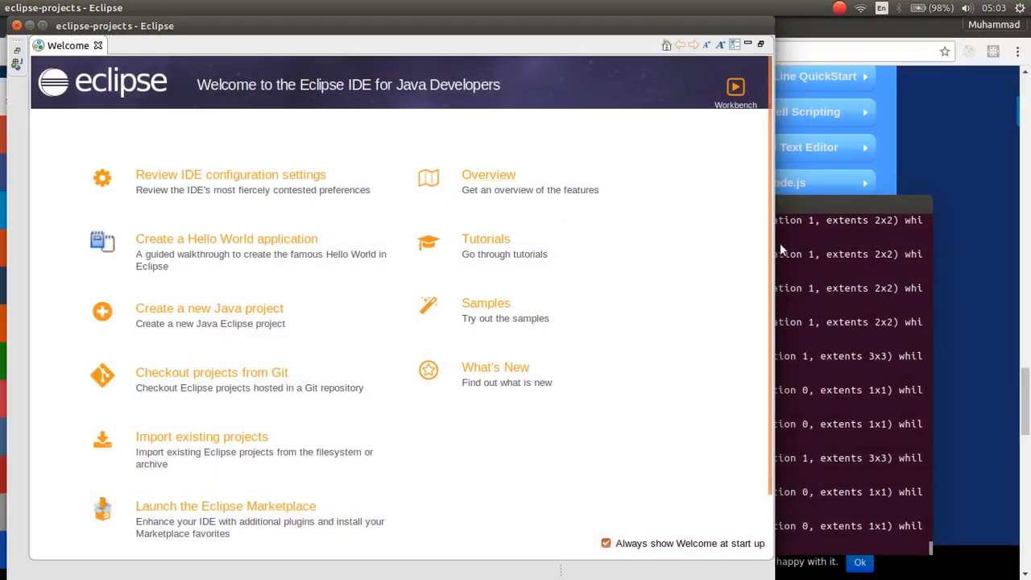
{"action": "mouse_move", "coordinate": [125, 47]}
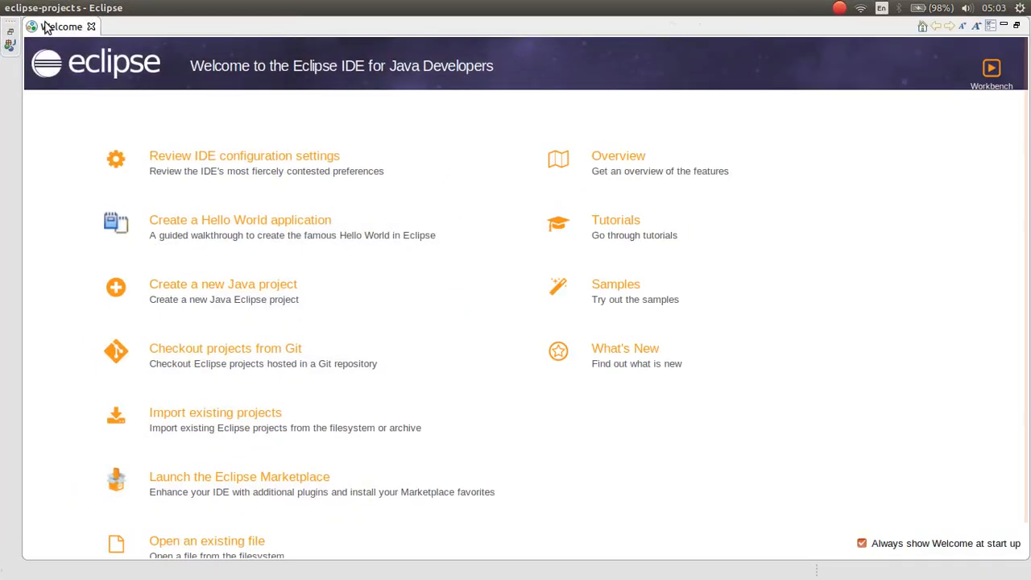
{"action": "mouse_move", "coordinate": [91, 27]}
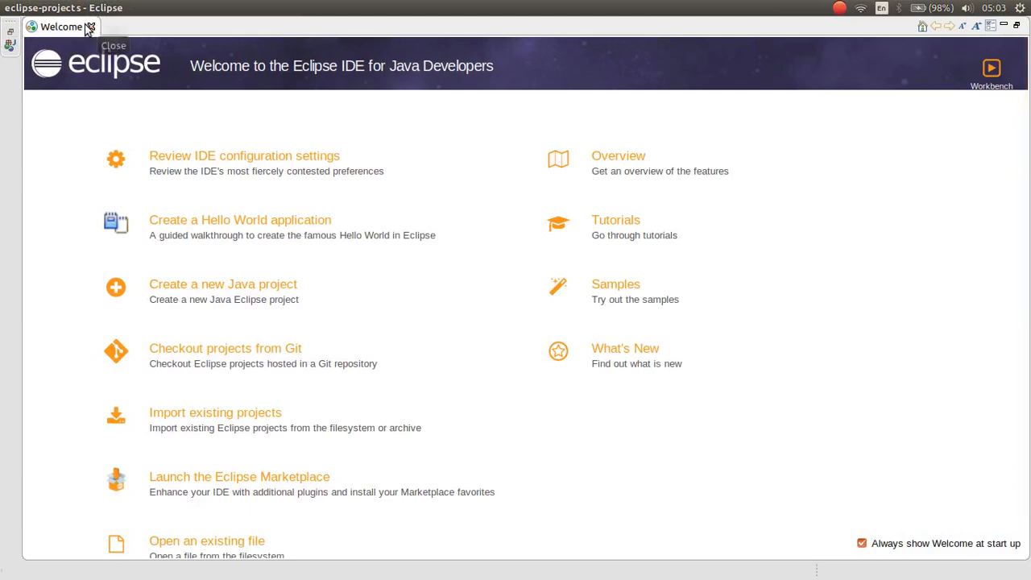
Step: Close the Welcome tab to reveal the Eclipse workbench
{"action": "left_click", "coordinate": [91, 27]}
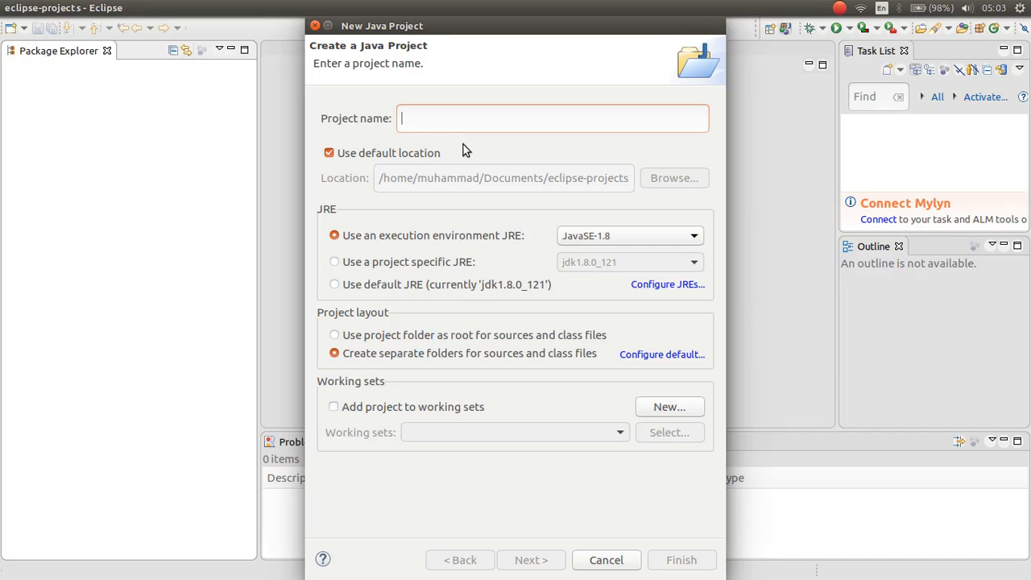
Step: Name the new Java project 'Javatutorials' in the wizard and finish creating it
{"action": "type", "text": "Java"}
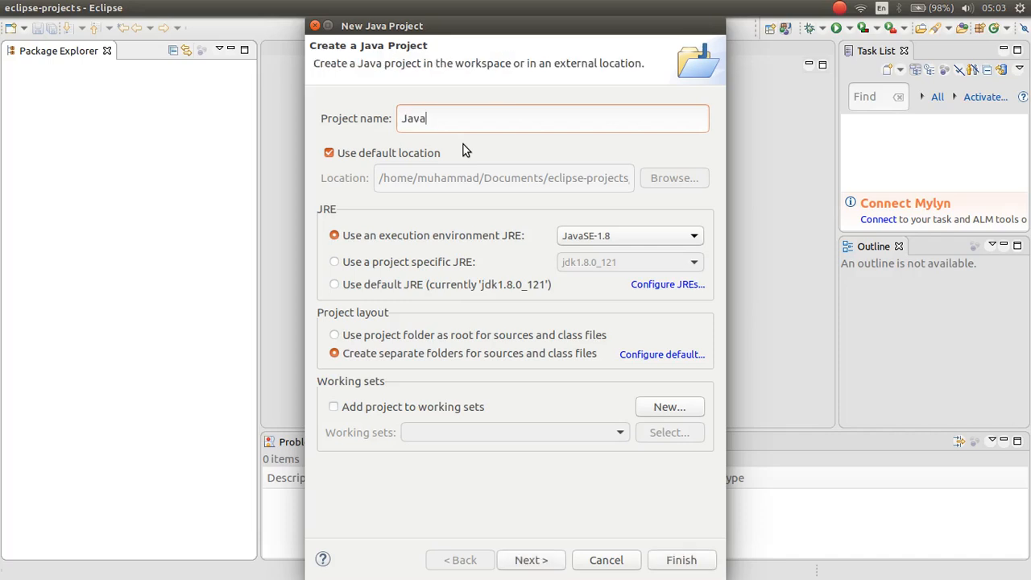
{"action": "type", "text": "tutorials"}
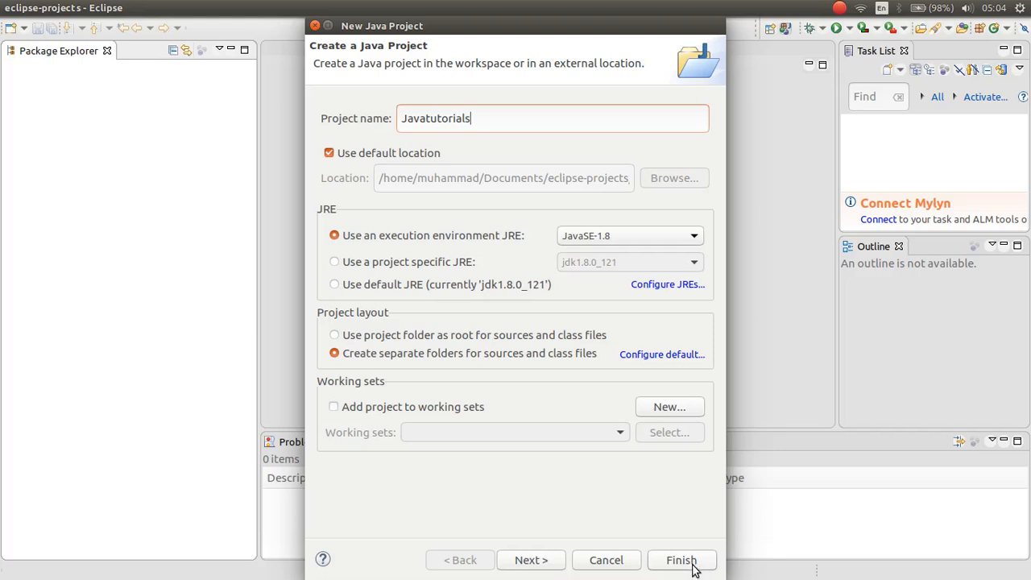
{"action": "left_click", "coordinate": [682, 560]}
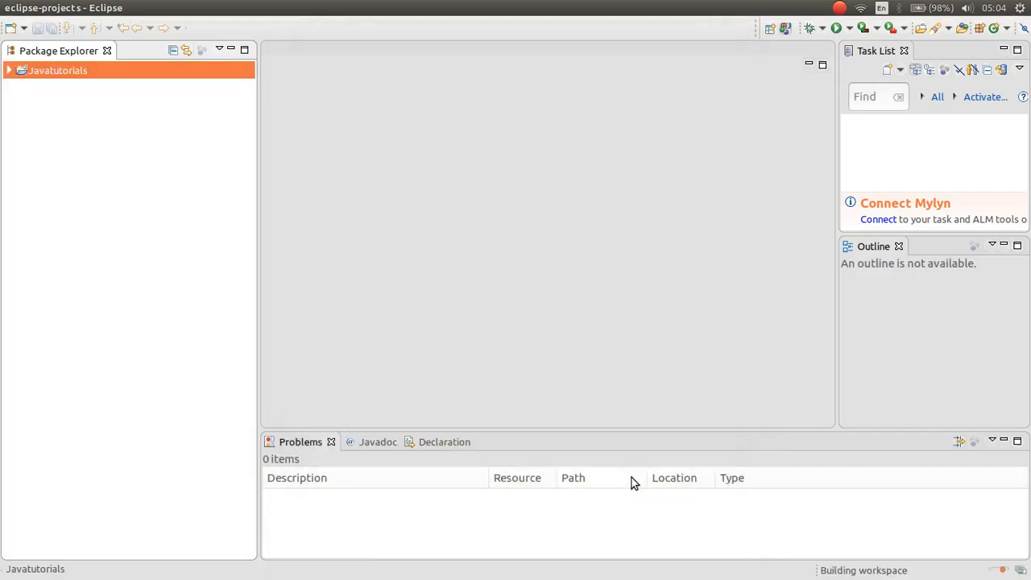
{"action": "mouse_move", "coordinate": [602, 483]}
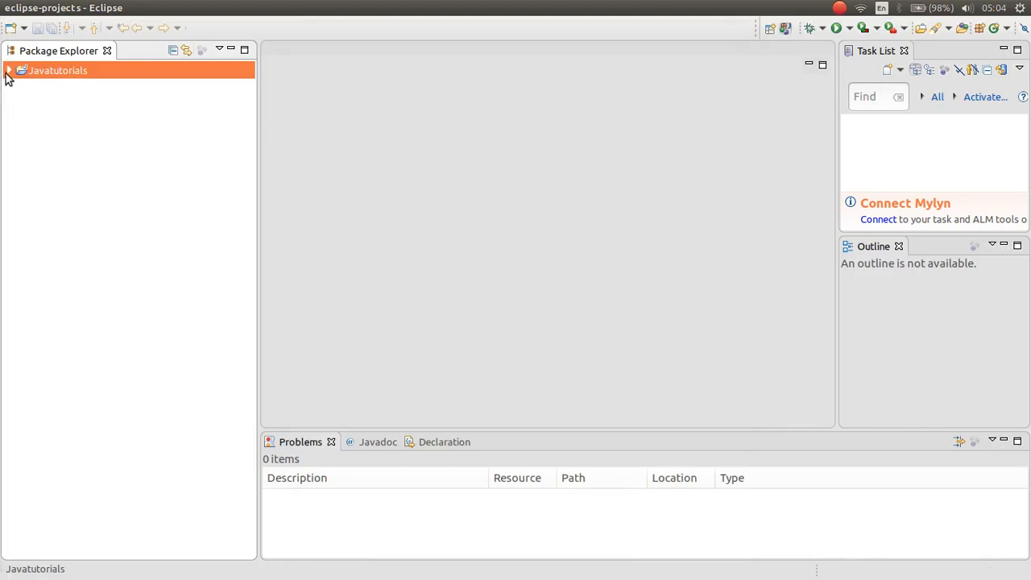
Step: Create class 'JavaApp' in Javatutorials' src folder through New > Class
{"action": "left_click", "coordinate": [9, 70]}
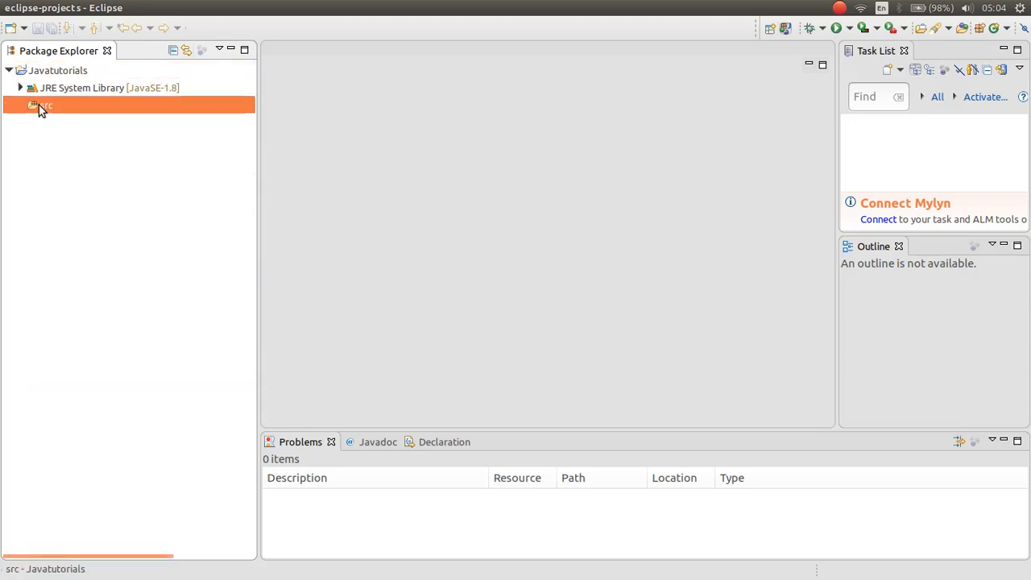
{"action": "right_click", "coordinate": [46, 105]}
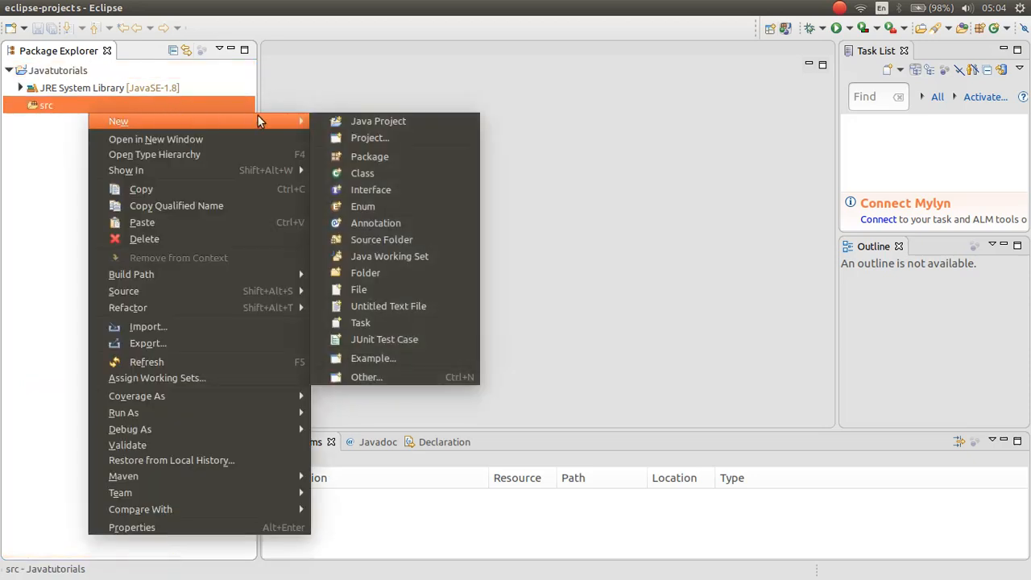
{"action": "mouse_move", "coordinate": [362, 172]}
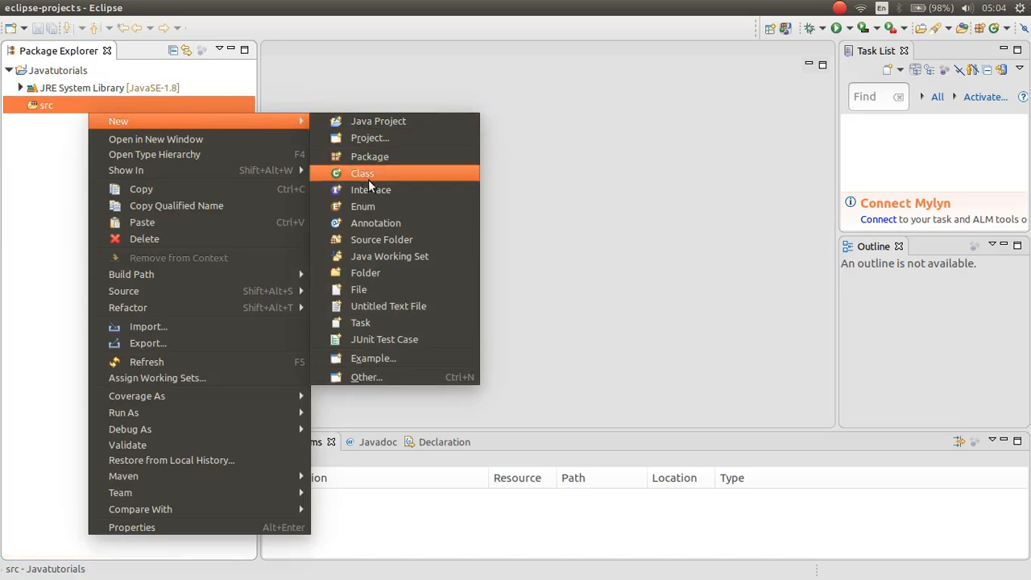
{"action": "mouse_move", "coordinate": [378, 174]}
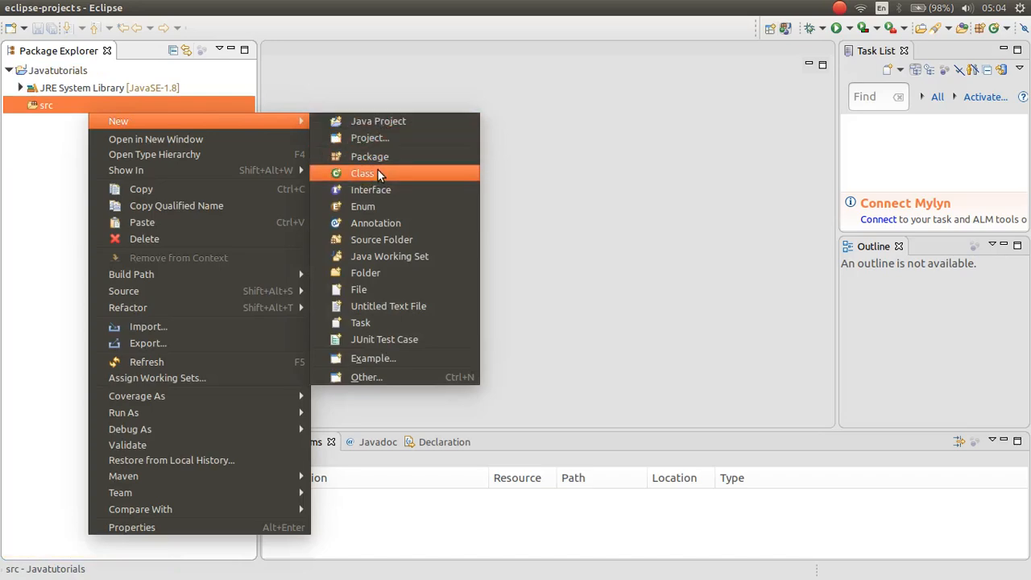
{"action": "left_click", "coordinate": [363, 173]}
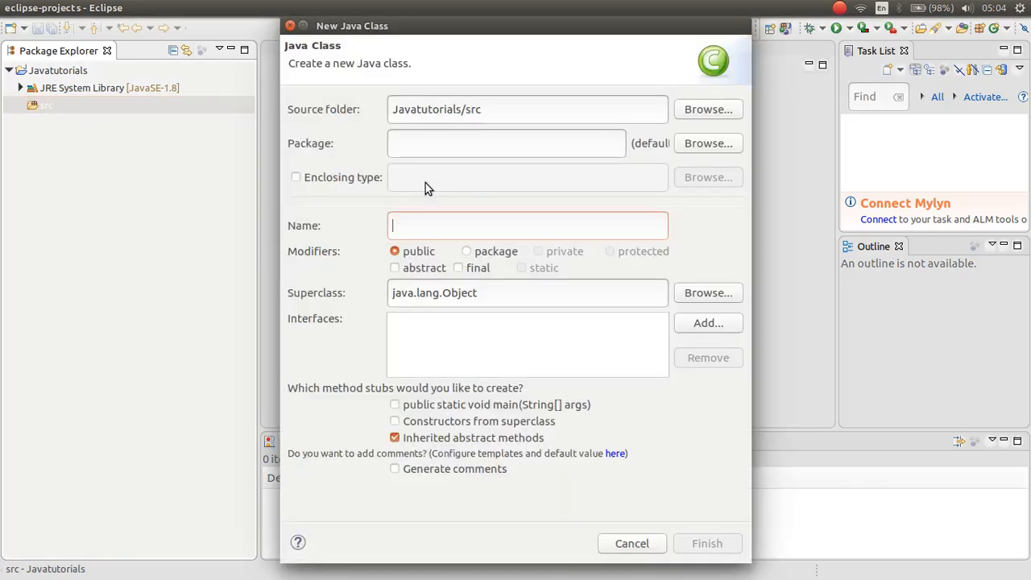
{"action": "type", "text": "J"}
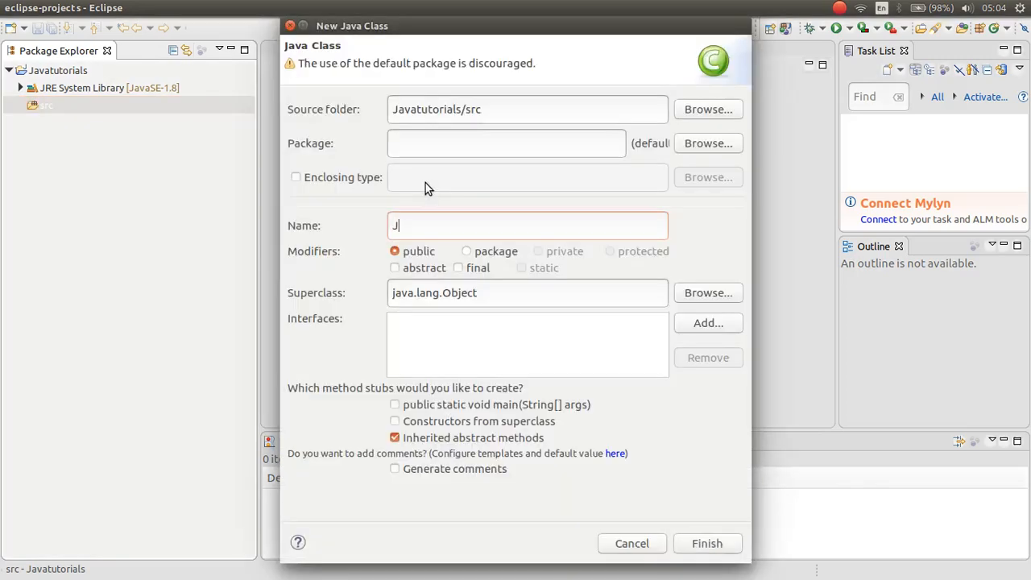
{"action": "type", "text": "ava"}
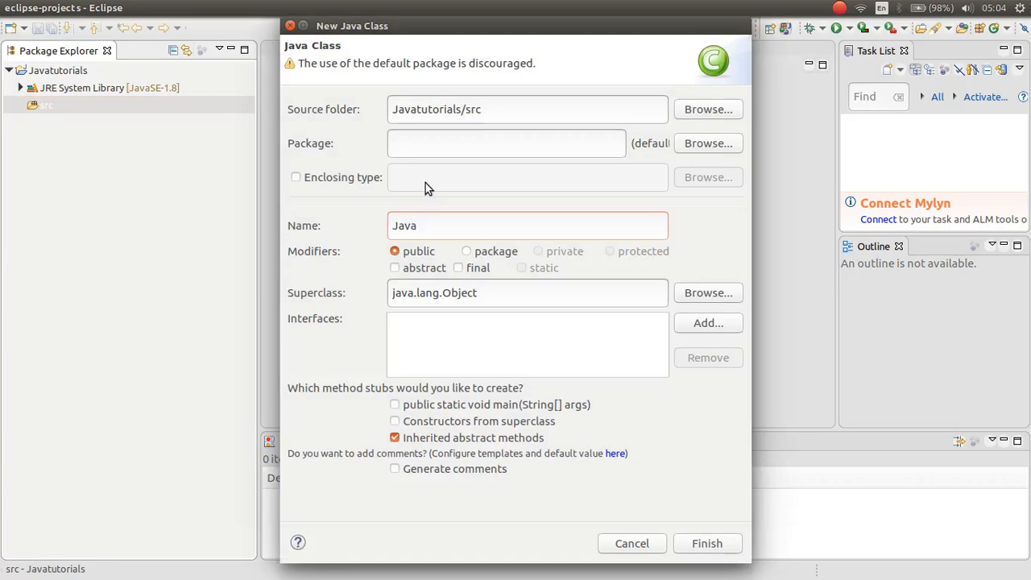
{"action": "type", "text": "App"}
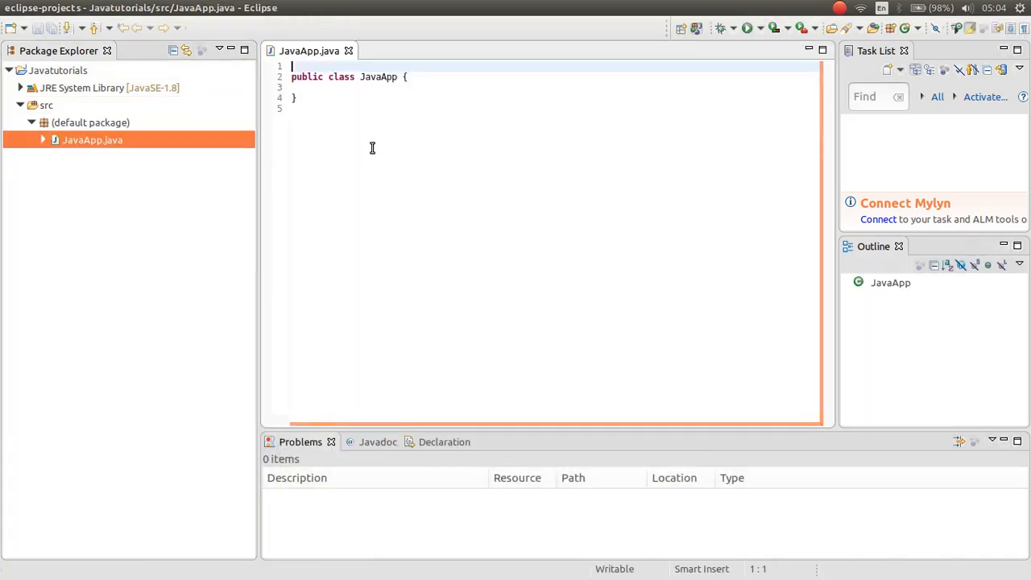
Step: Insert a main method into JavaApp using the main template
{"action": "left_click", "coordinate": [435, 76]}
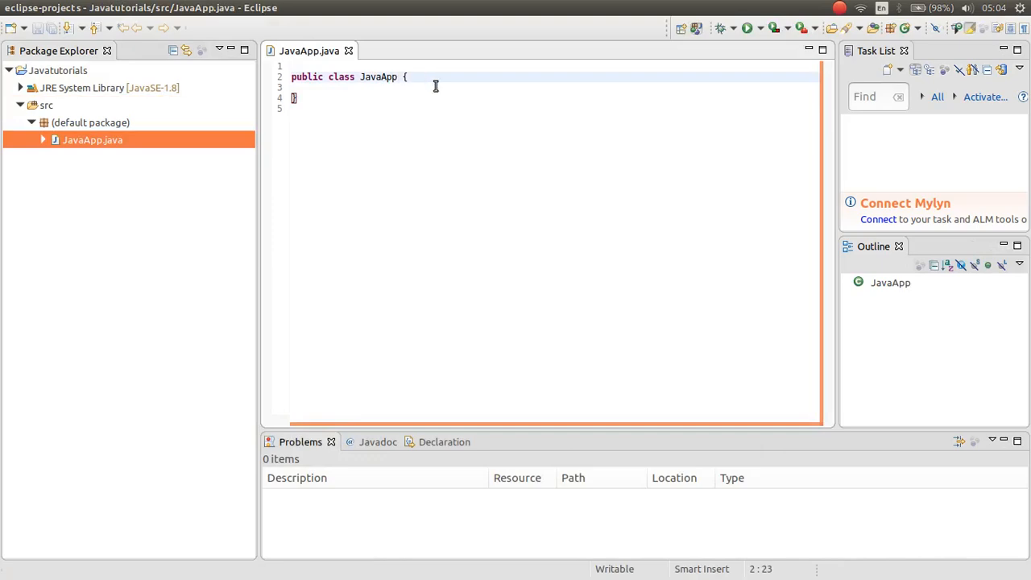
{"action": "key", "text": "Return"}
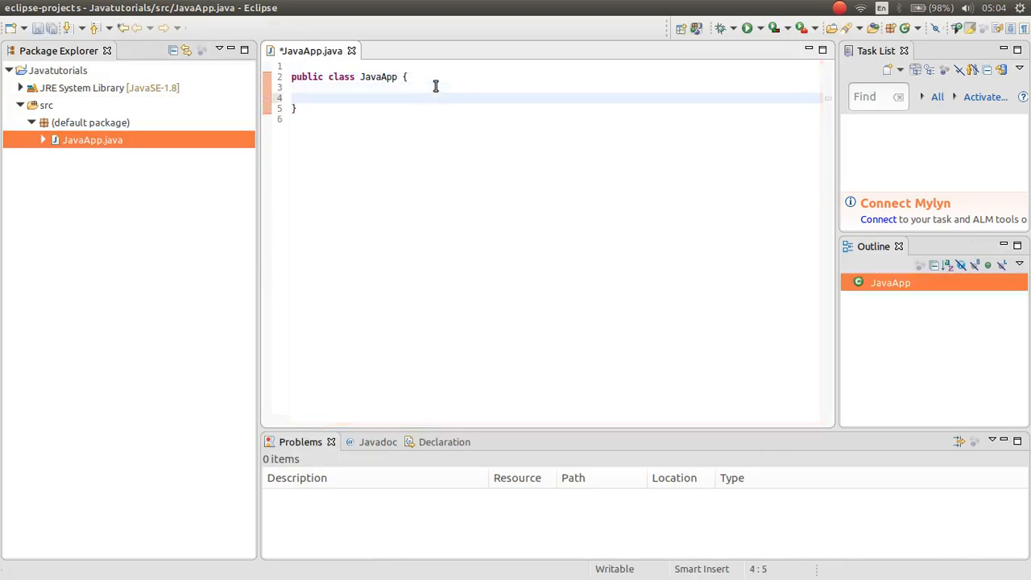
{"action": "type", "text": "main"}
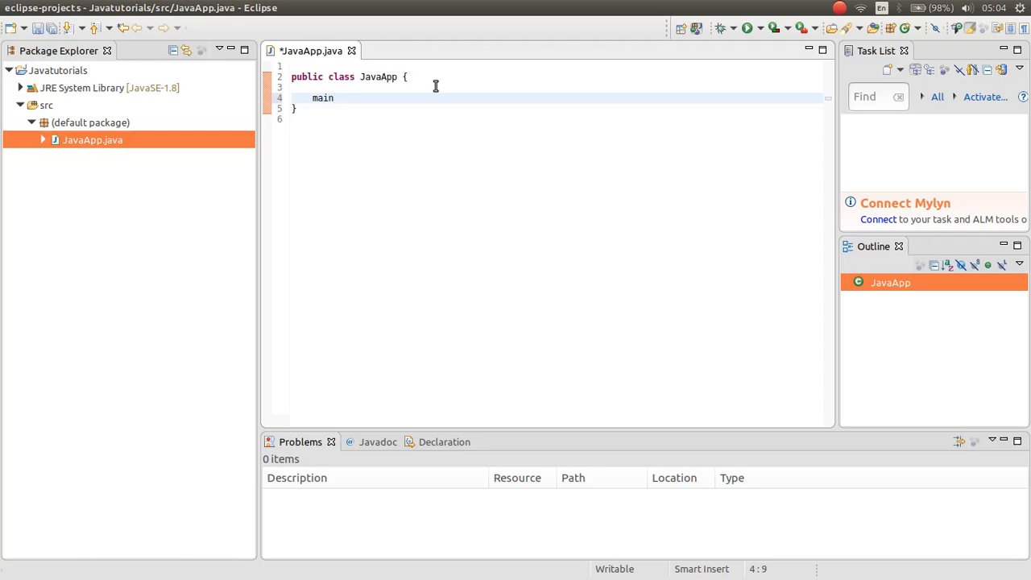
{"action": "key", "text": "ctrl+space"}
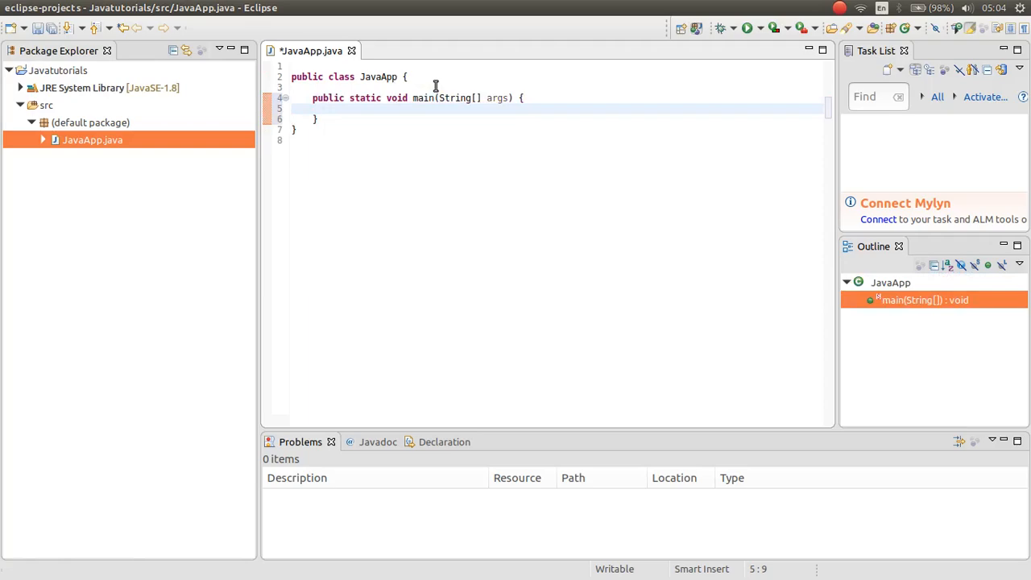
Step: Add a sysout statement printing "Hello World" and run JavaApp
{"action": "type", "text": "s"}
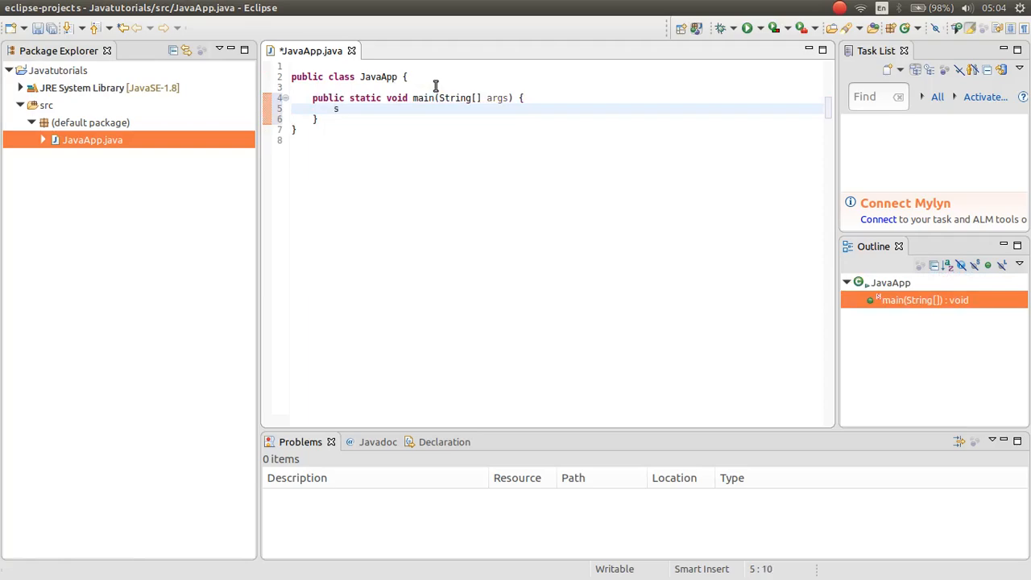
{"action": "type", "text": "ysout"}
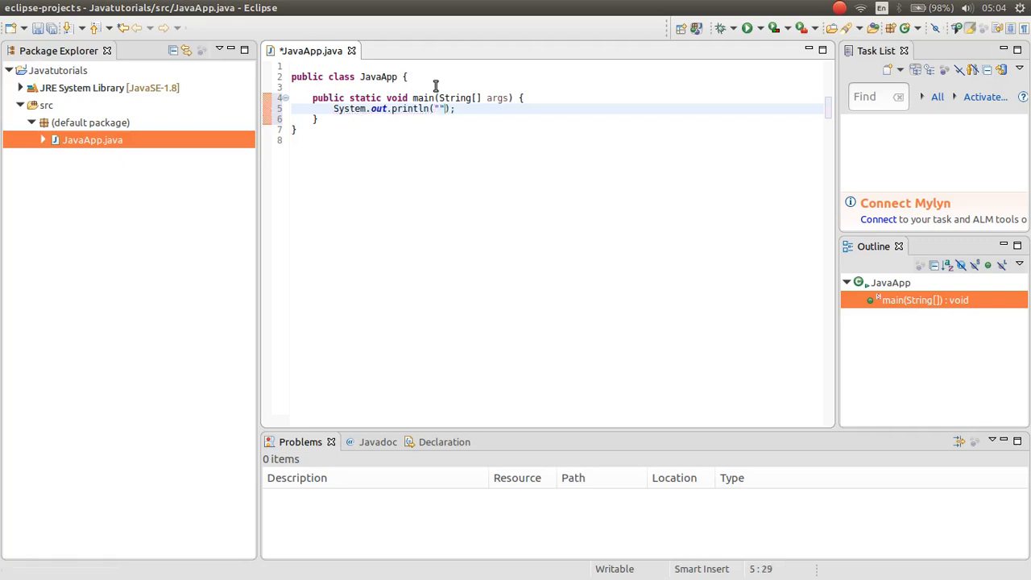
{"action": "type", "text": "Hello"}
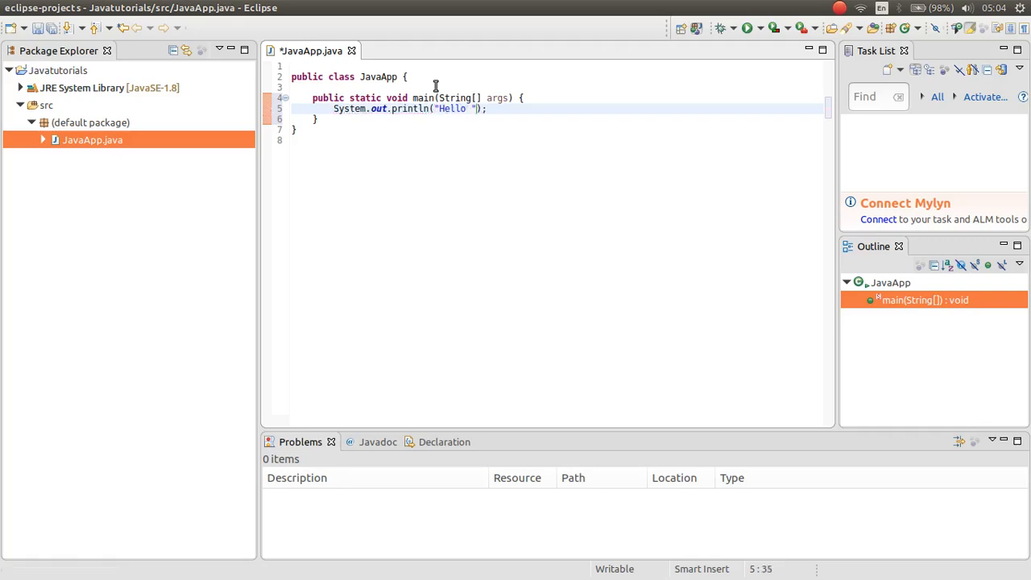
{"action": "type", "text": "World"}
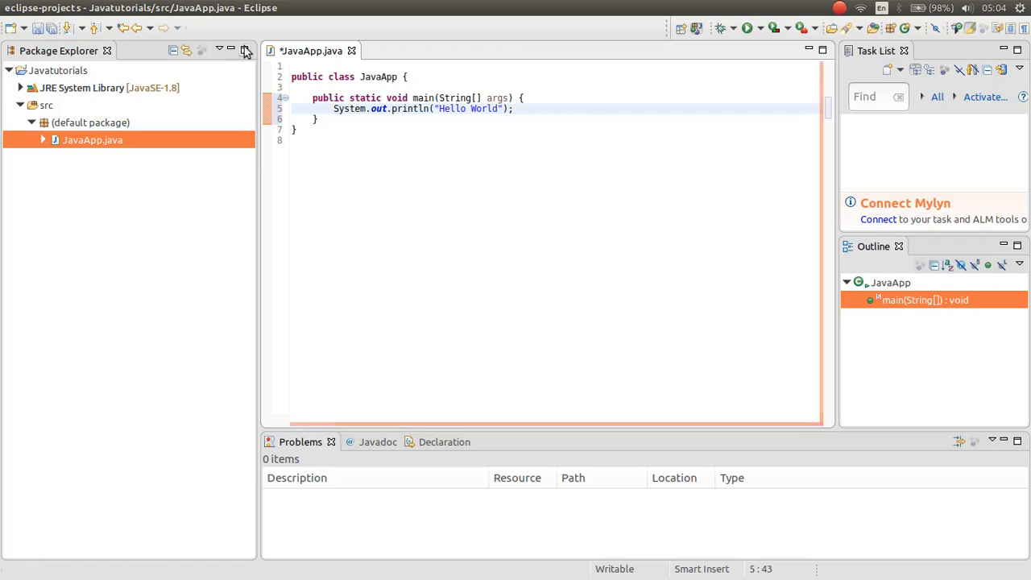
{"action": "left_click", "coordinate": [745, 29]}
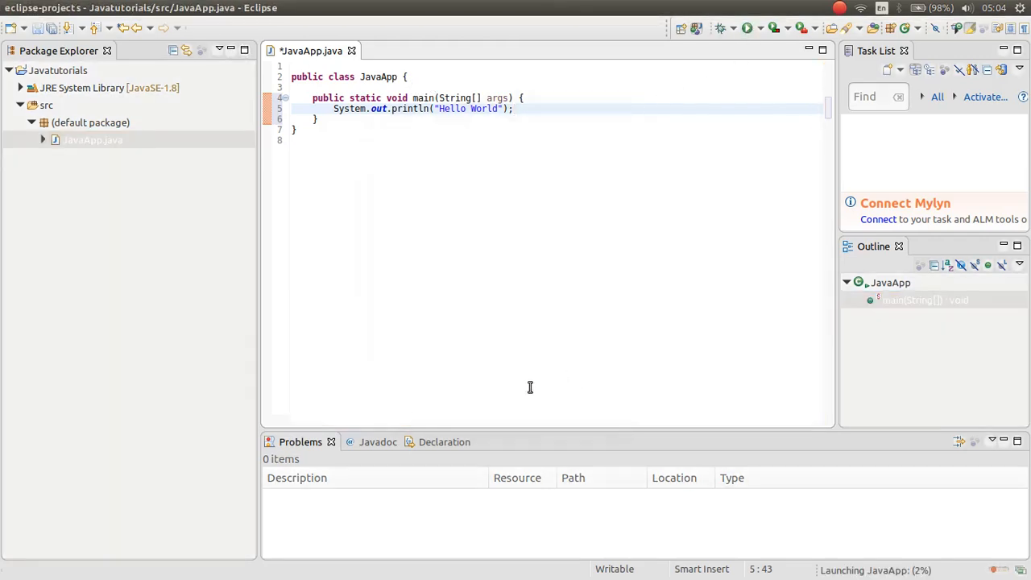
Step: Confirm Save and Launch so JavaApp runs and prints Hello World
{"action": "left_click", "coordinate": [744, 27]}
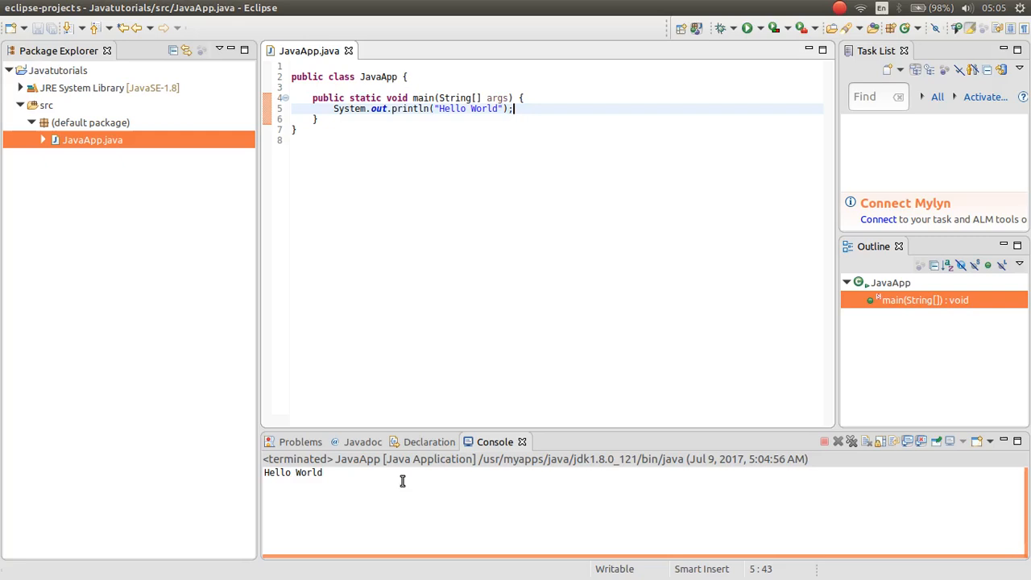
{"action": "mouse_move", "coordinate": [397, 472]}
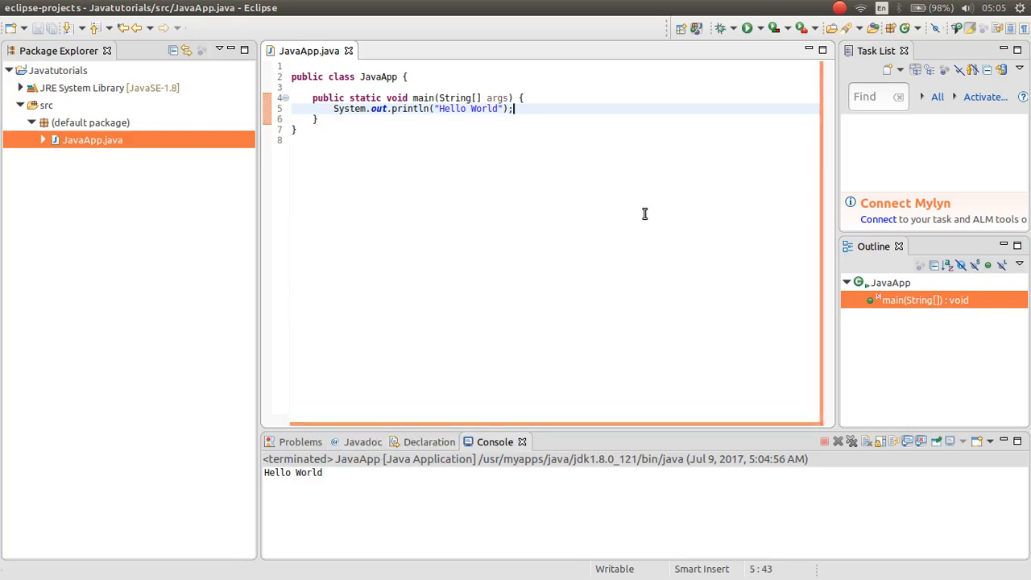
{"action": "mouse_move", "coordinate": [351, 472]}
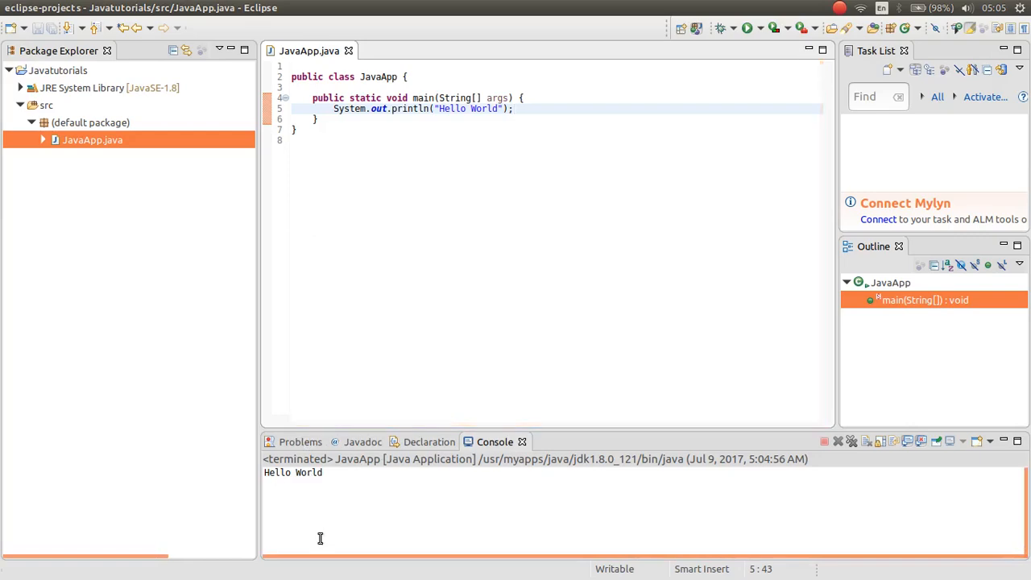
{"action": "mouse_move", "coordinate": [4, 161]}
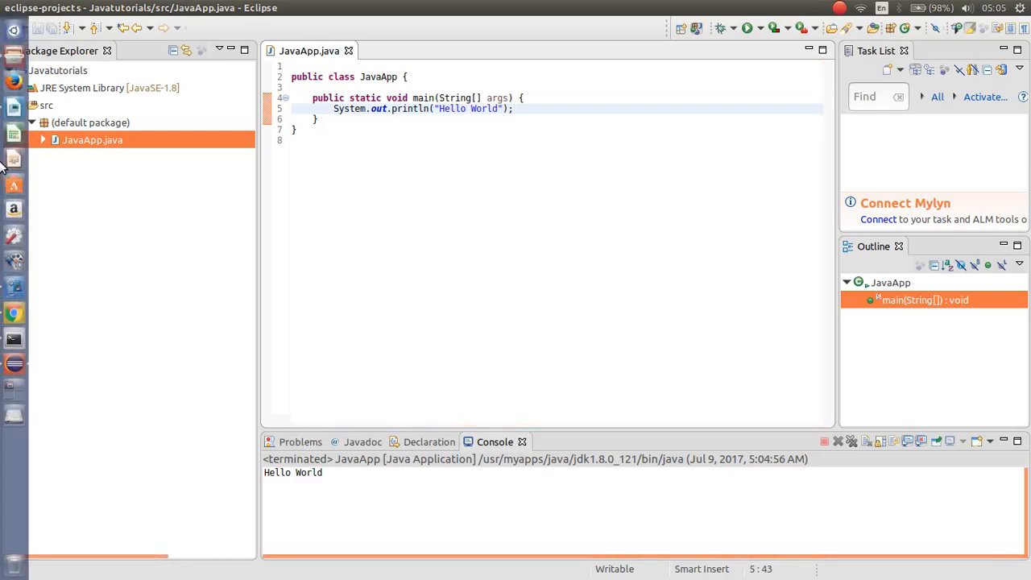